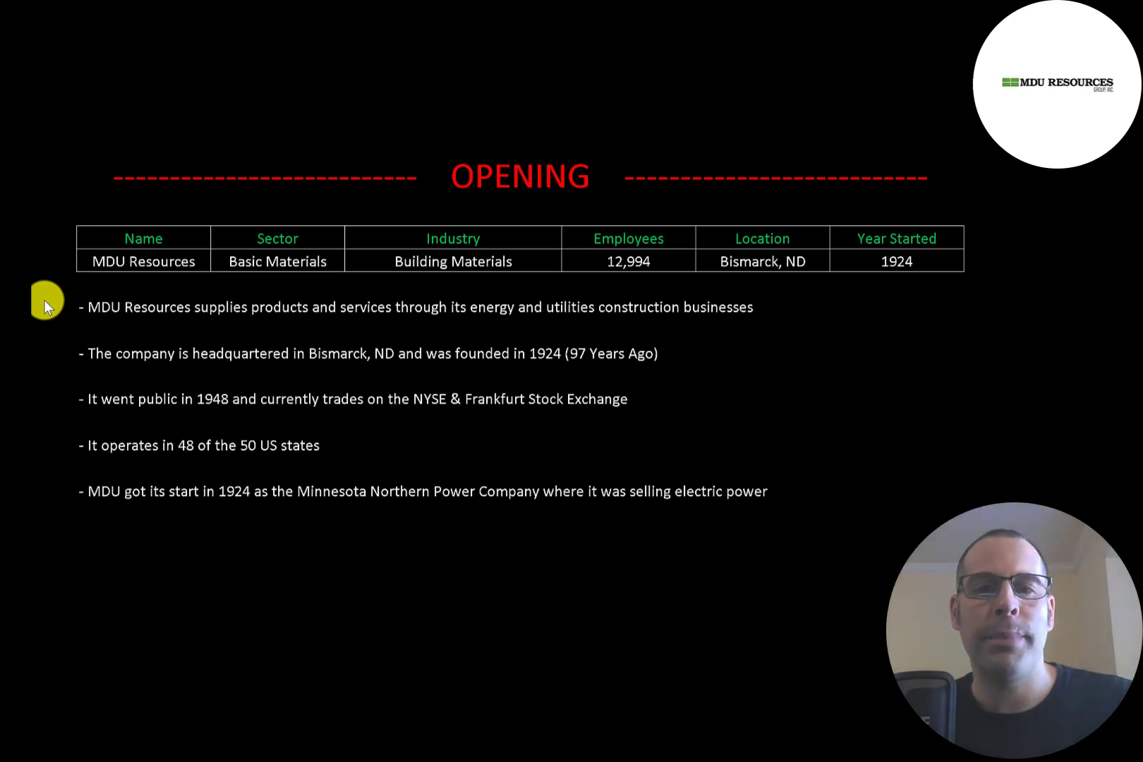
{"action": "mouse_move", "coordinate": [65, 350]}
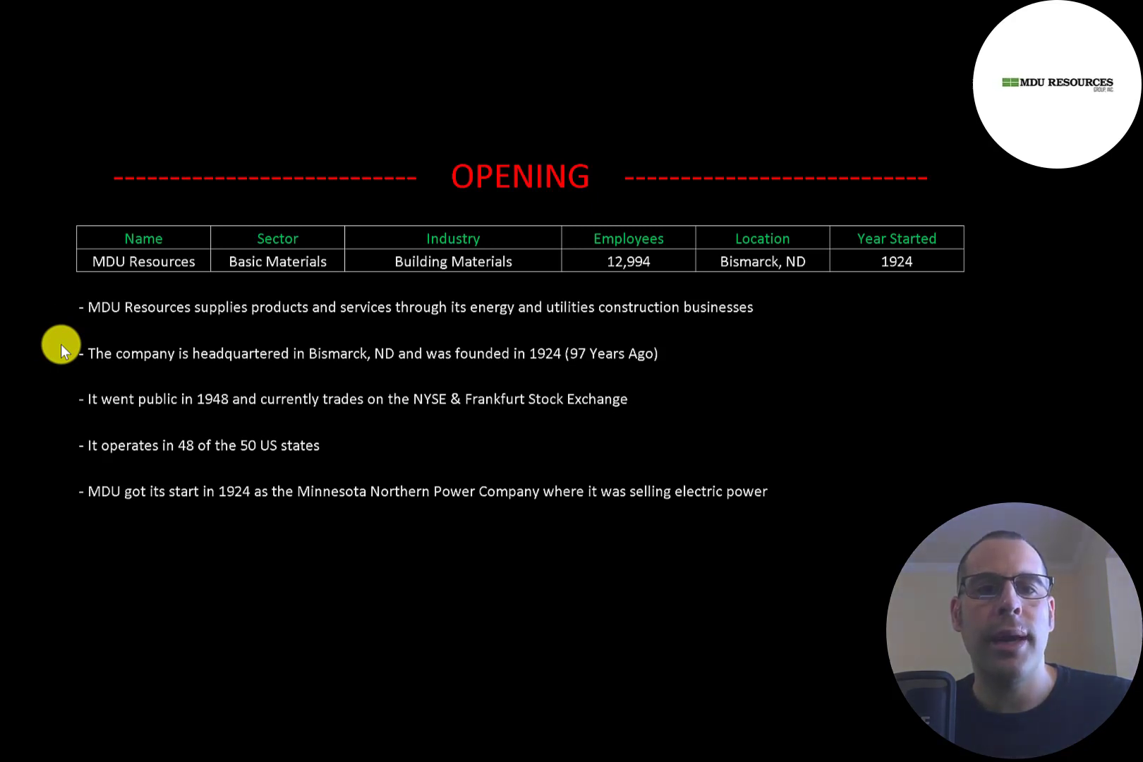
{"action": "mouse_move", "coordinate": [50, 395]}
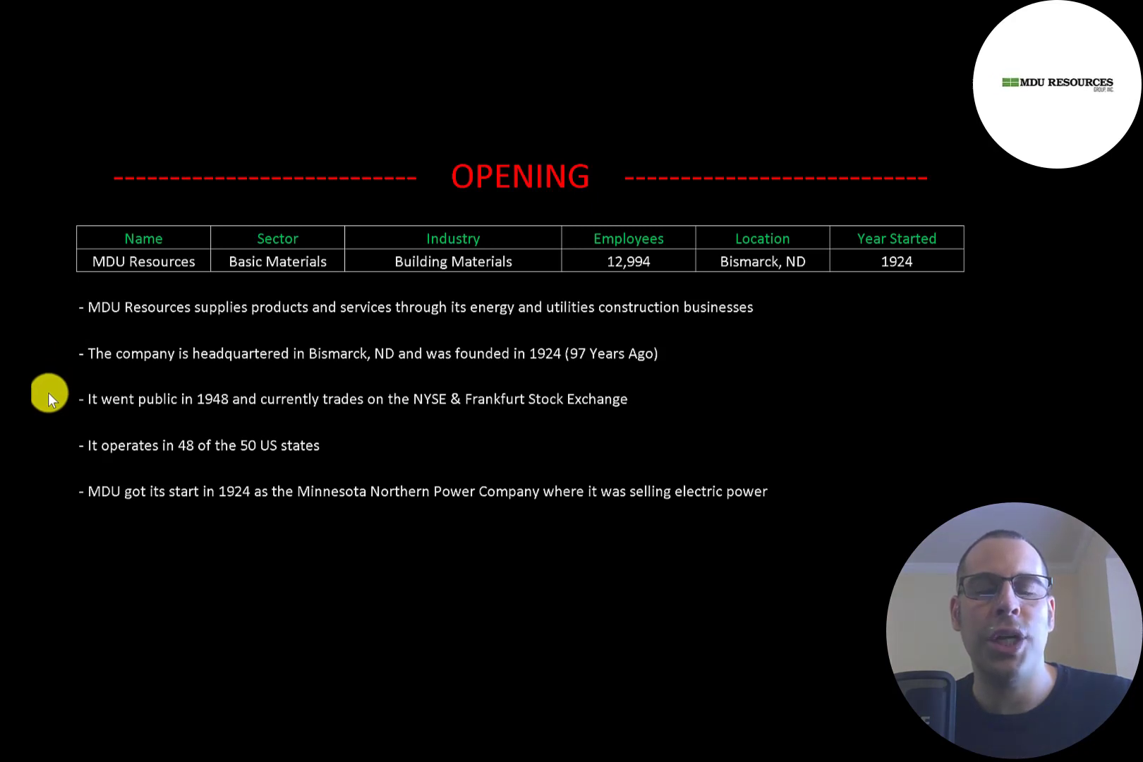
{"action": "mouse_move", "coordinate": [59, 460]}
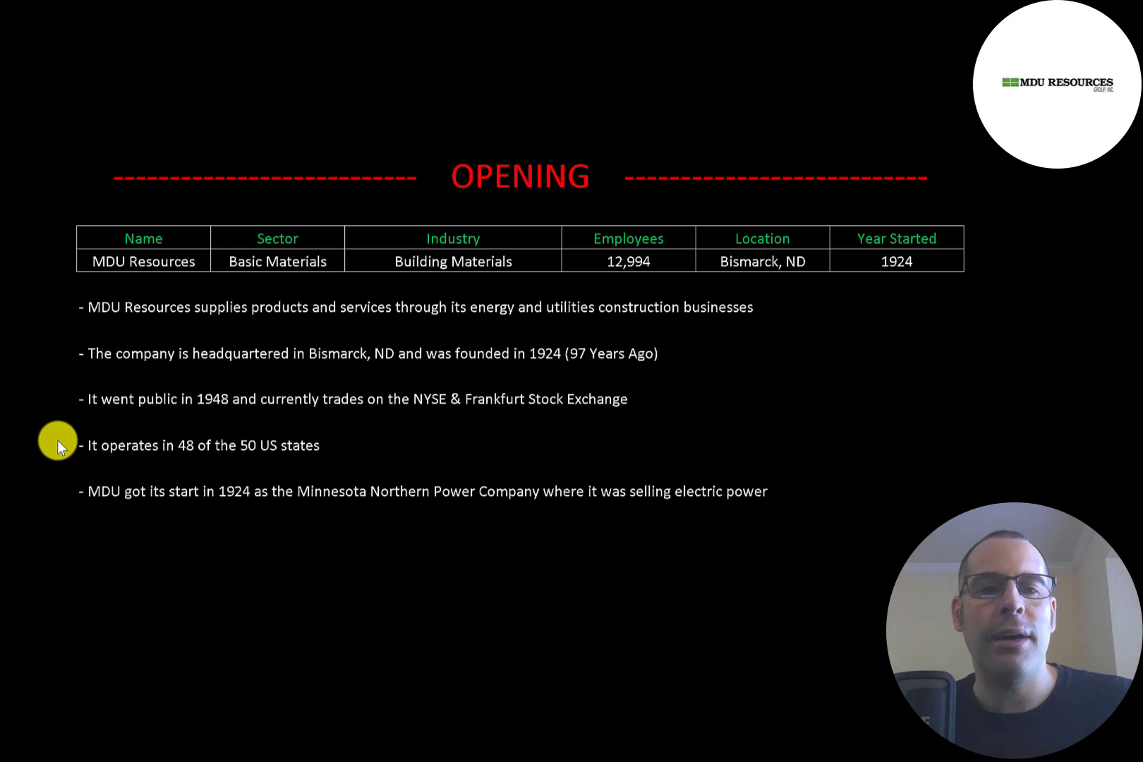
{"action": "mouse_move", "coordinate": [51, 486]}
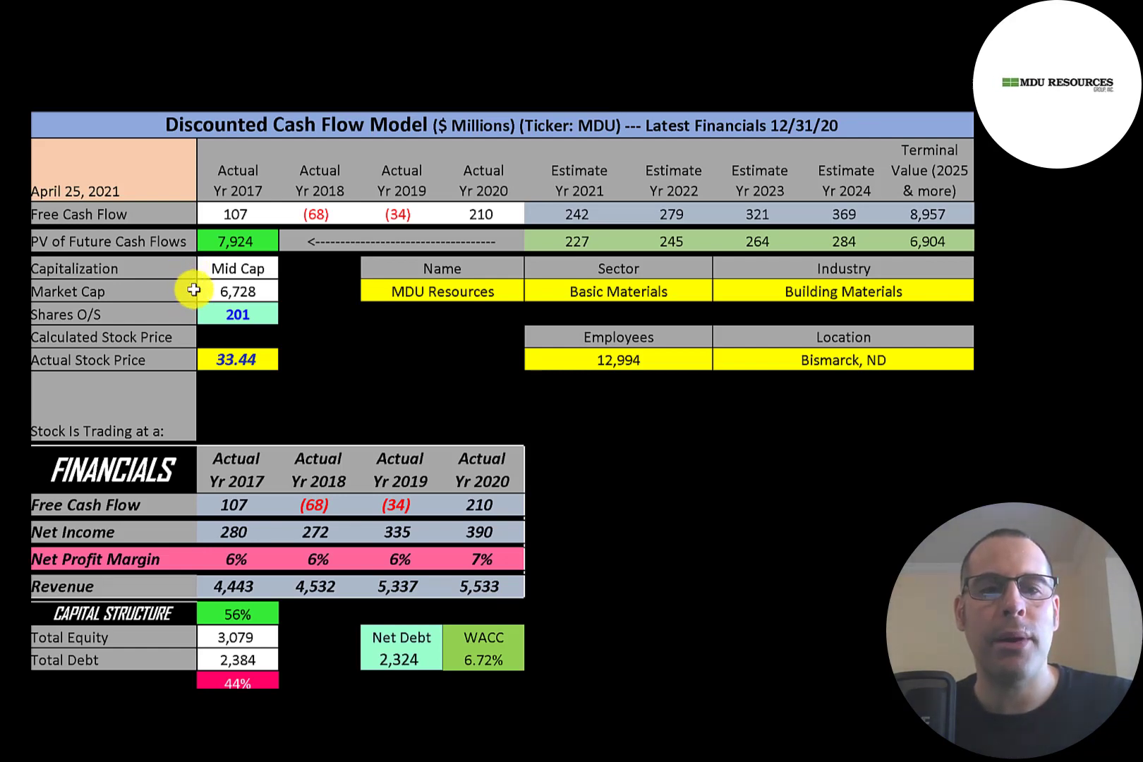
{"action": "mouse_move", "coordinate": [186, 356]}
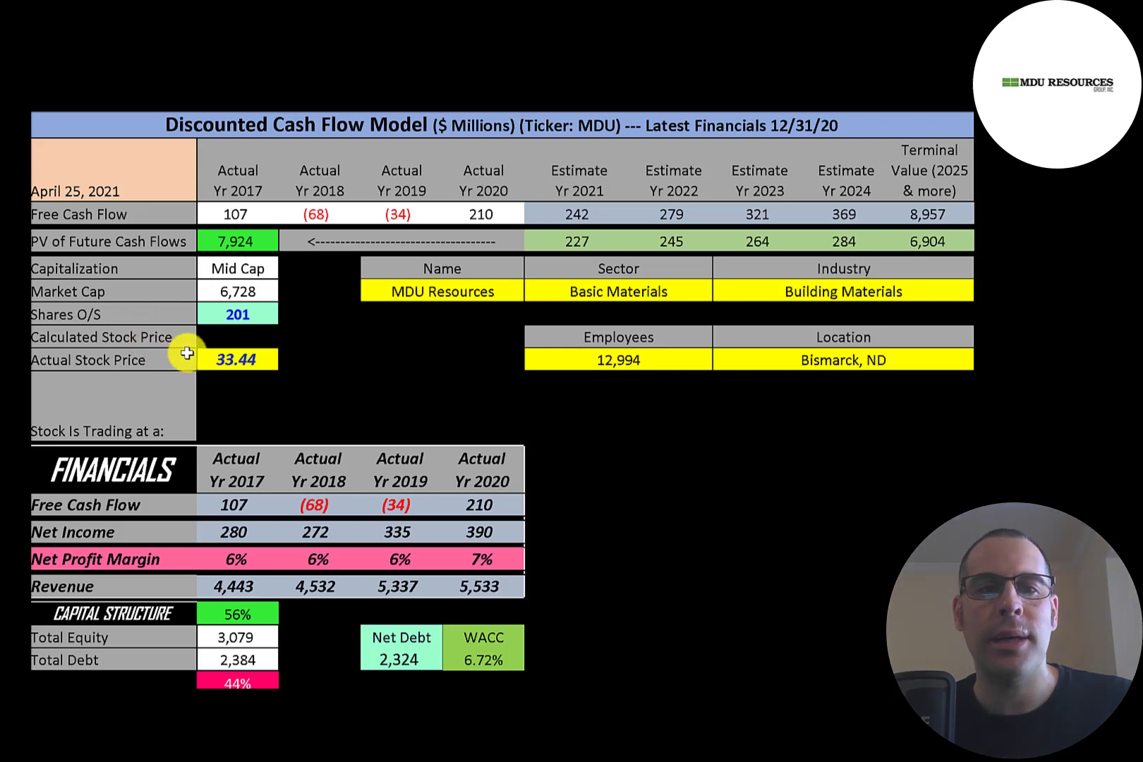
{"action": "mouse_move", "coordinate": [205, 312]}
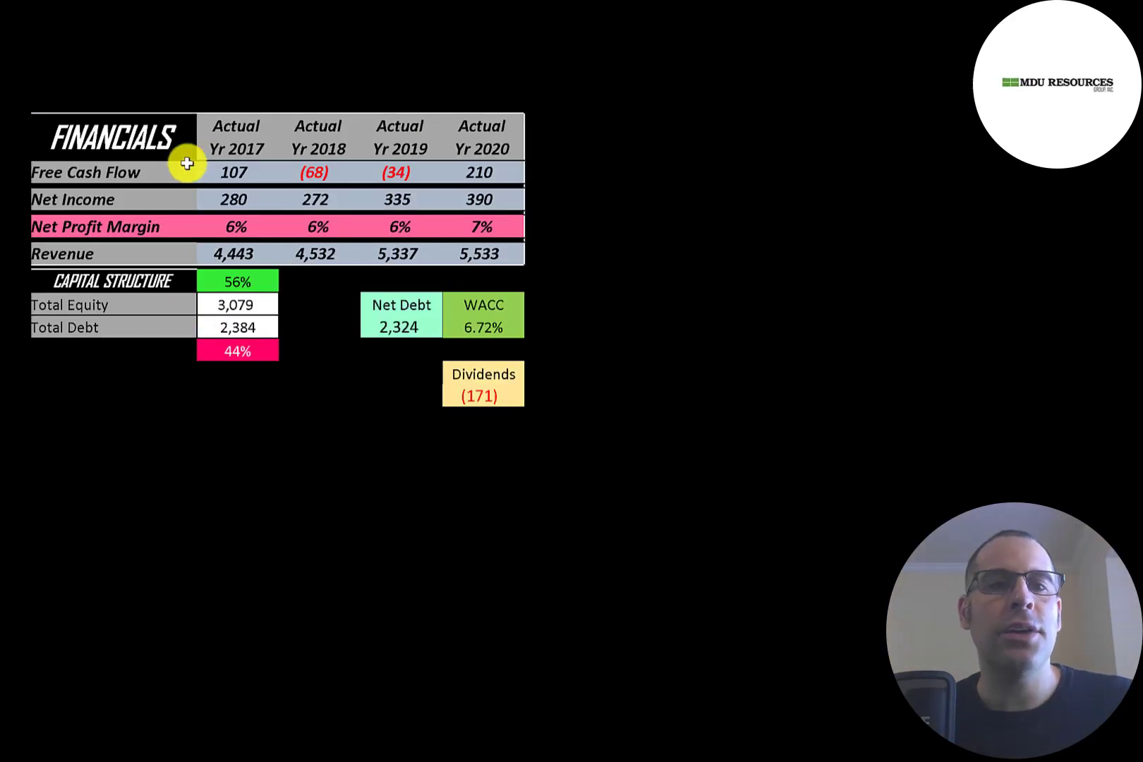
{"action": "mouse_move", "coordinate": [189, 172]}
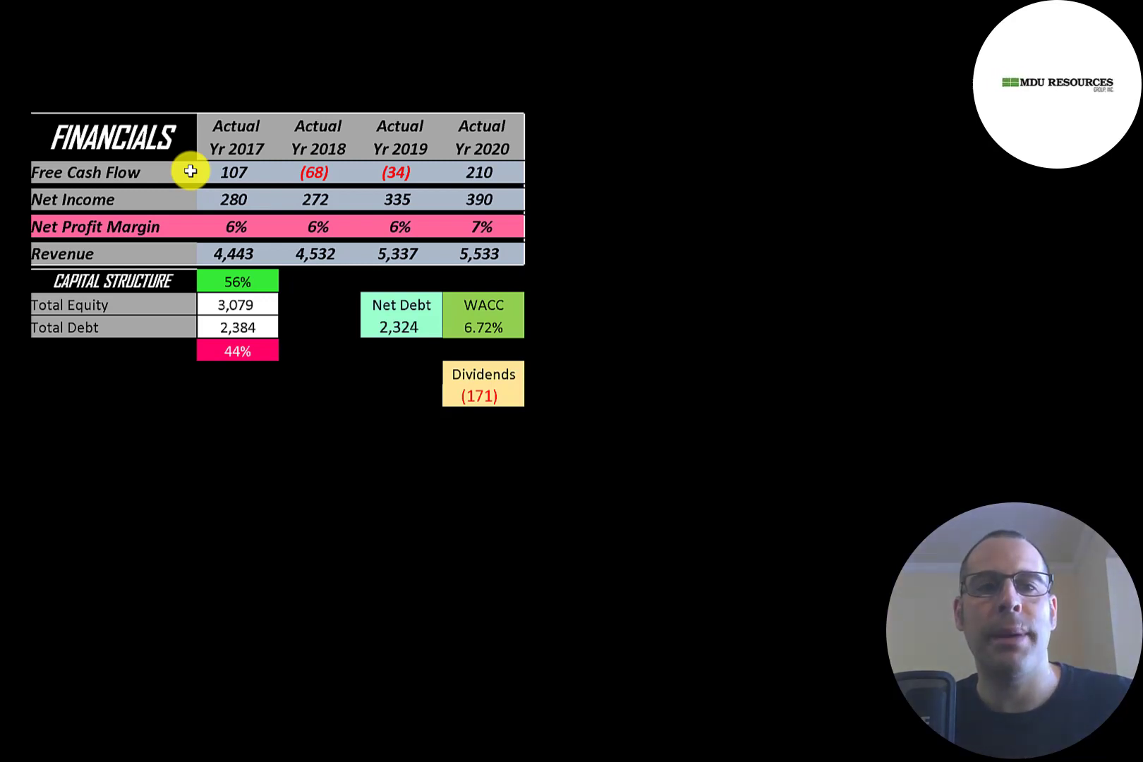
{"action": "mouse_move", "coordinate": [231, 171]}
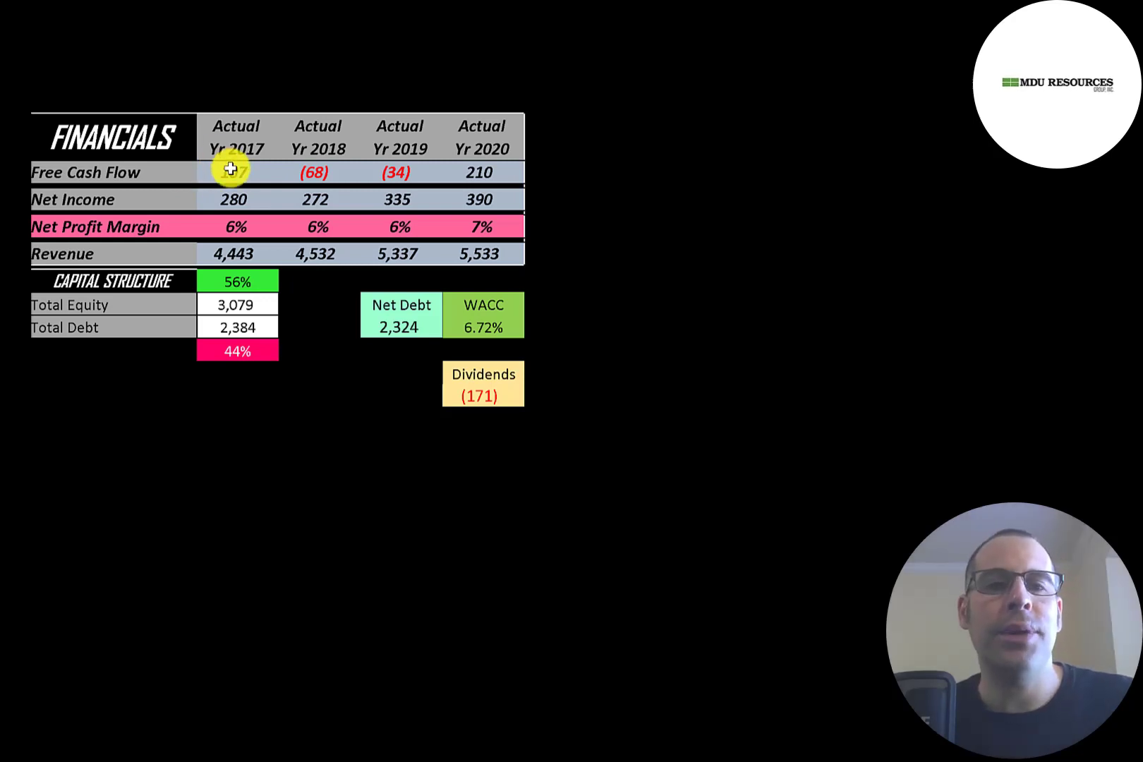
{"action": "mouse_move", "coordinate": [494, 175]}
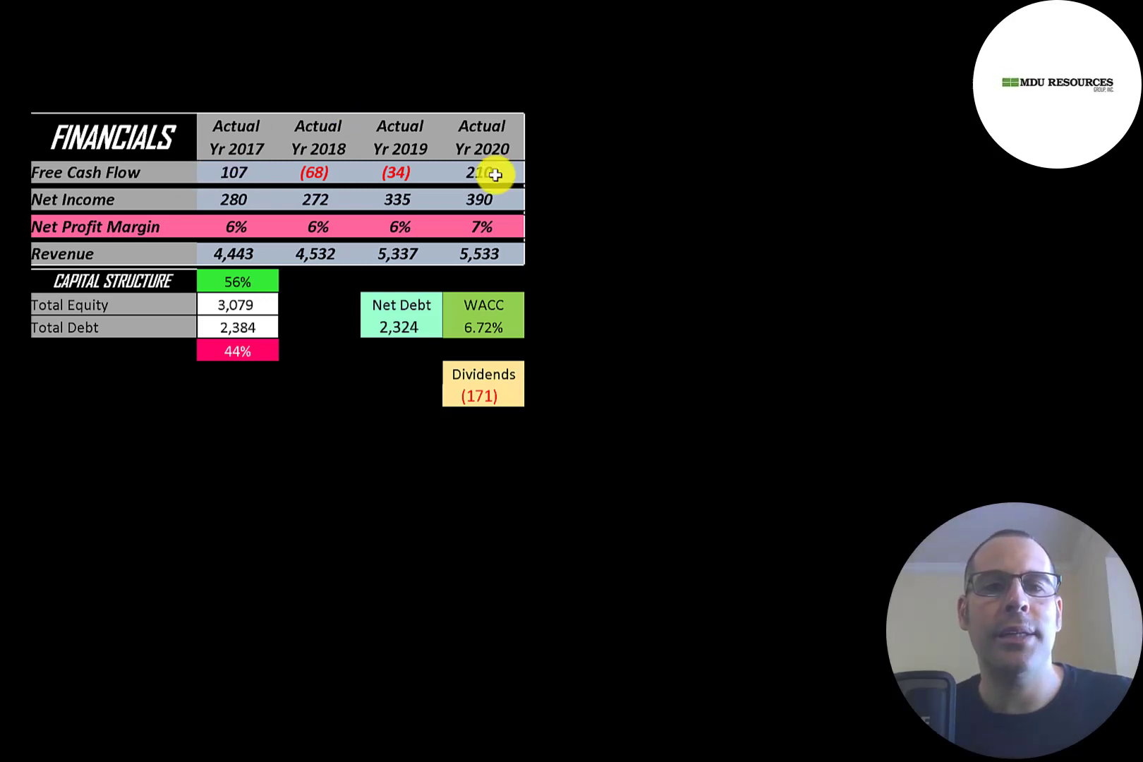
{"action": "mouse_move", "coordinate": [351, 164]}
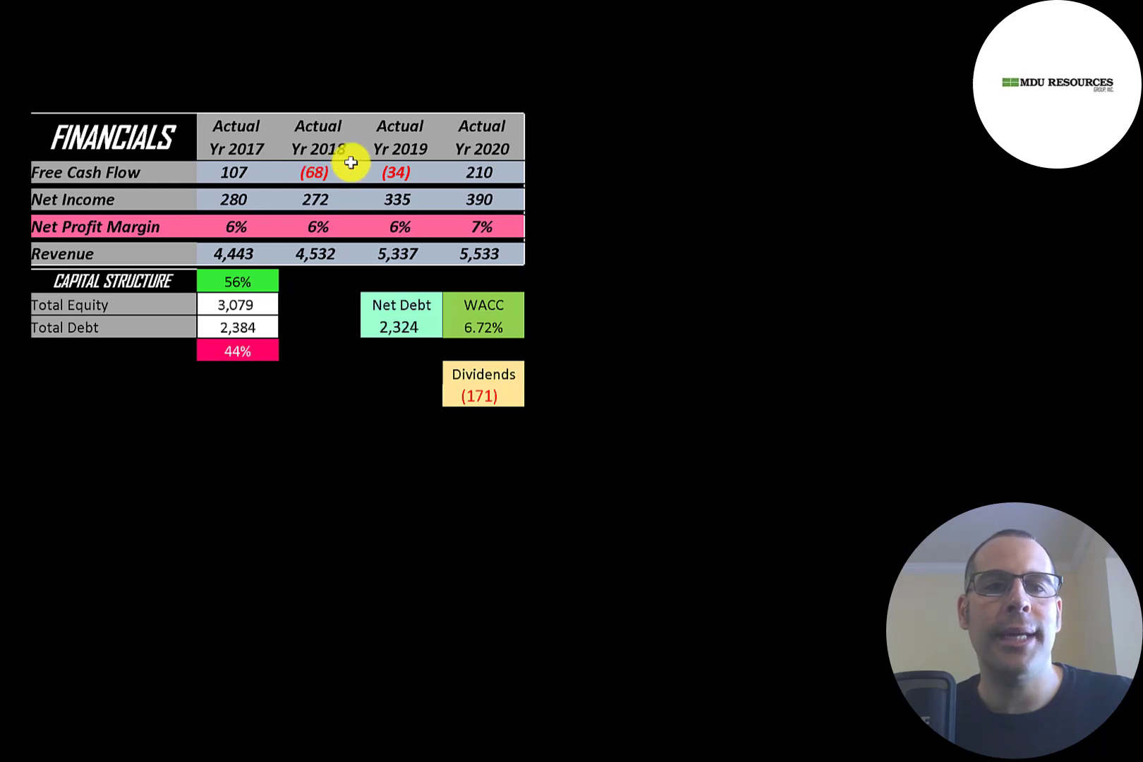
{"action": "mouse_move", "coordinate": [172, 199]}
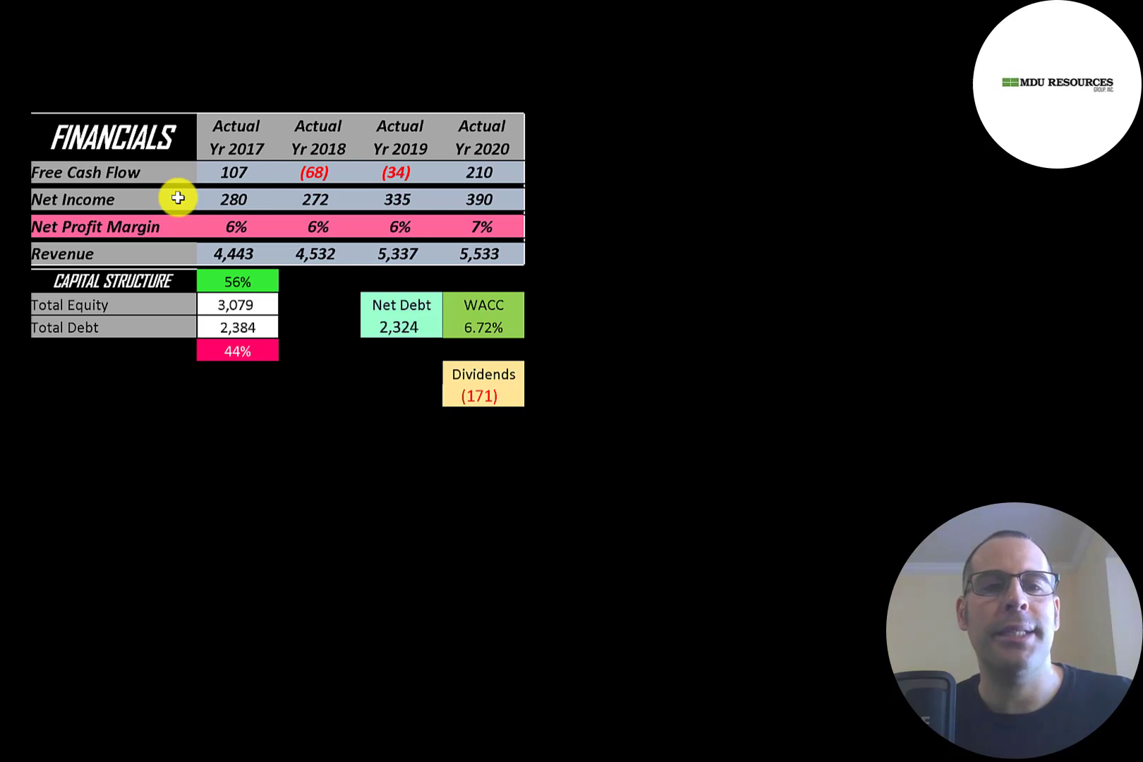
{"action": "mouse_move", "coordinate": [222, 202]}
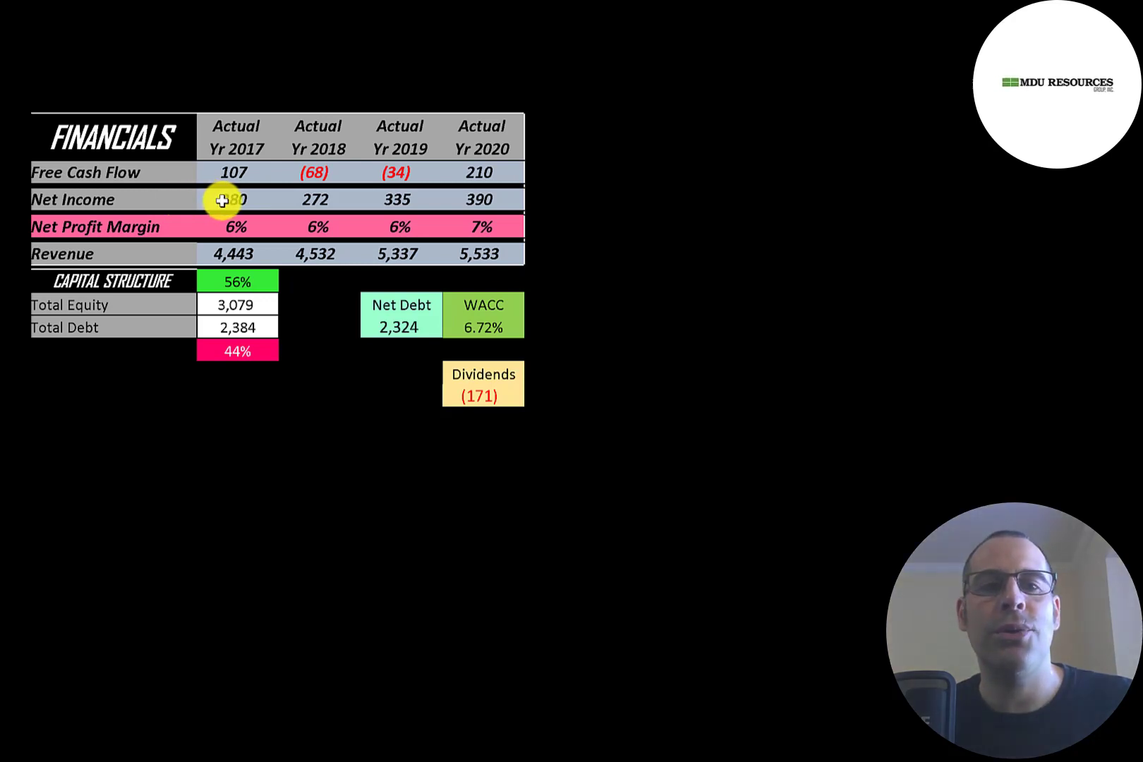
{"action": "mouse_move", "coordinate": [505, 208]}
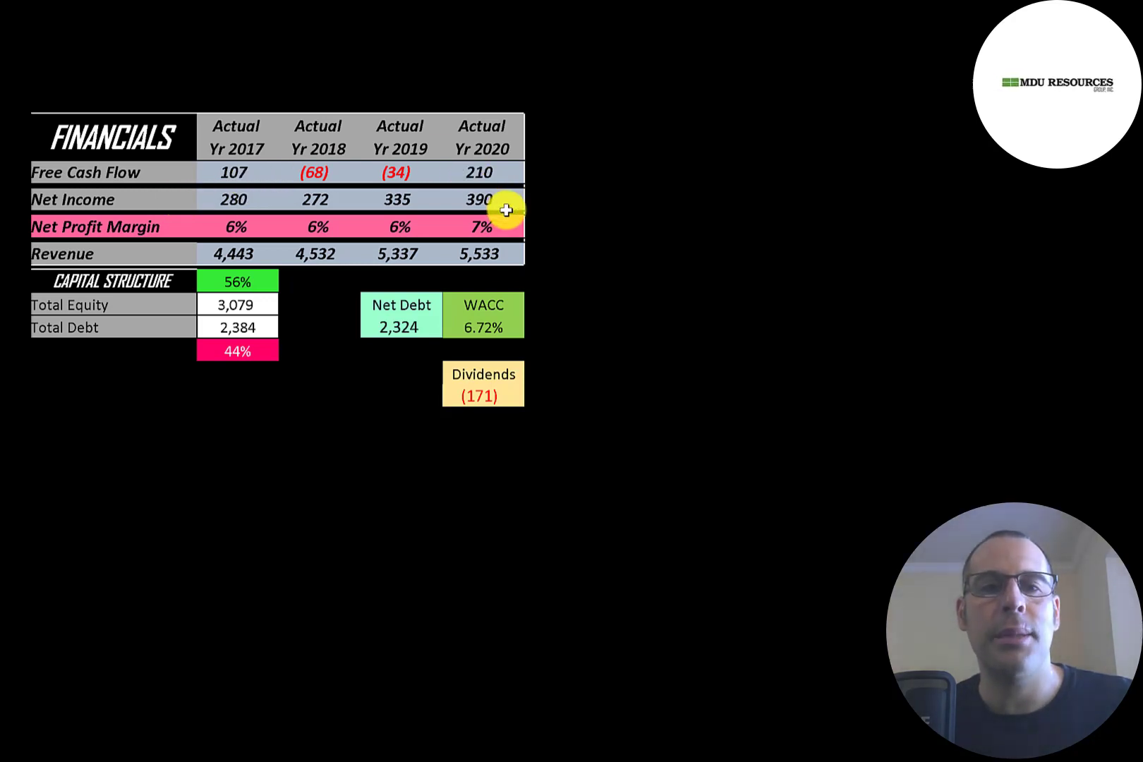
{"action": "mouse_move", "coordinate": [209, 258]}
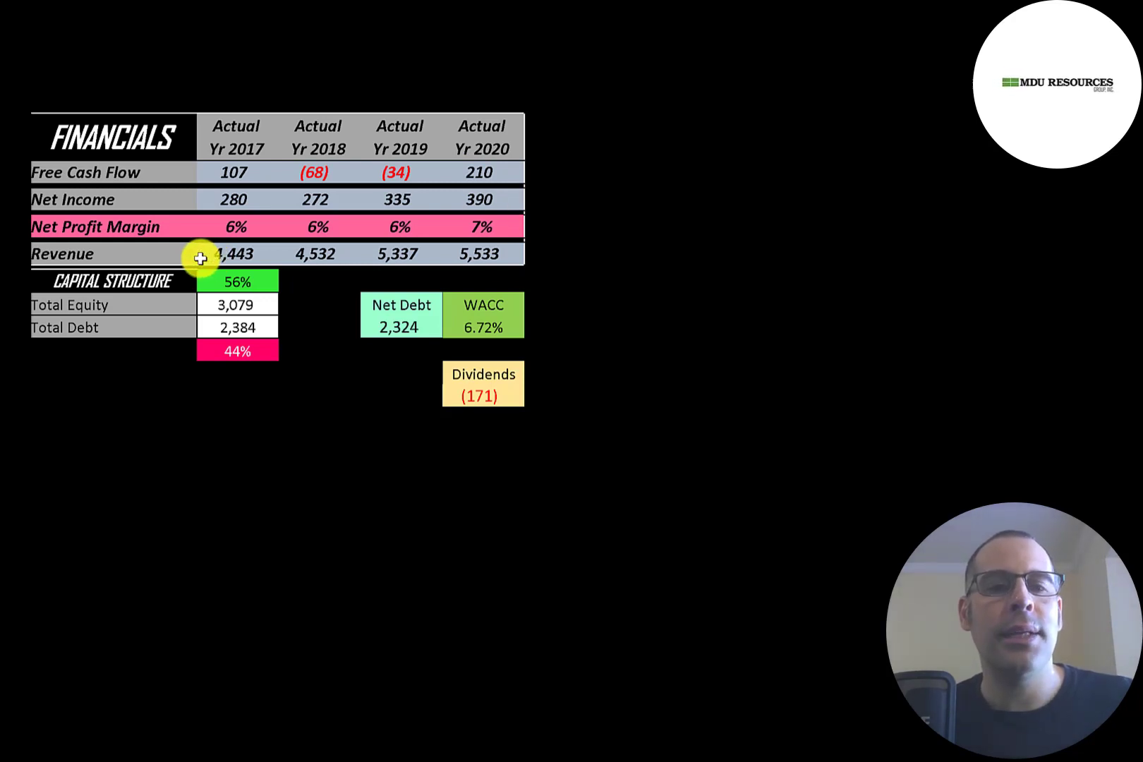
{"action": "mouse_move", "coordinate": [246, 261]}
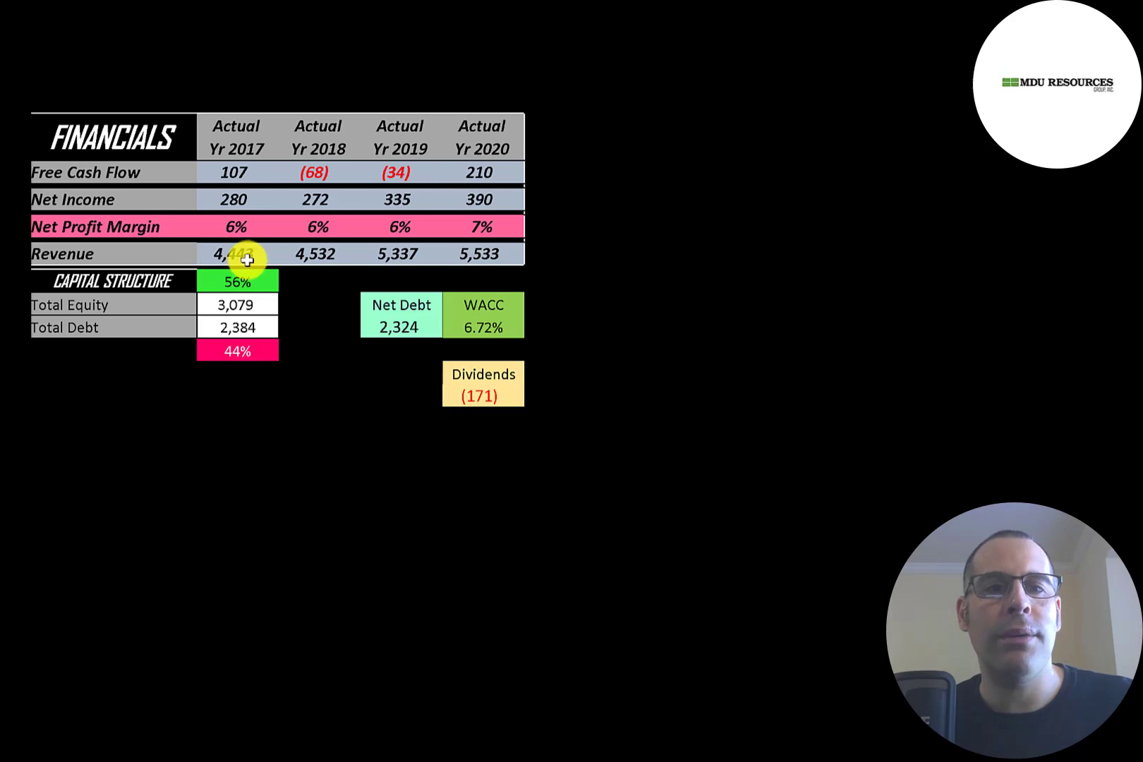
{"action": "mouse_move", "coordinate": [462, 263]}
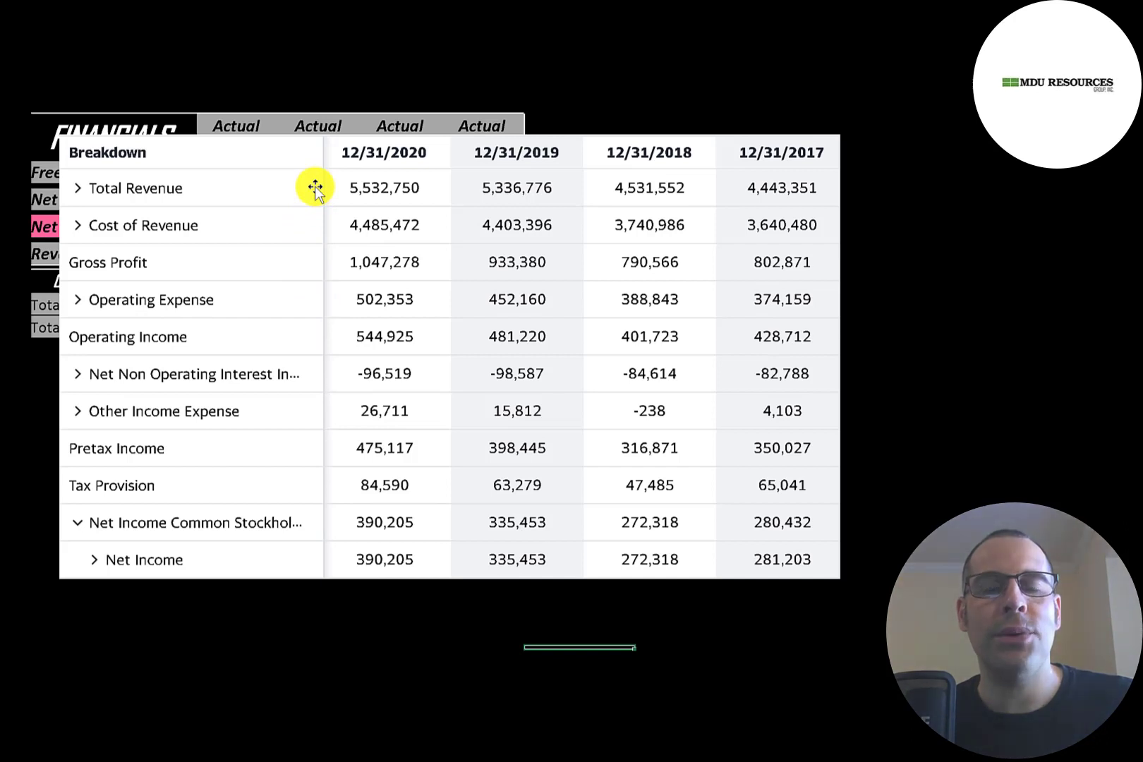
{"action": "mouse_move", "coordinate": [319, 223]}
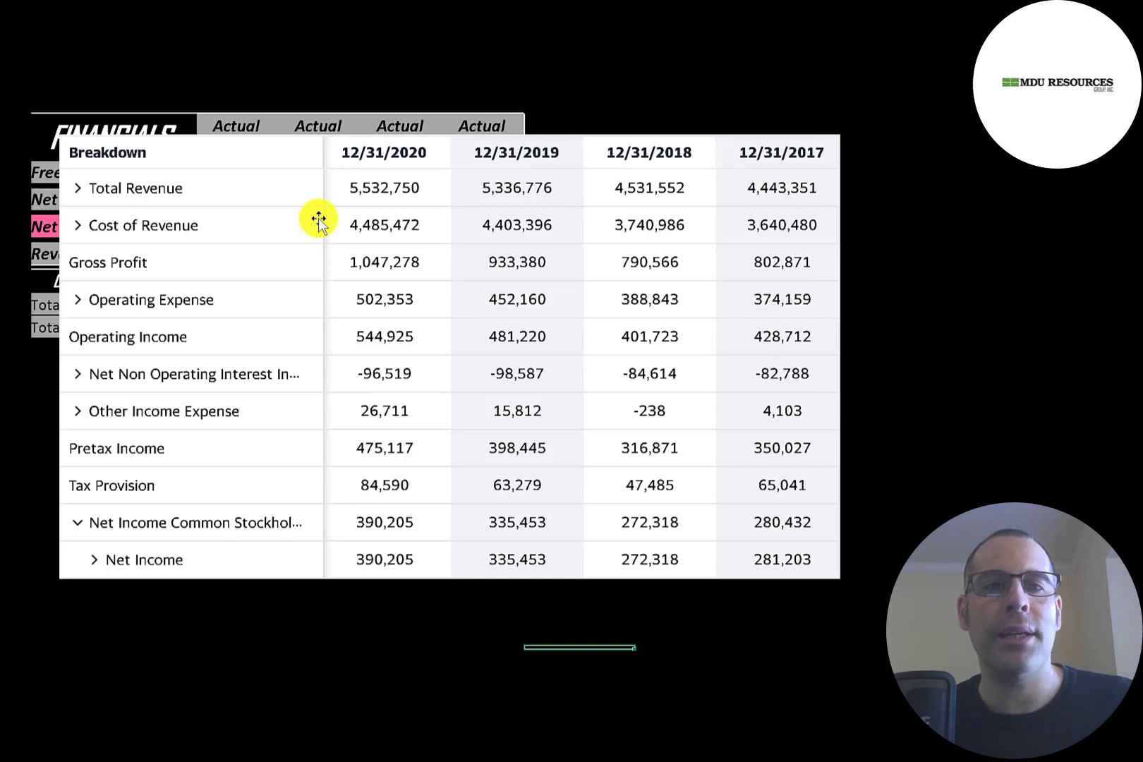
{"action": "mouse_move", "coordinate": [336, 268]}
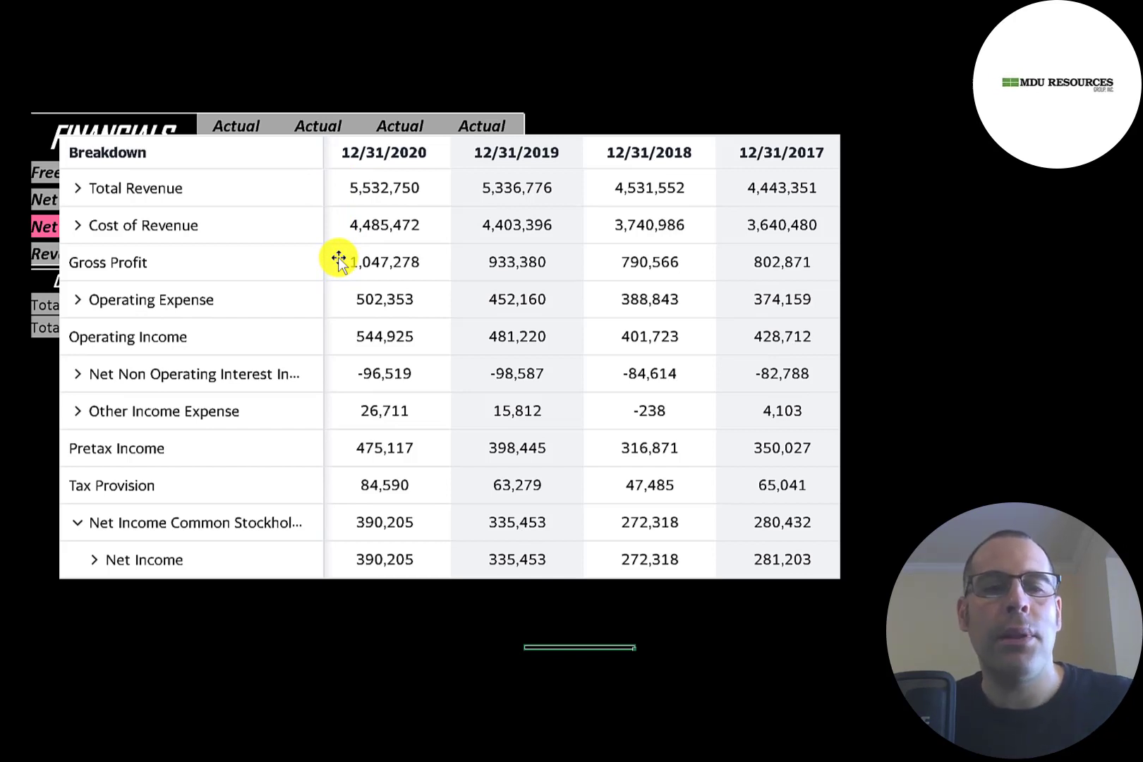
{"action": "mouse_move", "coordinate": [333, 296]}
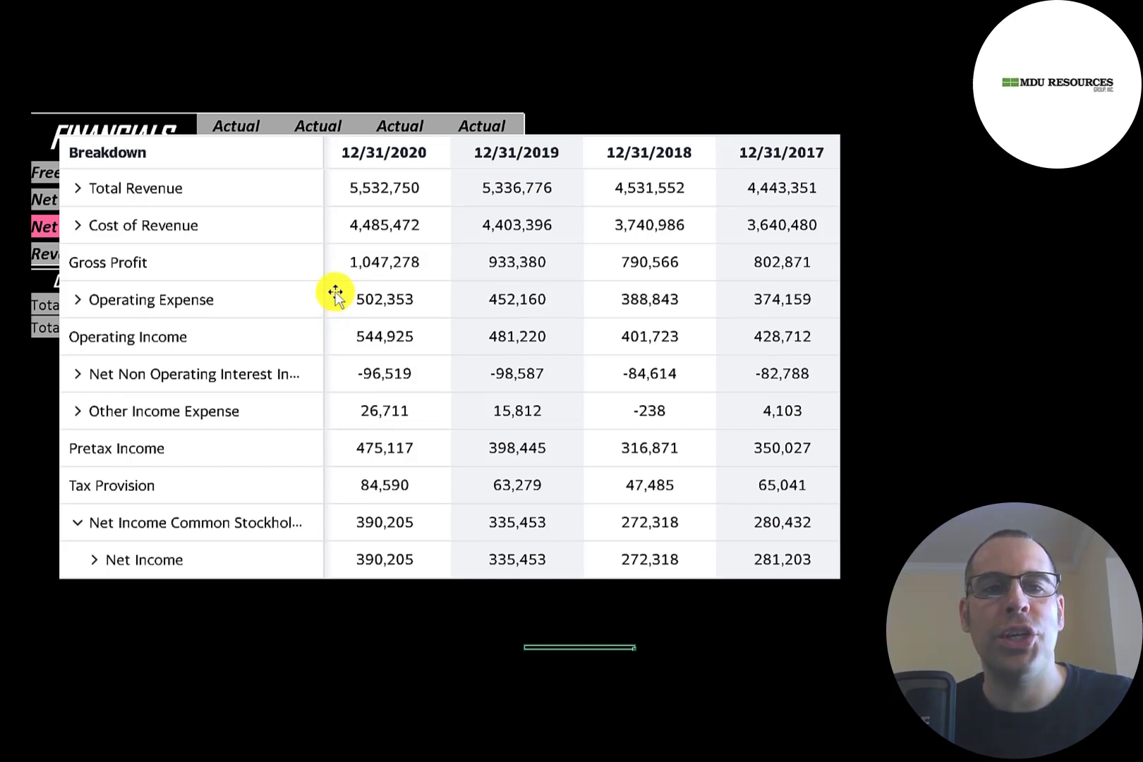
{"action": "mouse_move", "coordinate": [345, 307]}
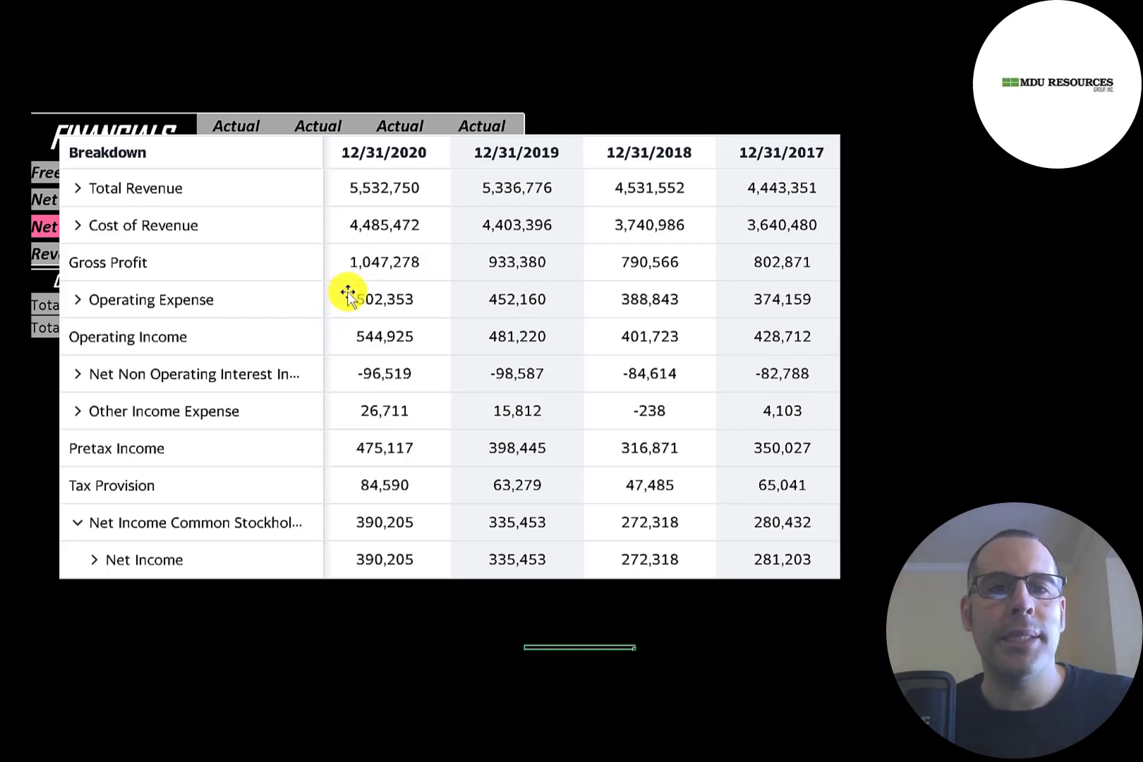
{"action": "mouse_move", "coordinate": [346, 337]}
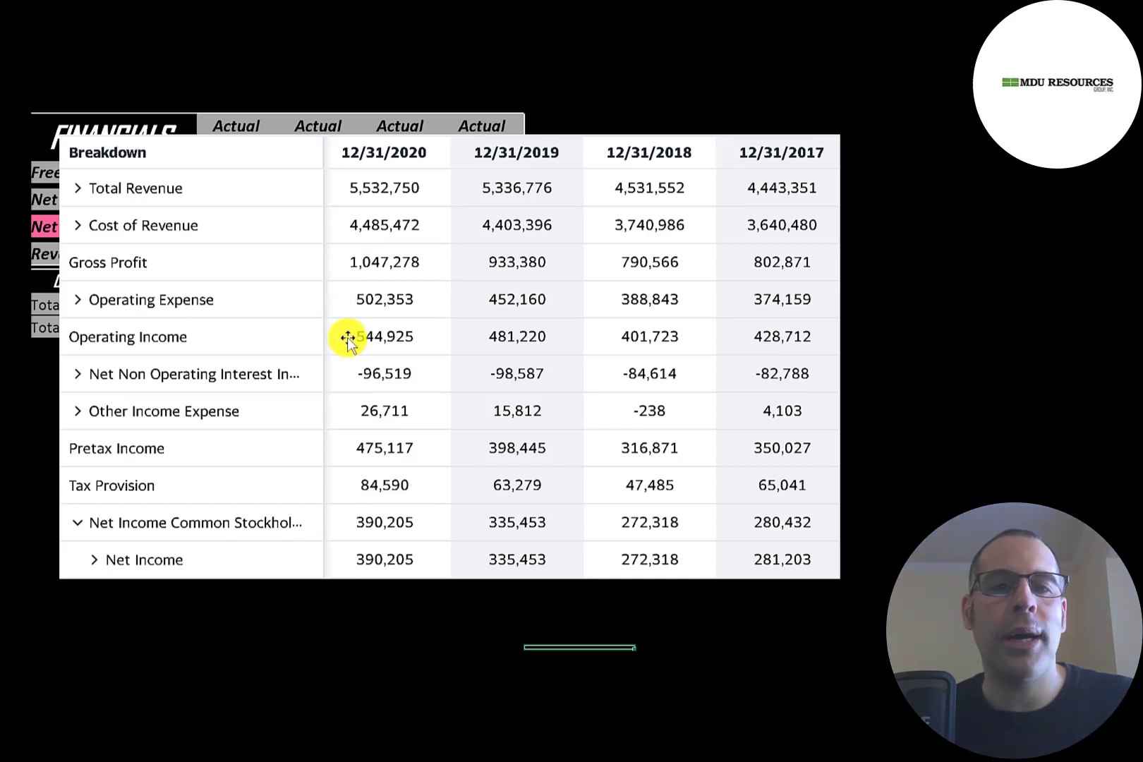
{"action": "mouse_move", "coordinate": [348, 365]}
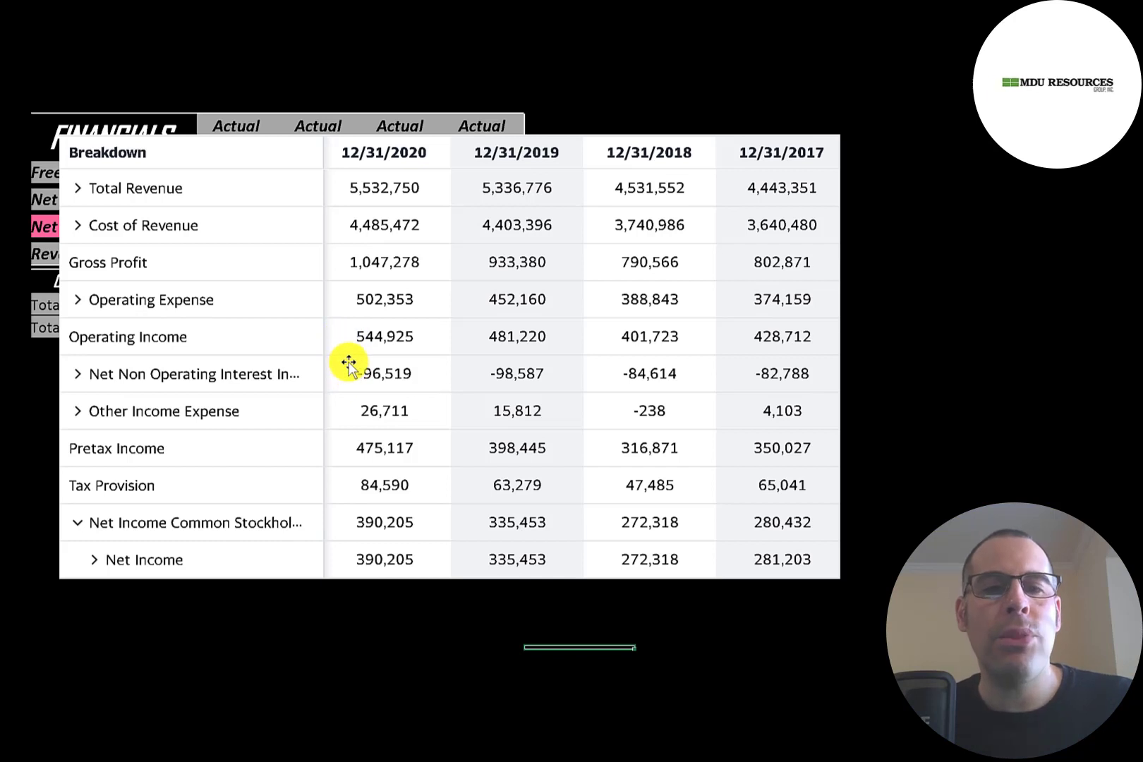
{"action": "mouse_move", "coordinate": [348, 370]}
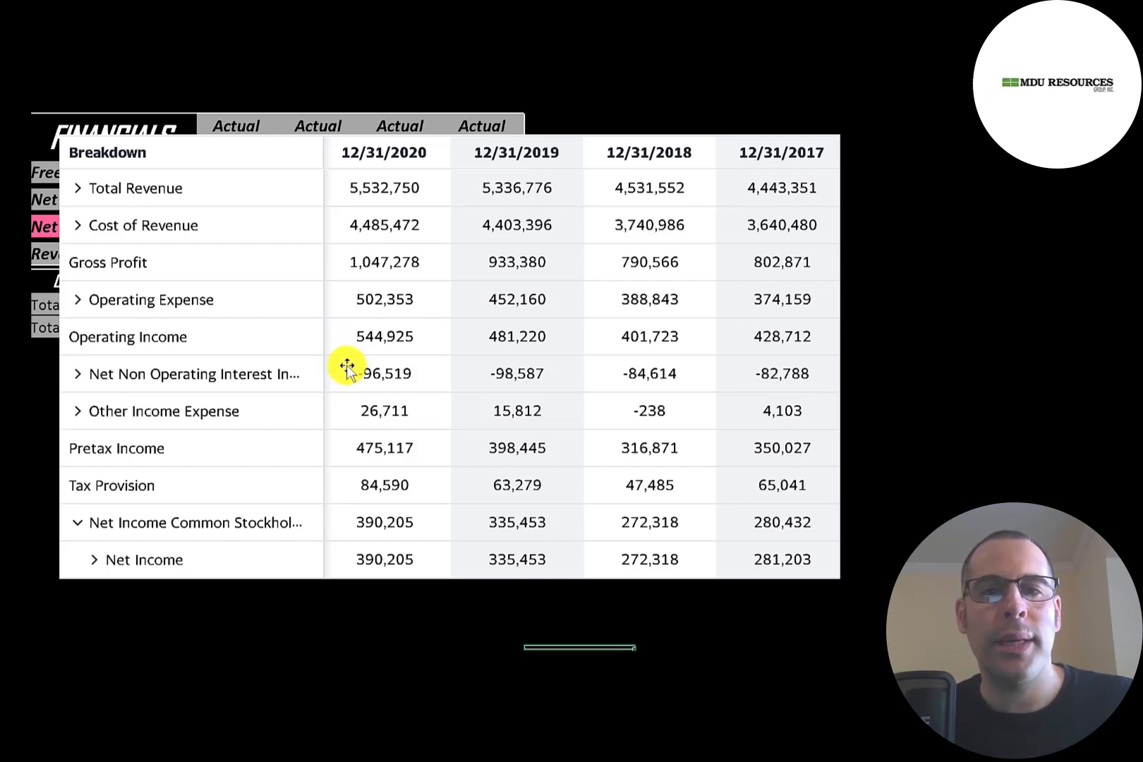
{"action": "mouse_move", "coordinate": [471, 353]}
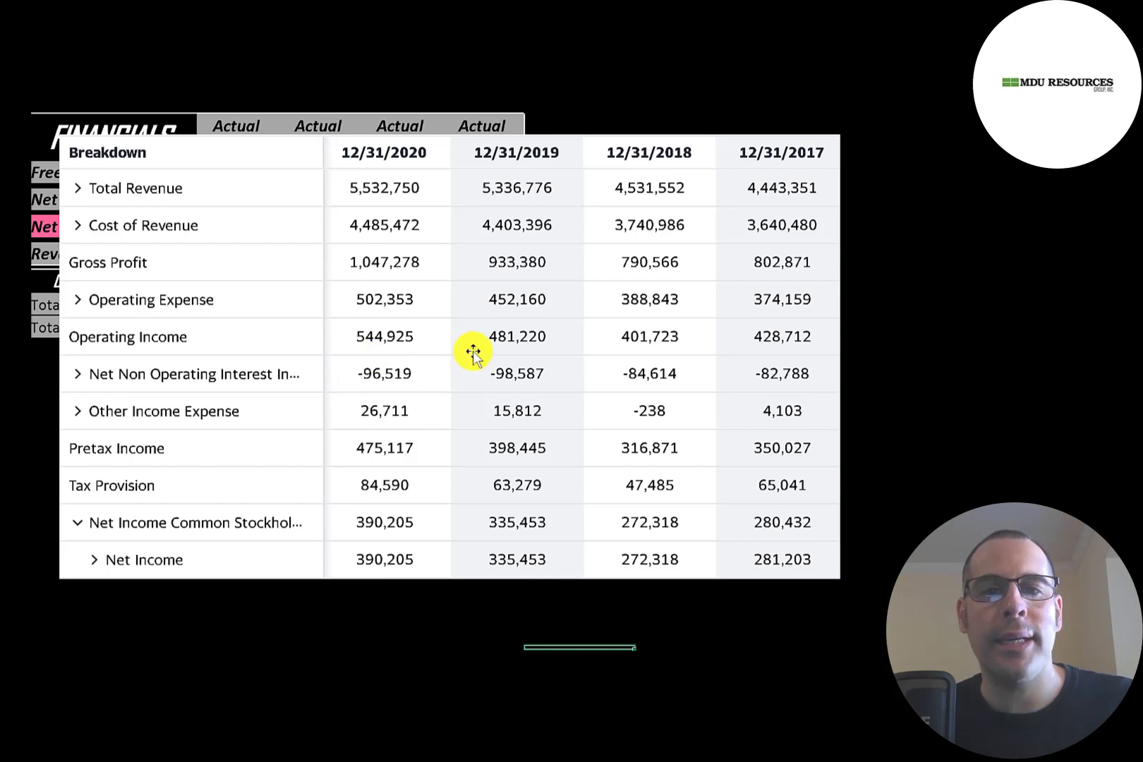
{"action": "mouse_move", "coordinate": [306, 411]}
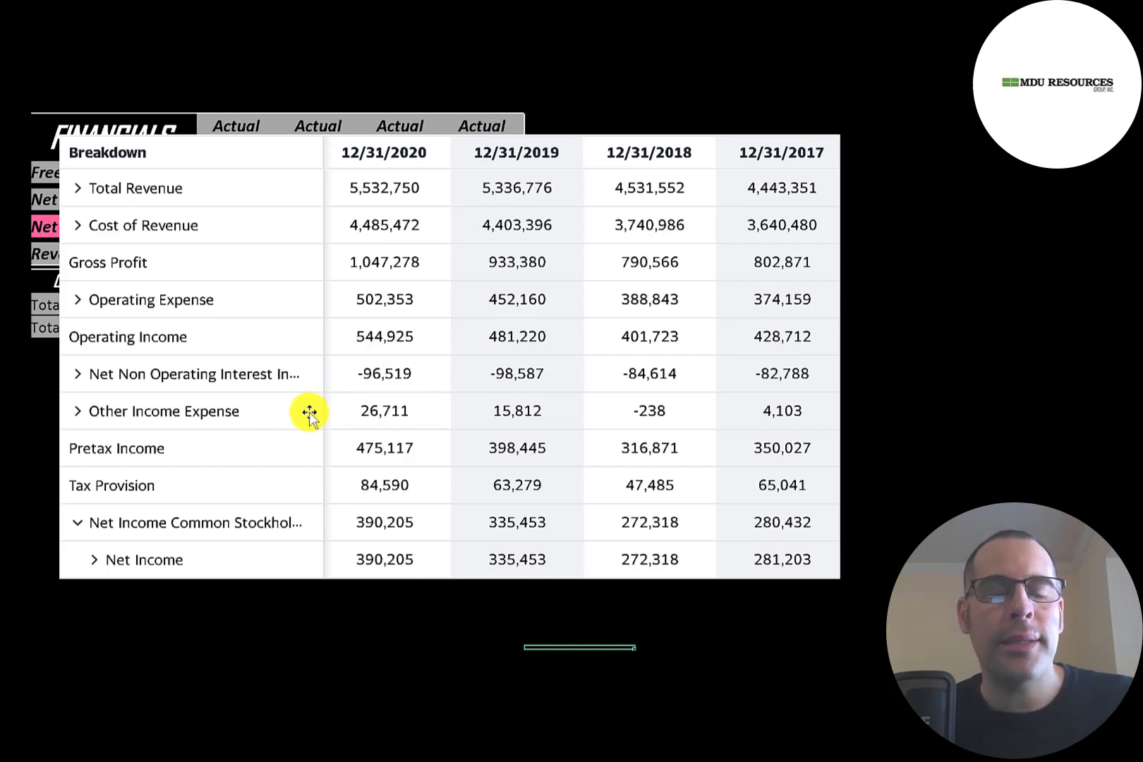
{"action": "mouse_move", "coordinate": [356, 339]}
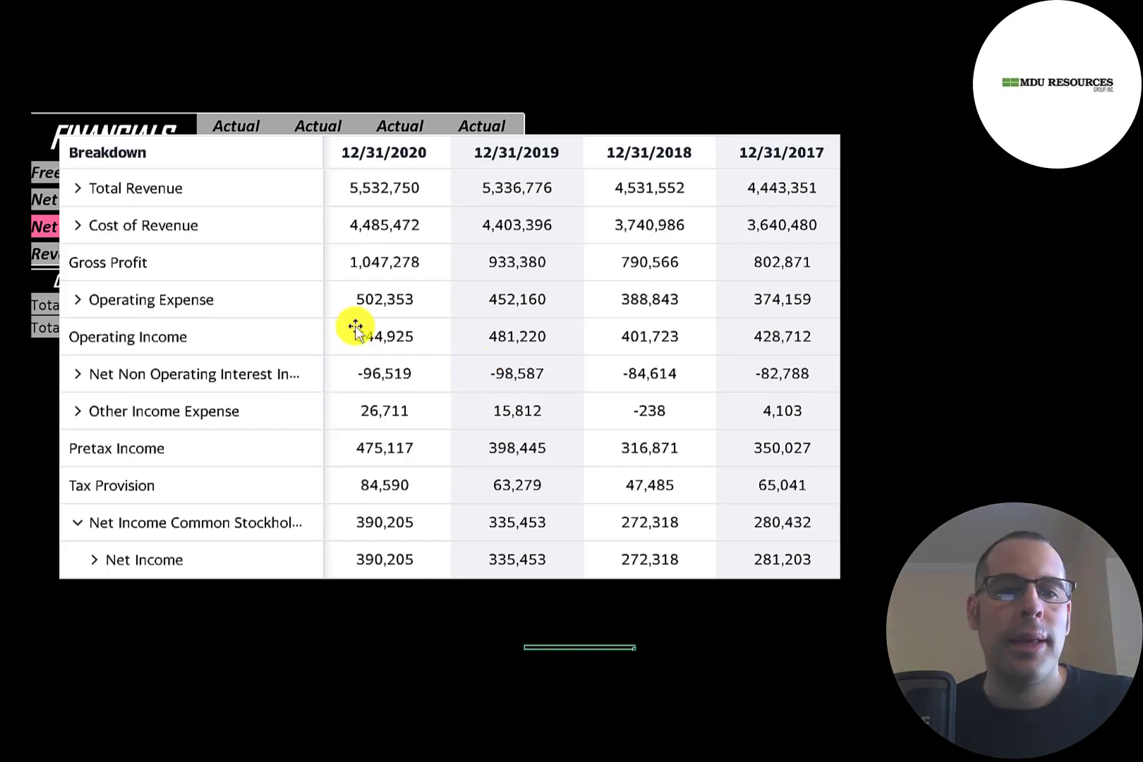
{"action": "mouse_move", "coordinate": [341, 523]}
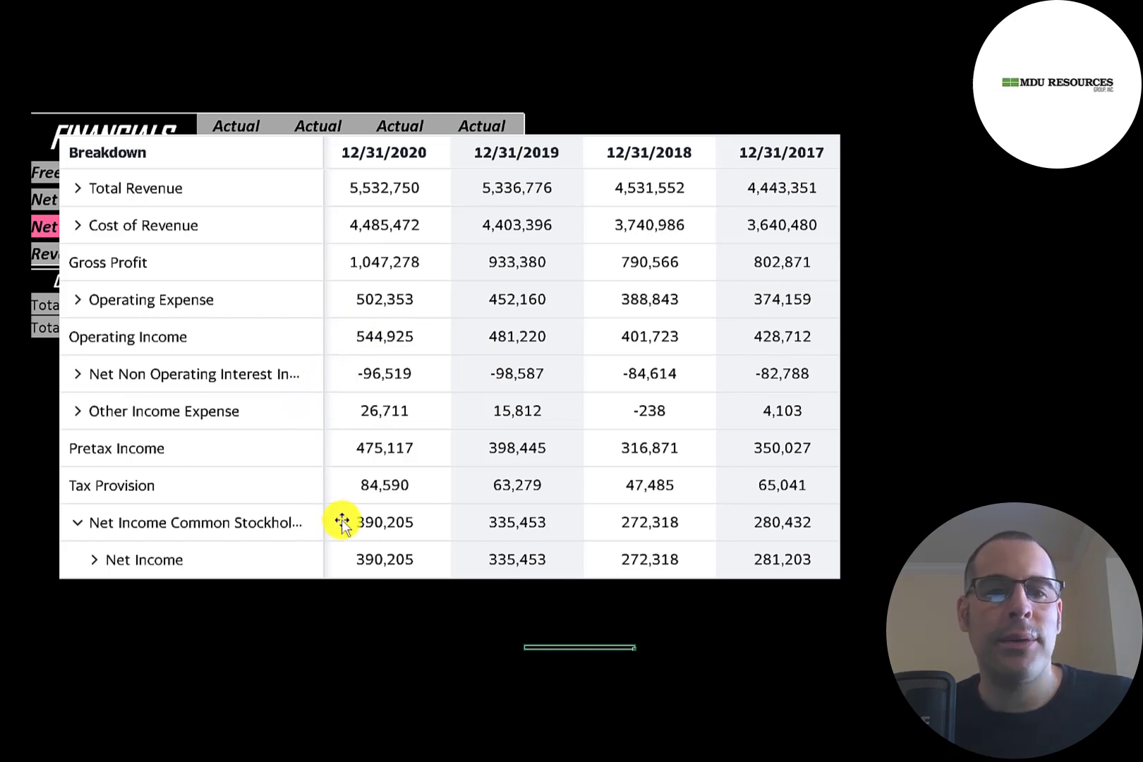
{"action": "mouse_move", "coordinate": [359, 512]}
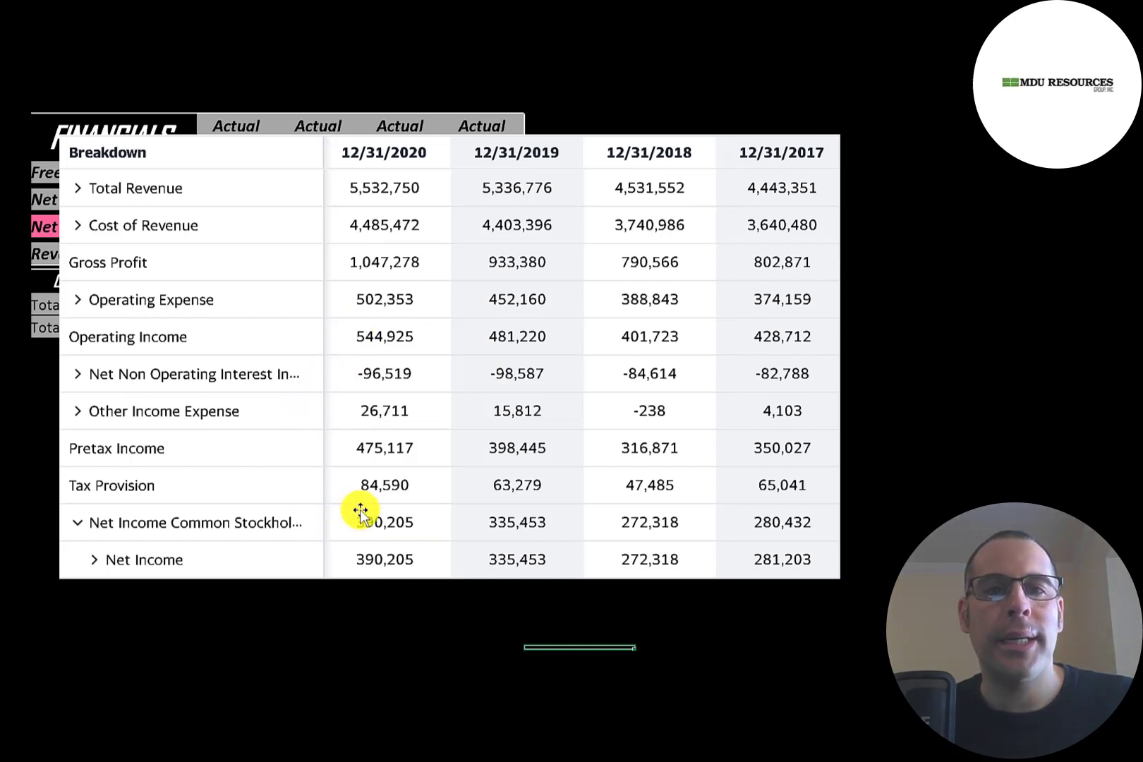
{"action": "mouse_move", "coordinate": [395, 511]}
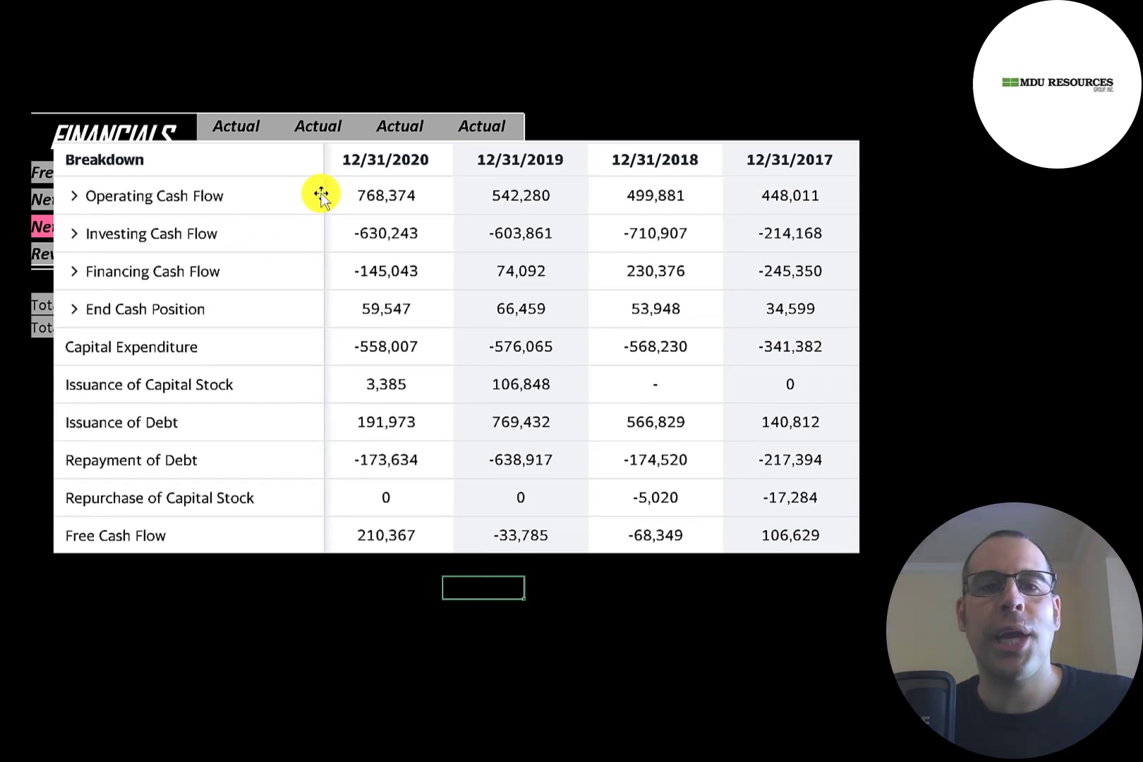
{"action": "mouse_move", "coordinate": [323, 197]}
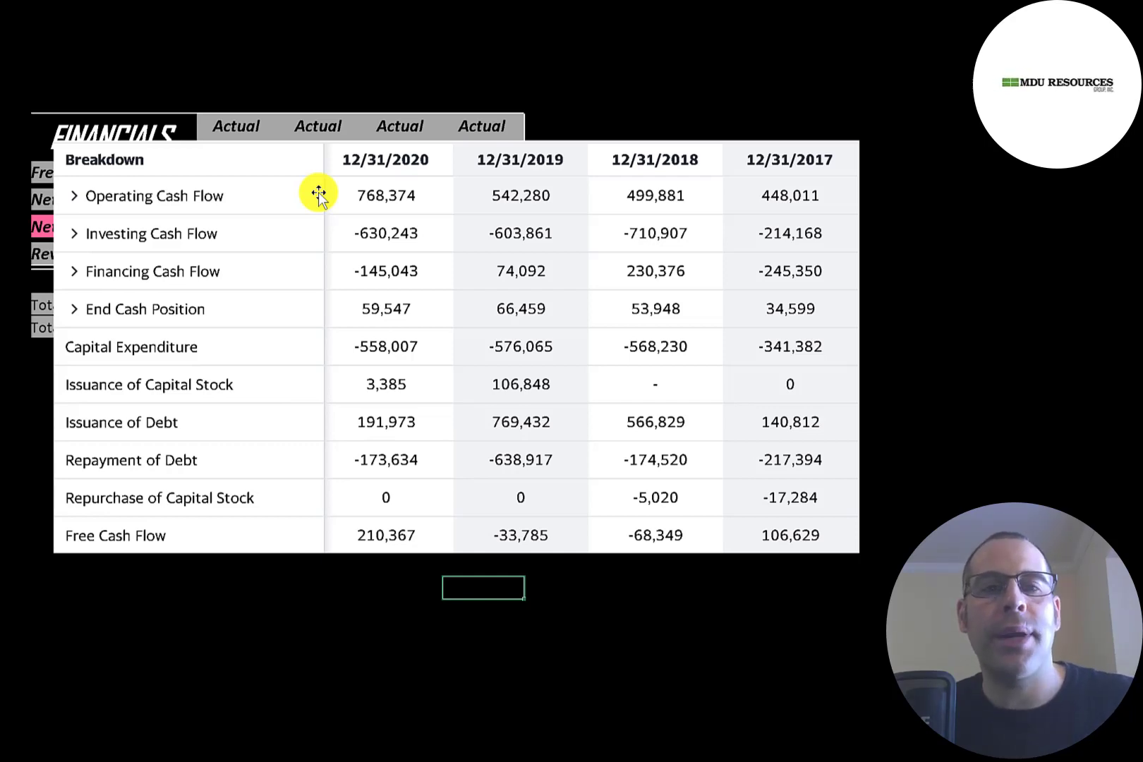
{"action": "mouse_move", "coordinate": [708, 163]}
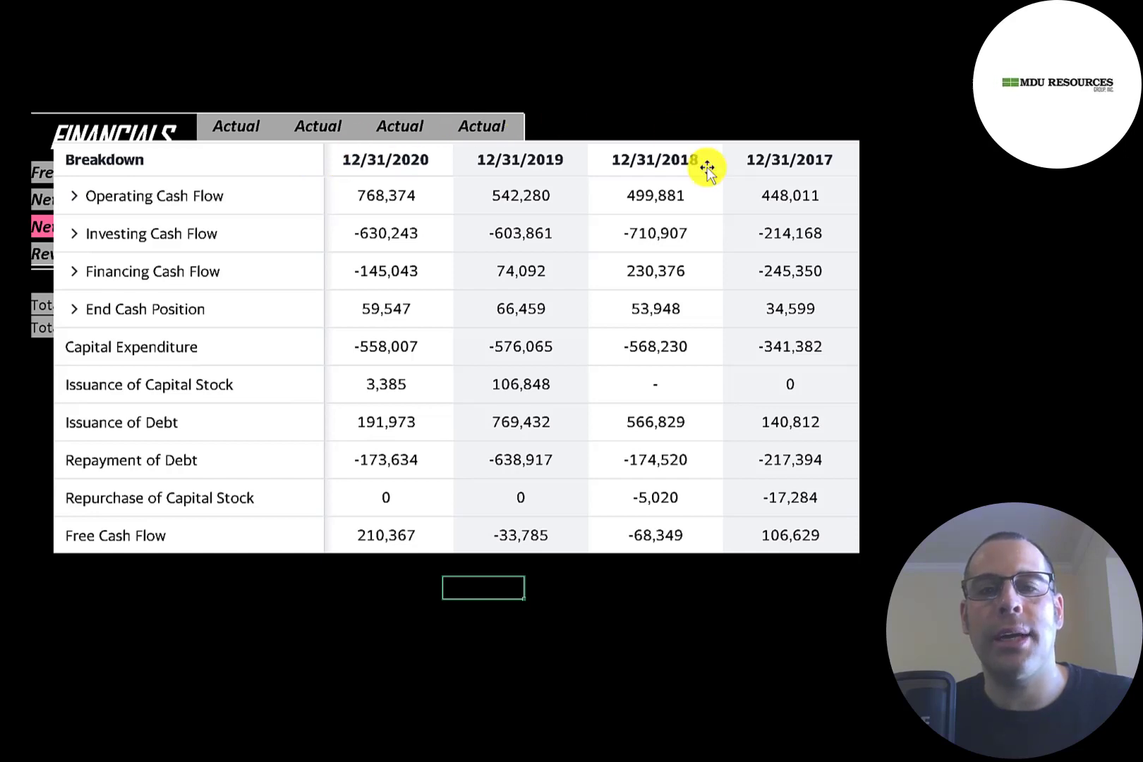
{"action": "mouse_move", "coordinate": [358, 198]}
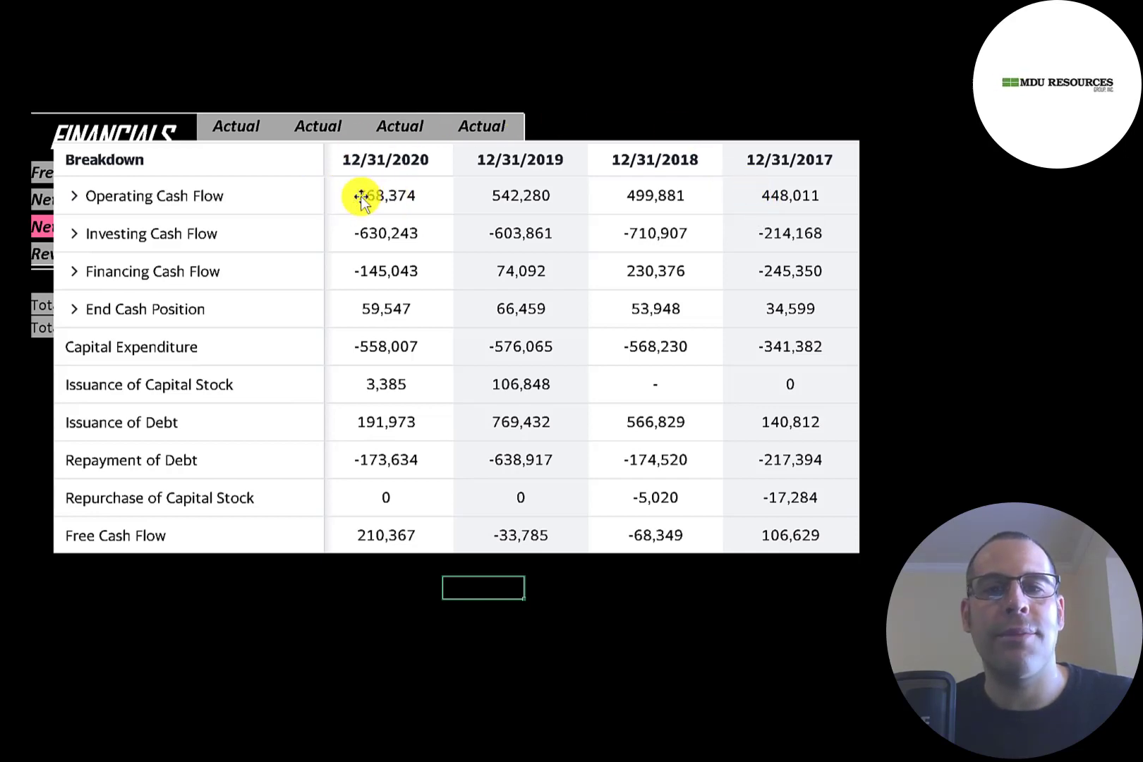
{"action": "mouse_move", "coordinate": [319, 355]}
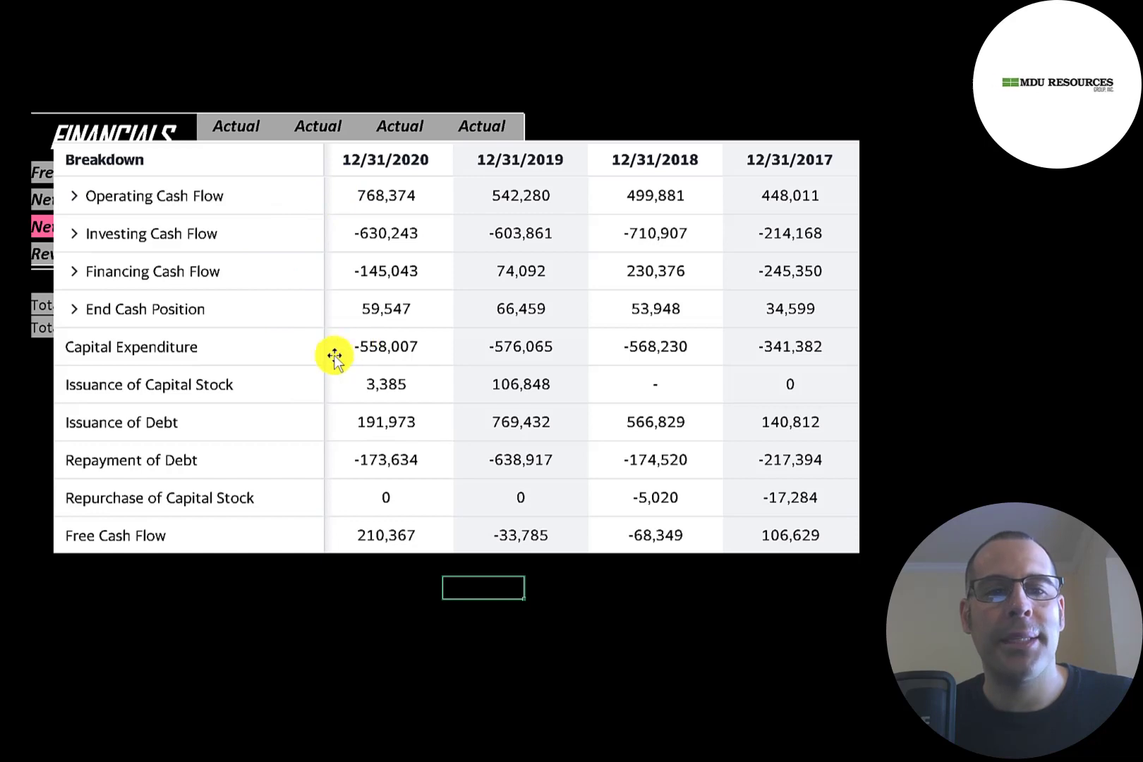
{"action": "mouse_move", "coordinate": [556, 467]}
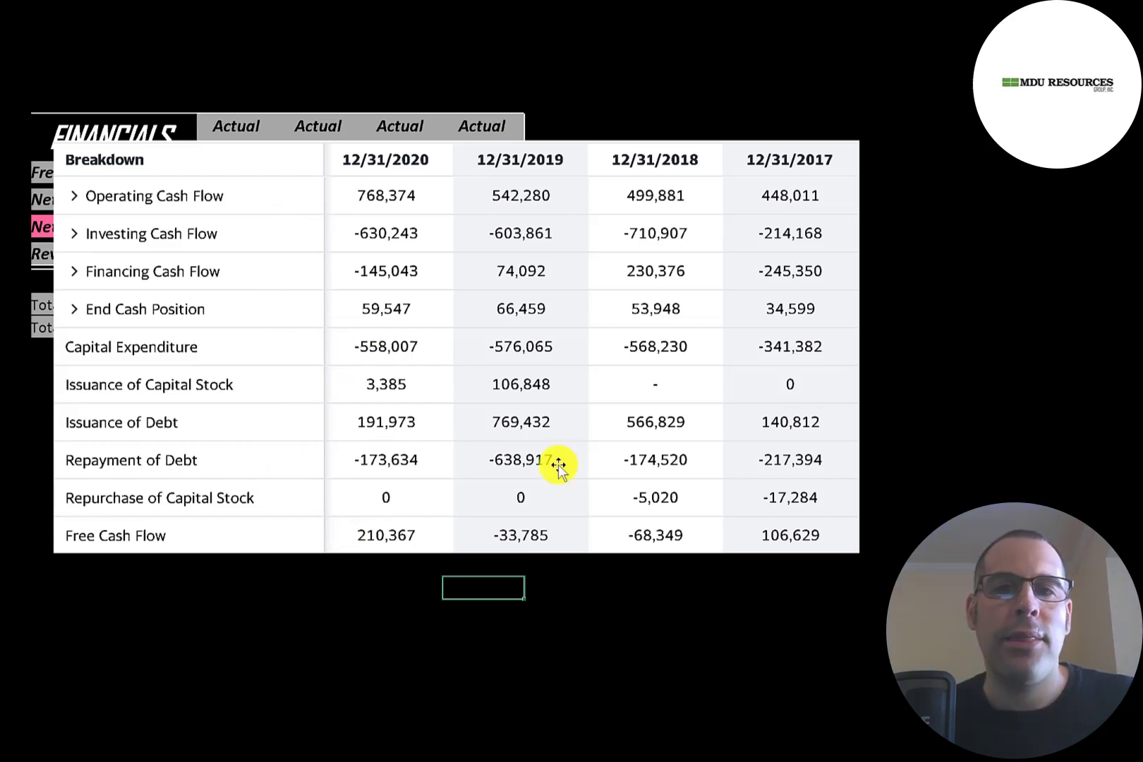
{"action": "mouse_move", "coordinate": [647, 556]}
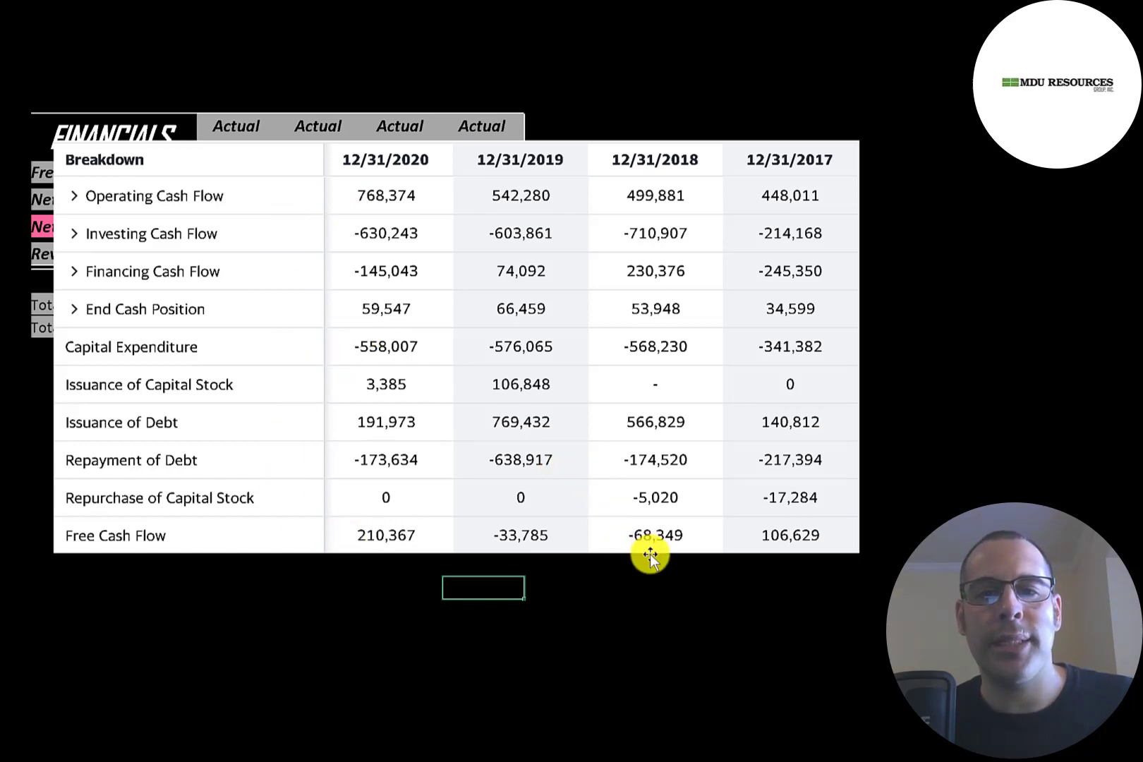
{"action": "mouse_move", "coordinate": [629, 356]}
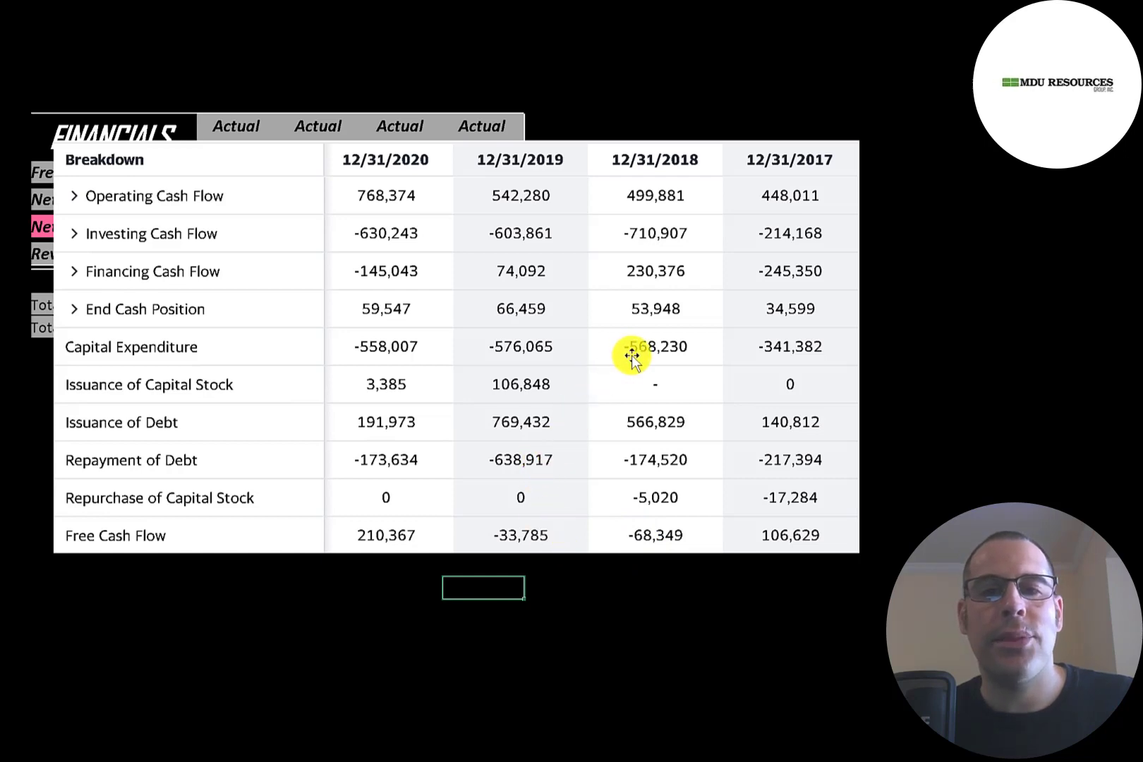
{"action": "mouse_move", "coordinate": [656, 203]}
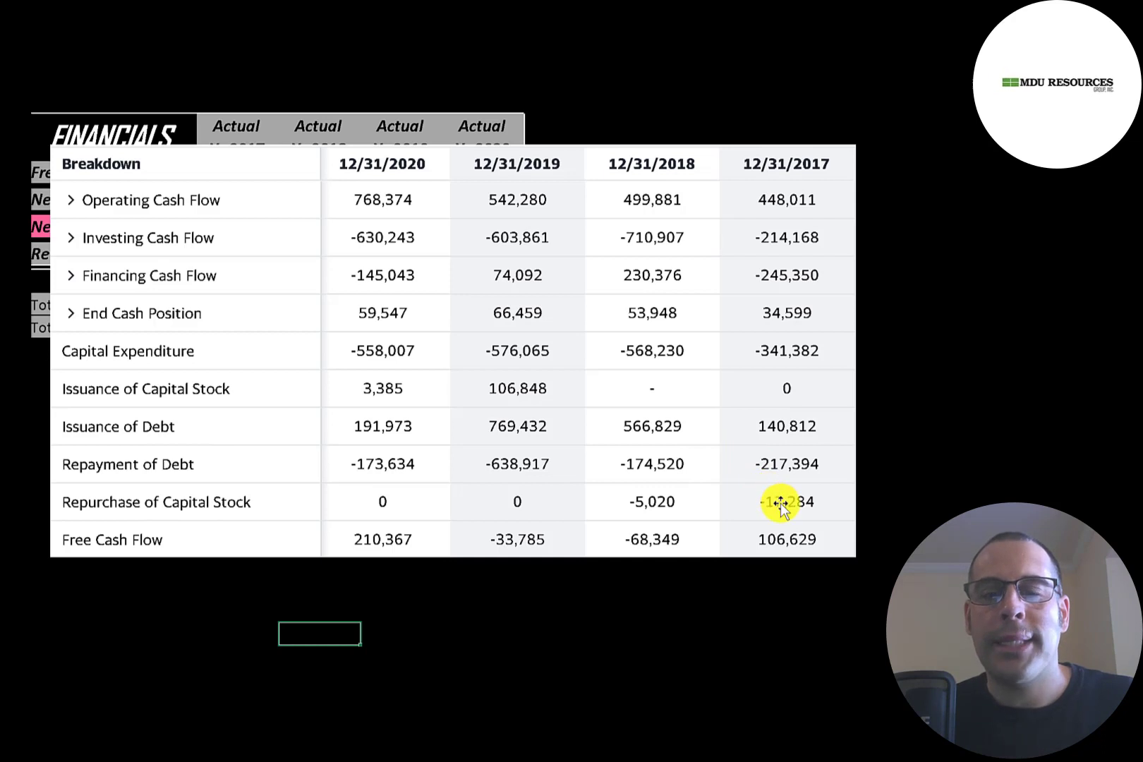
{"action": "mouse_move", "coordinate": [665, 481]}
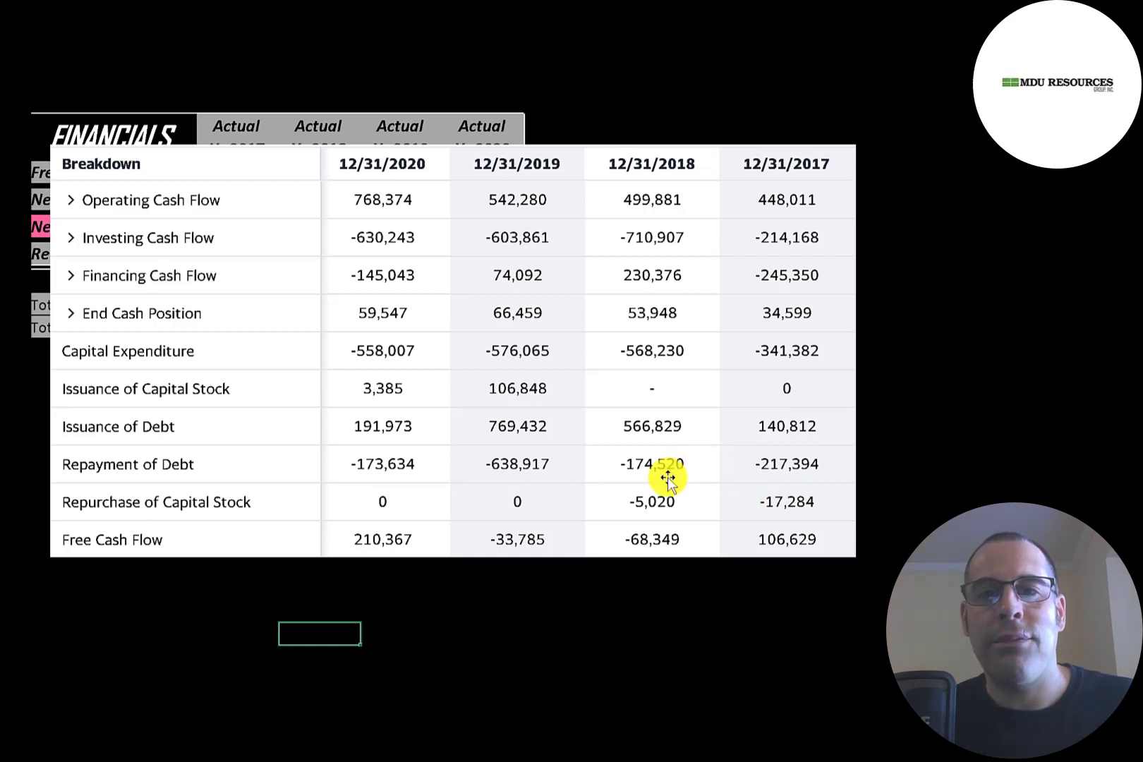
{"action": "mouse_move", "coordinate": [471, 496]}
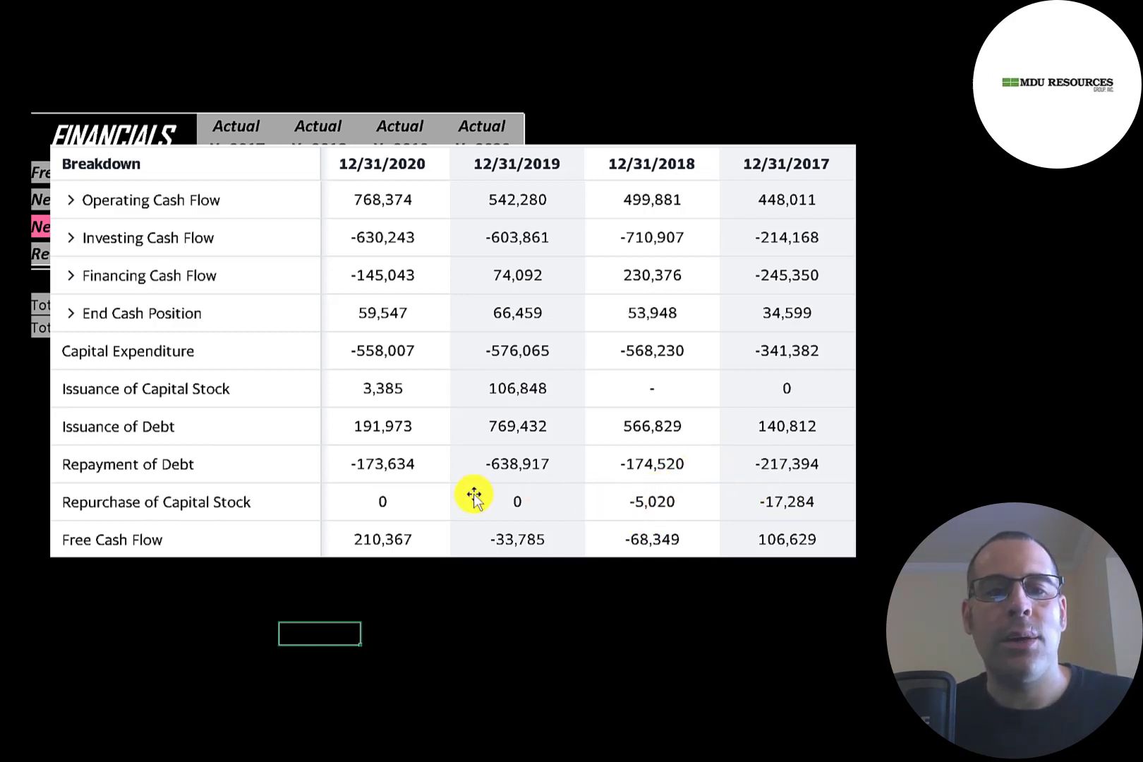
{"action": "mouse_move", "coordinate": [383, 464]}
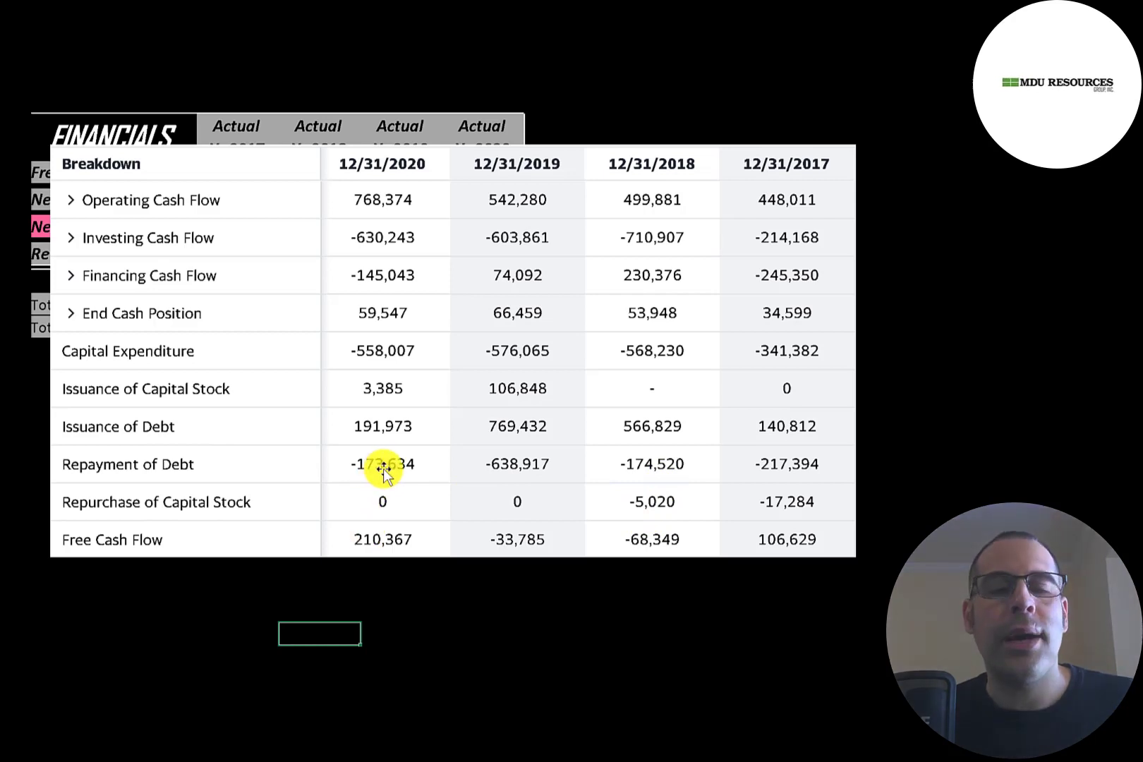
{"action": "mouse_move", "coordinate": [755, 465]}
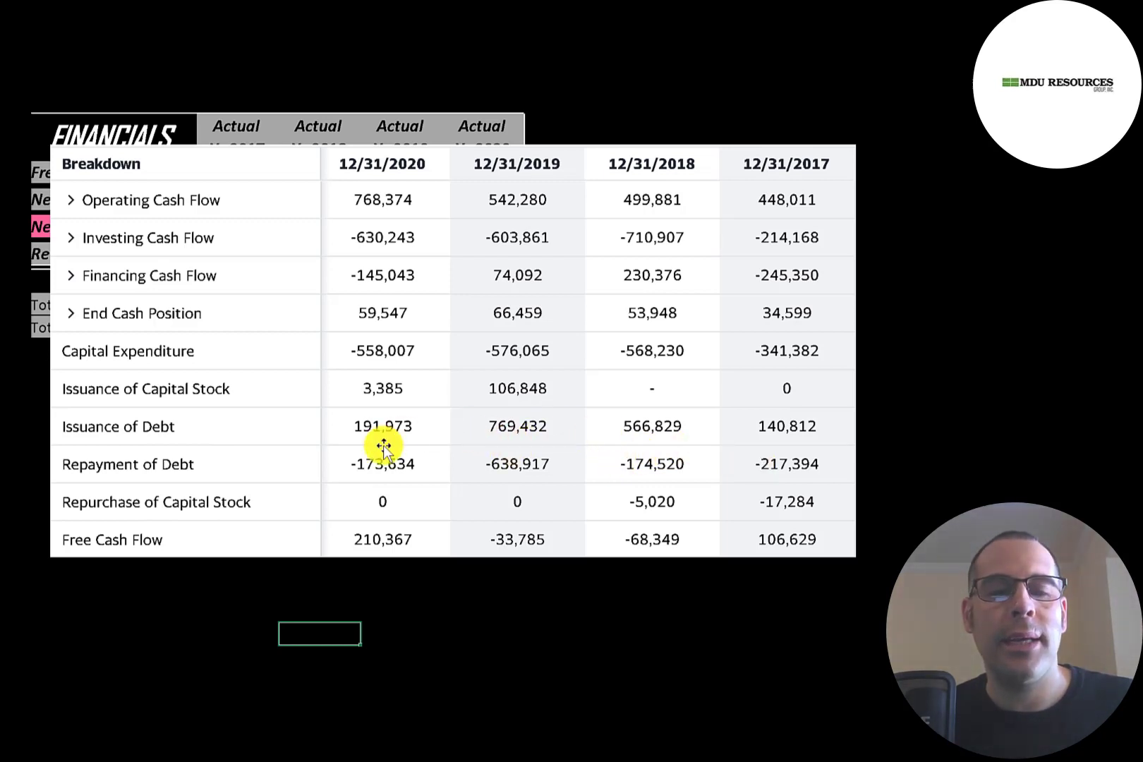
{"action": "mouse_move", "coordinate": [654, 428]}
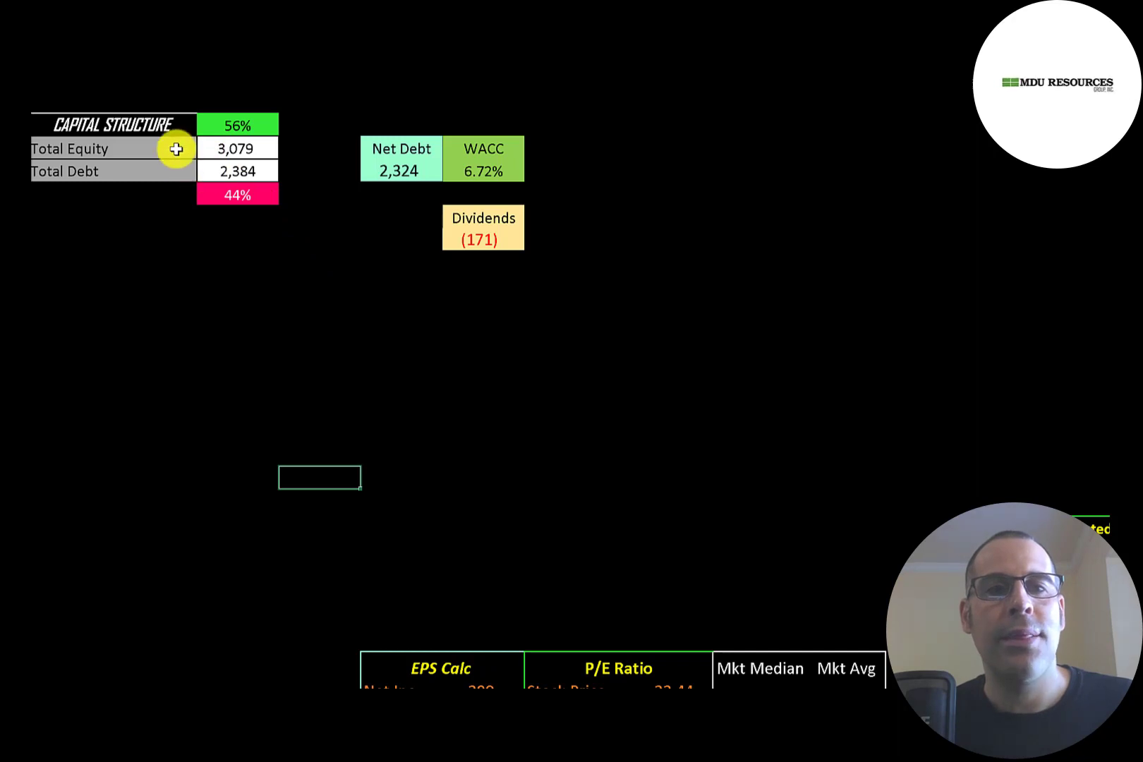
{"action": "mouse_move", "coordinate": [215, 196]}
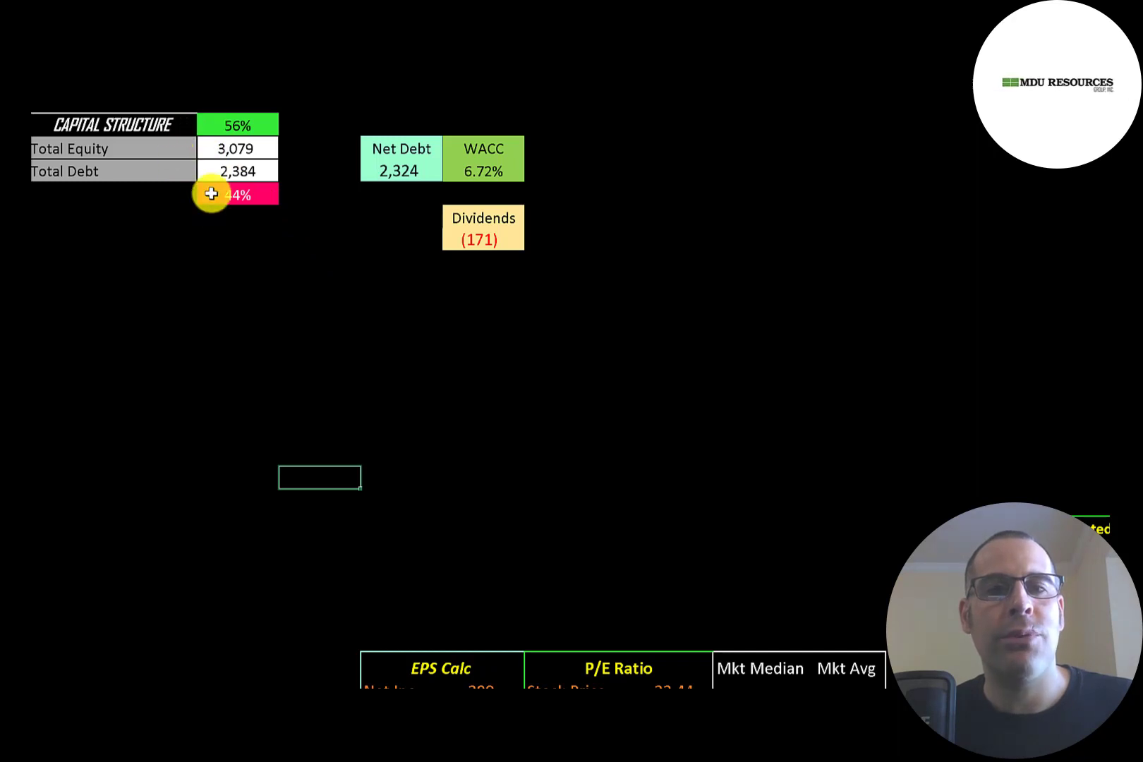
{"action": "mouse_move", "coordinate": [544, 182]}
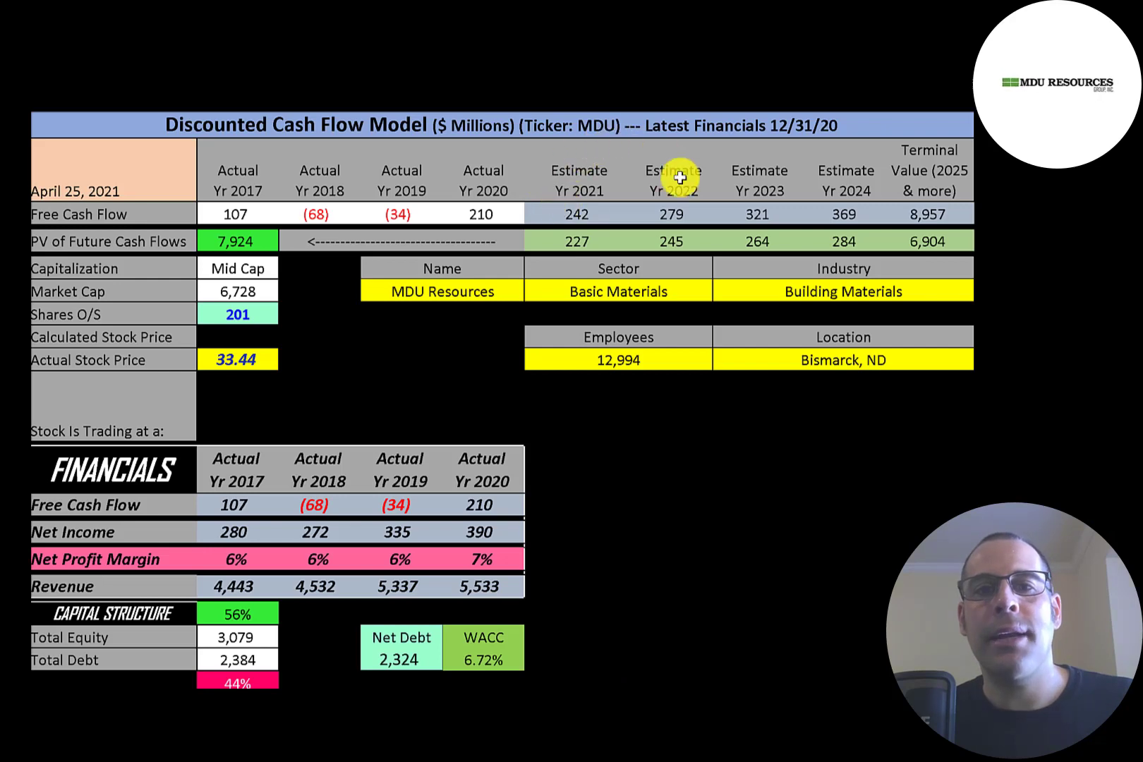
{"action": "mouse_move", "coordinate": [863, 213]}
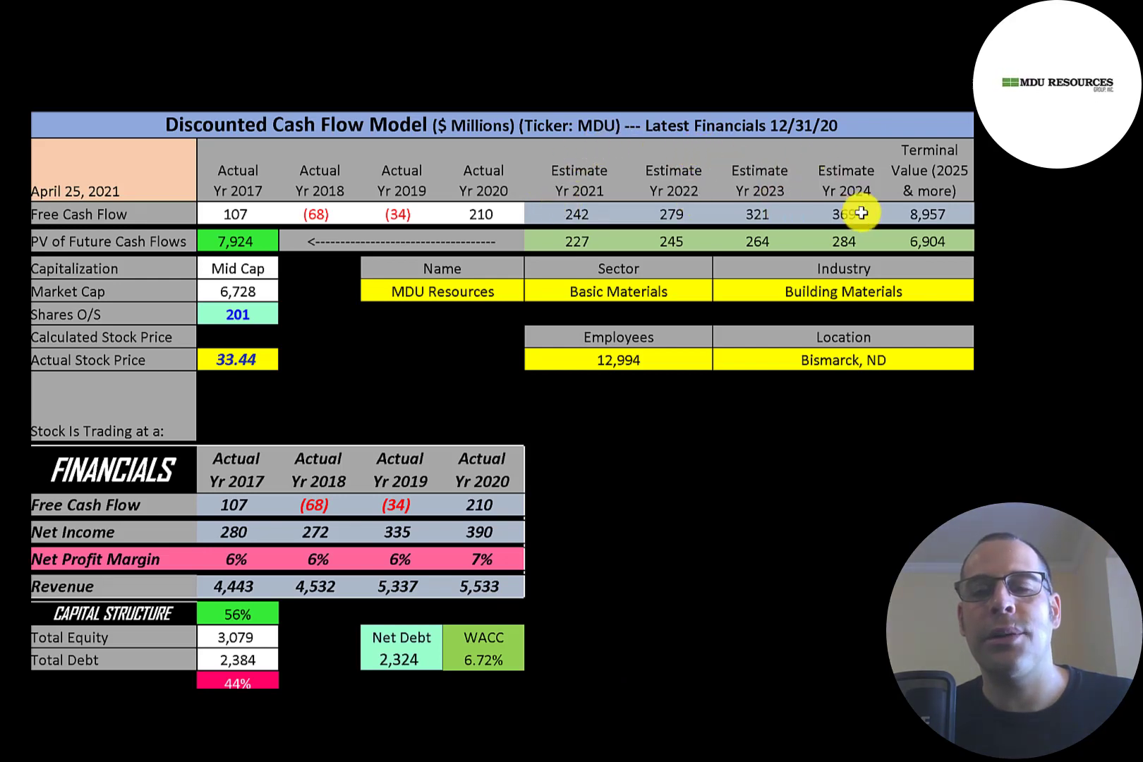
{"action": "mouse_move", "coordinate": [976, 213]}
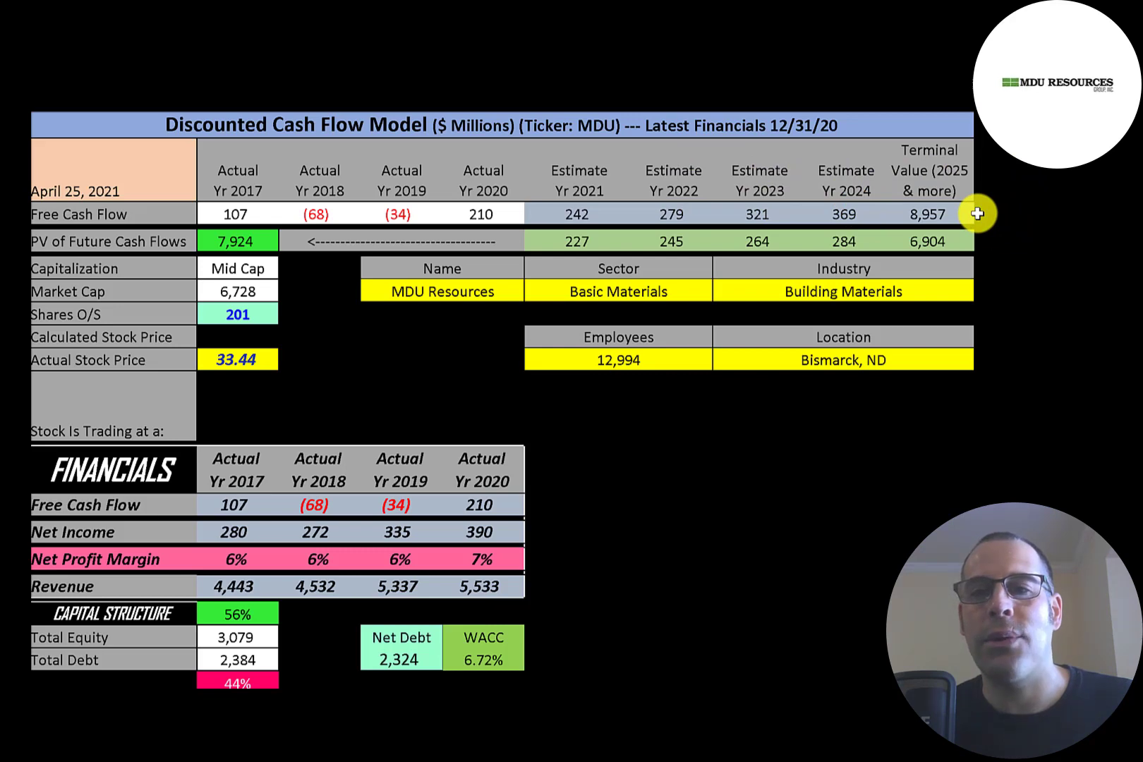
{"action": "mouse_move", "coordinate": [945, 251]}
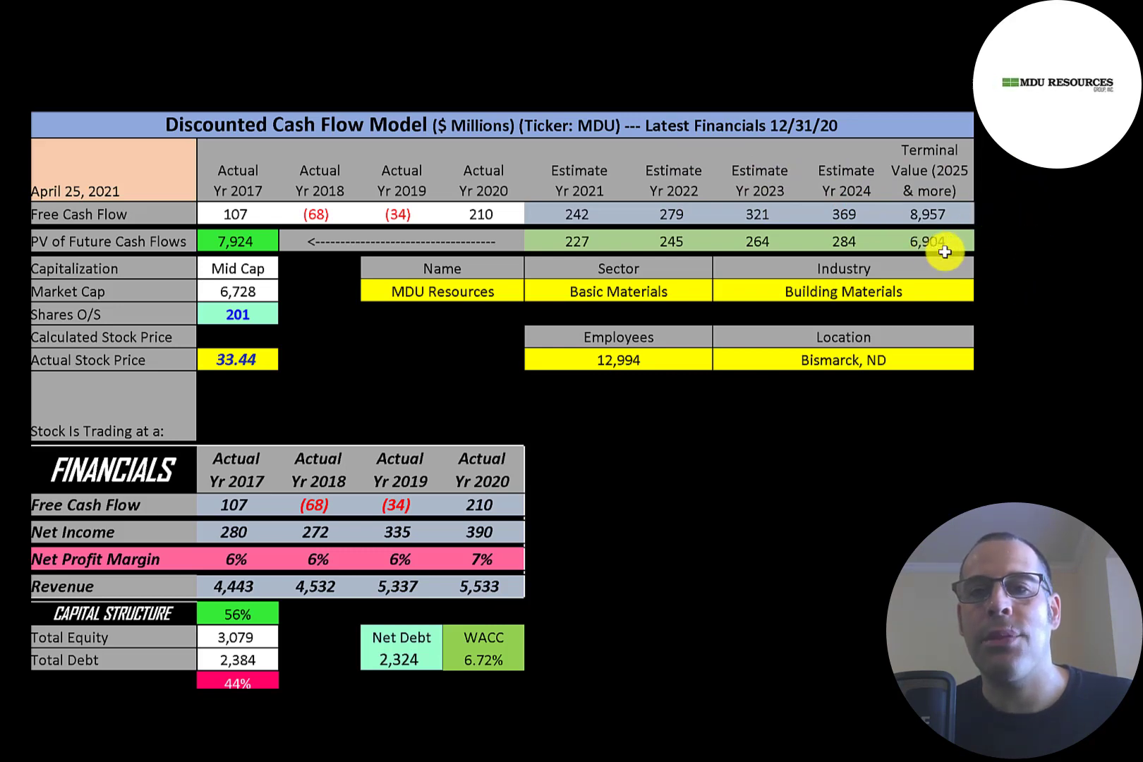
{"action": "mouse_move", "coordinate": [781, 340]}
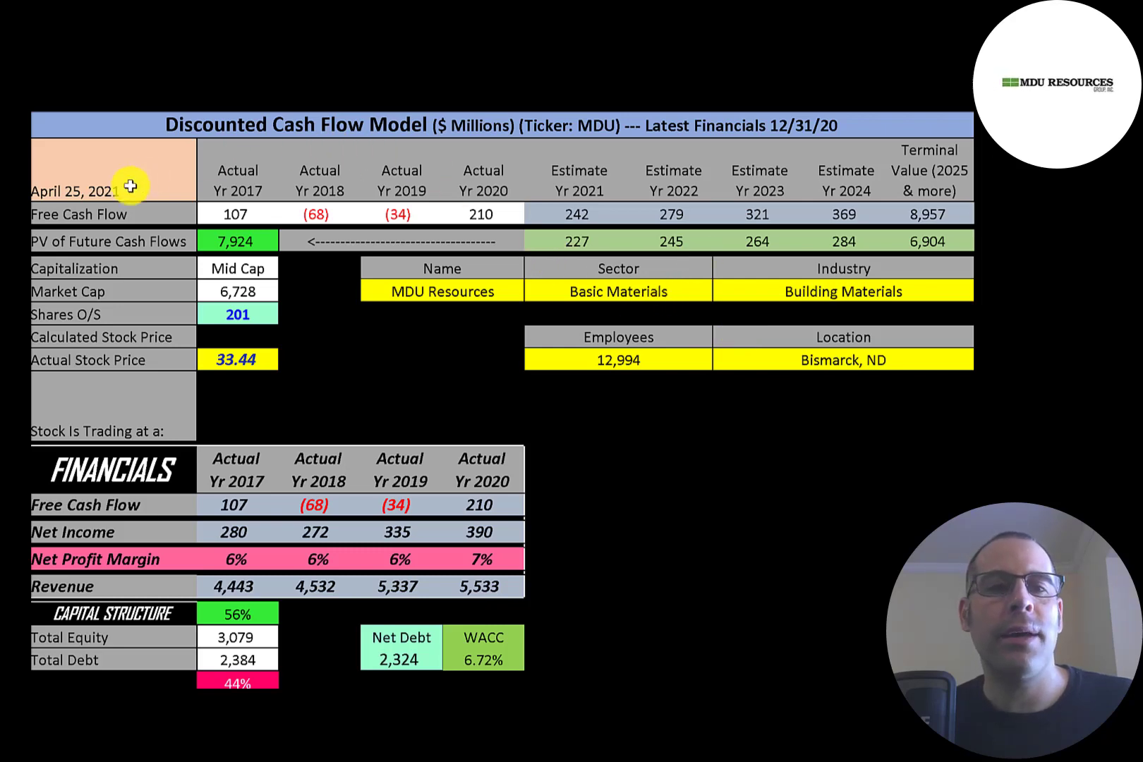
{"action": "mouse_move", "coordinate": [195, 244]}
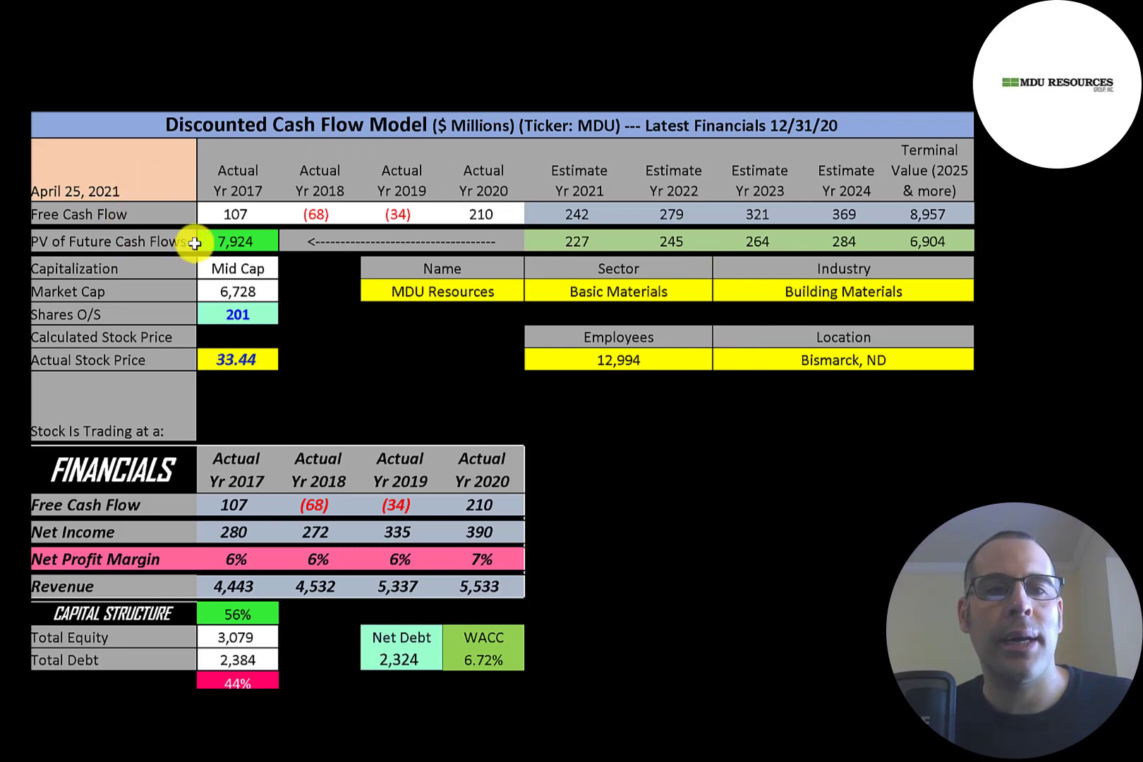
{"action": "mouse_move", "coordinate": [202, 315]}
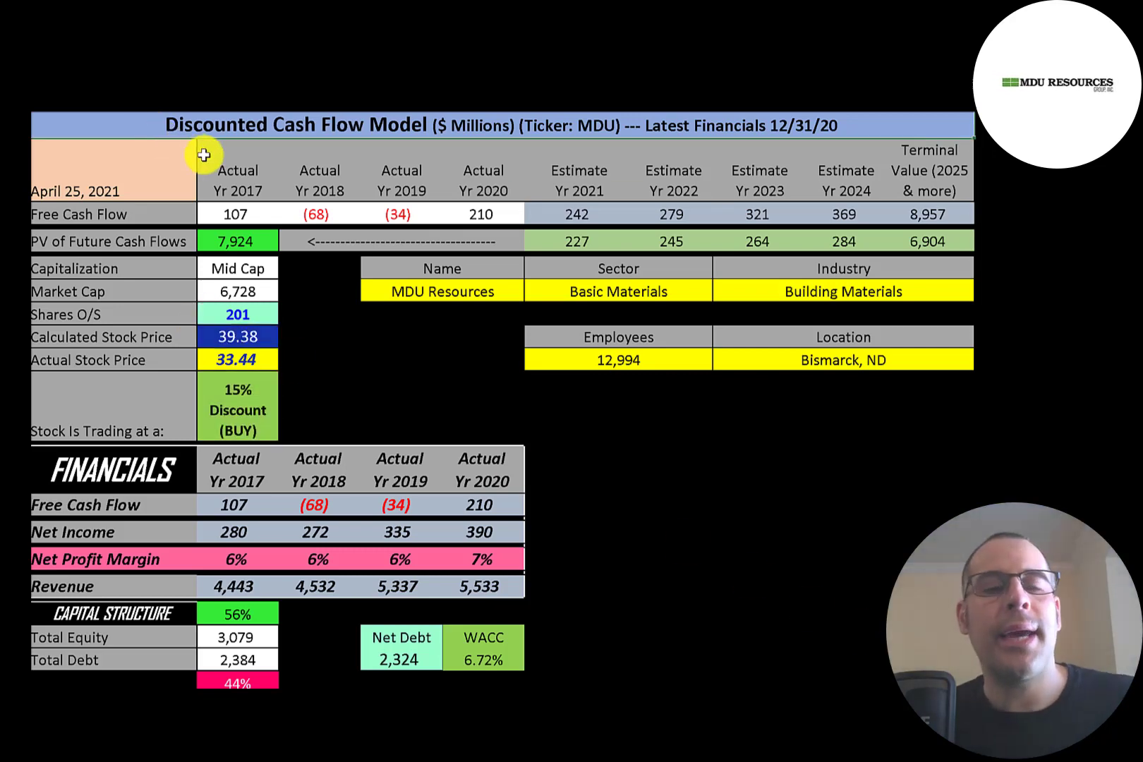
{"action": "mouse_move", "coordinate": [306, 334]}
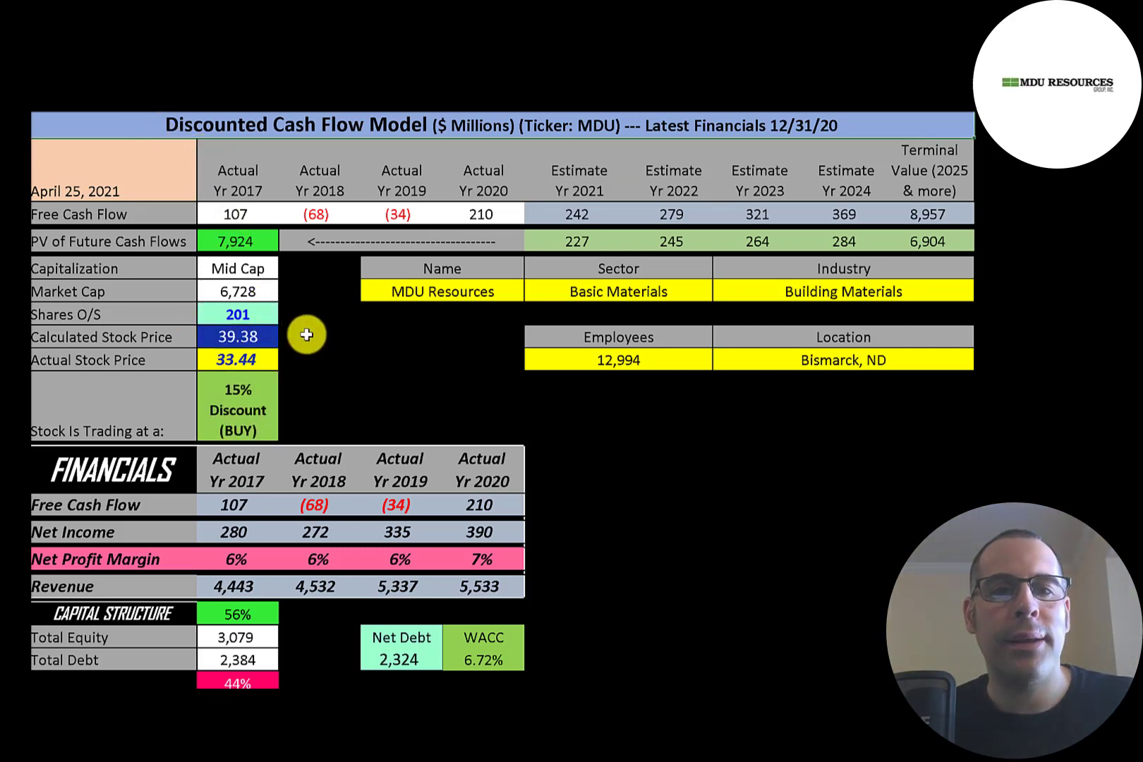
{"action": "mouse_move", "coordinate": [294, 367]}
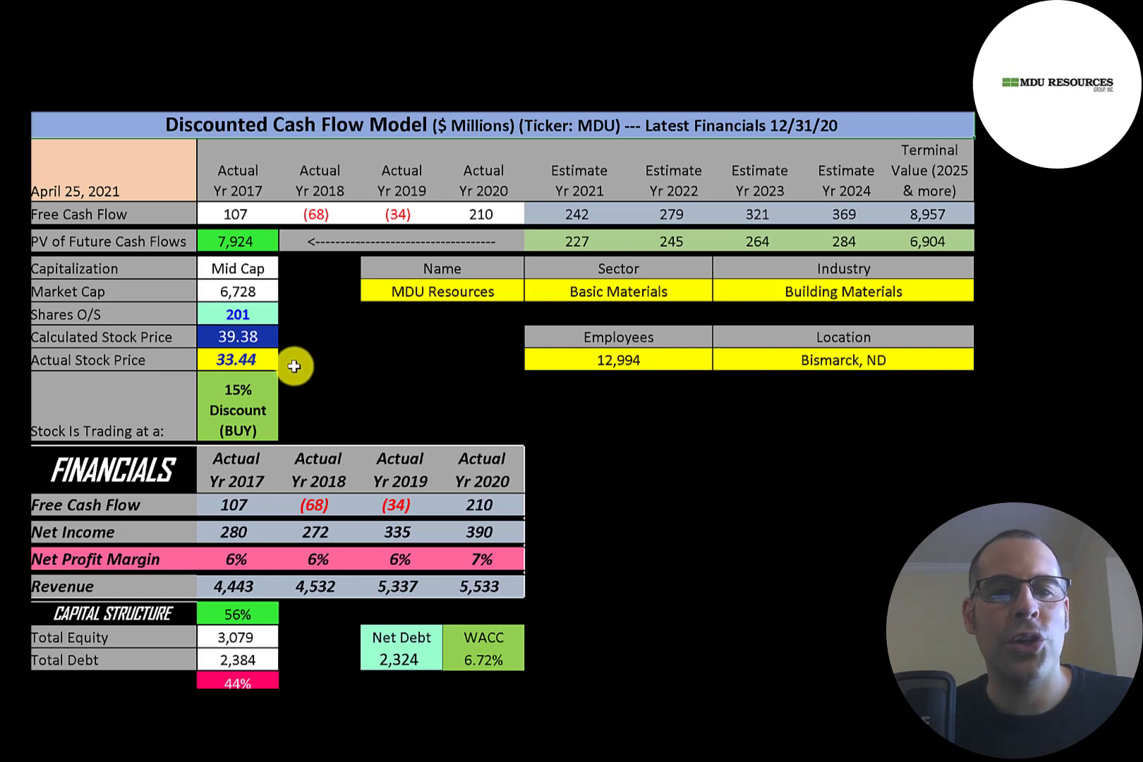
{"action": "mouse_move", "coordinate": [304, 411]}
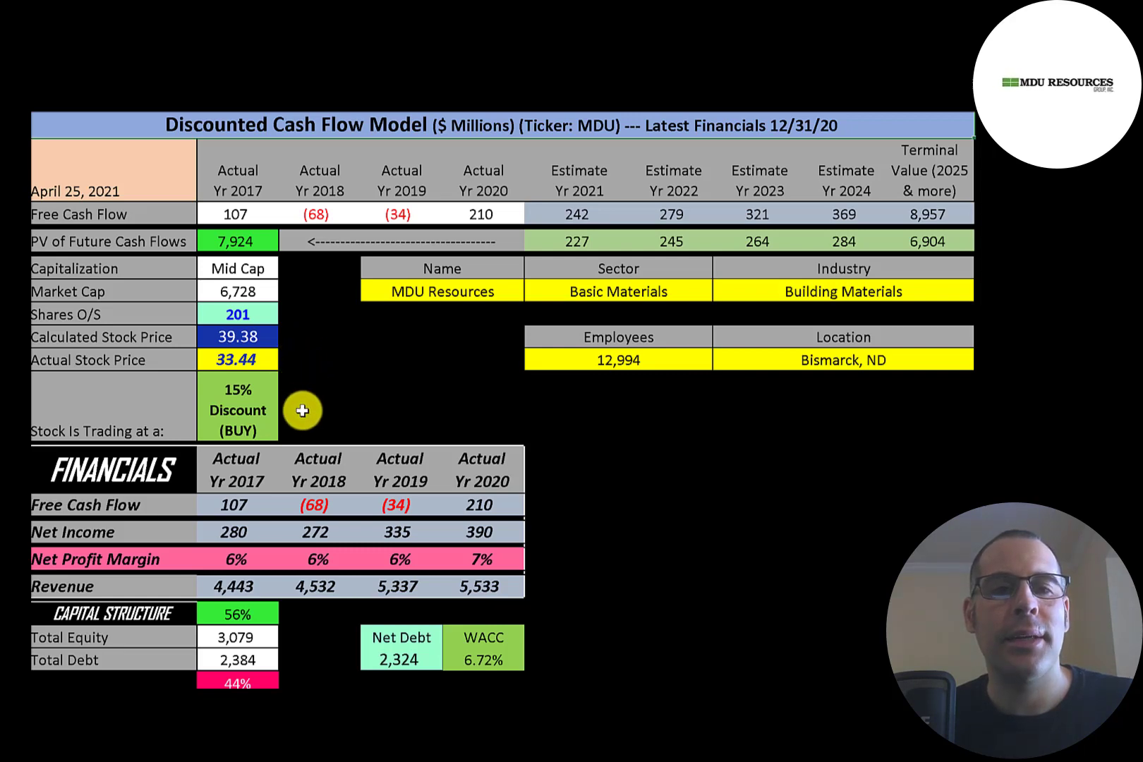
{"action": "mouse_move", "coordinate": [855, 526]}
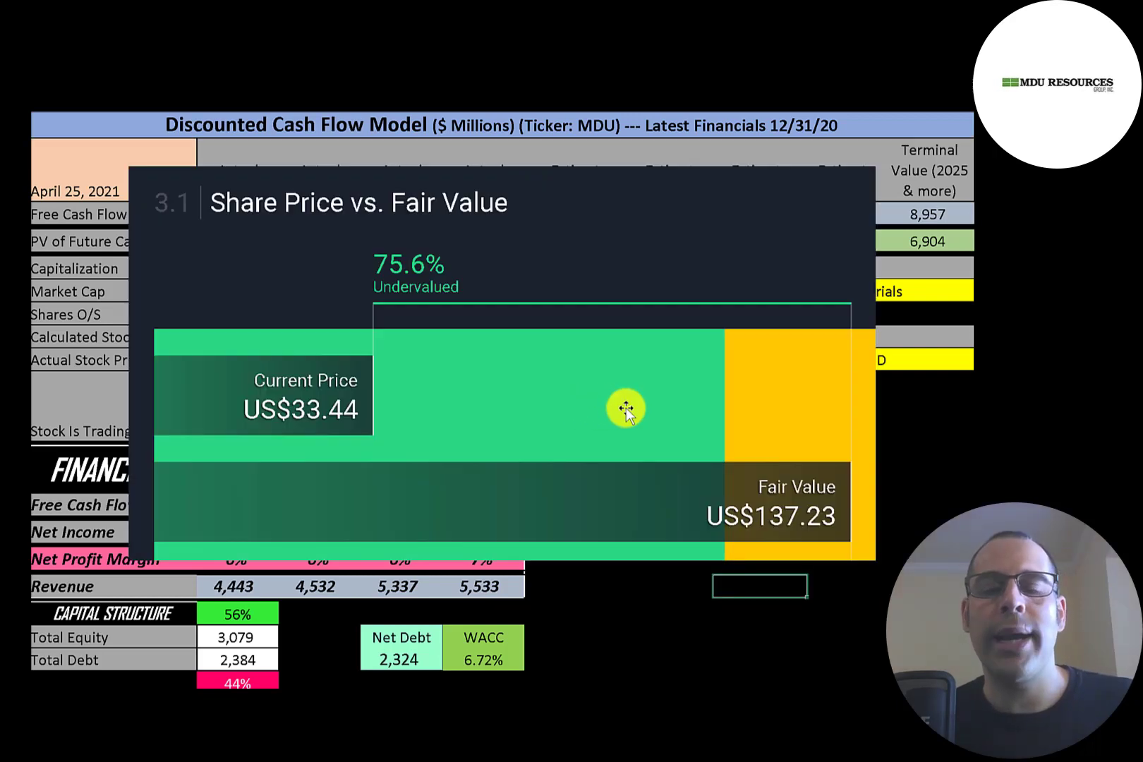
{"action": "mouse_move", "coordinate": [774, 466]}
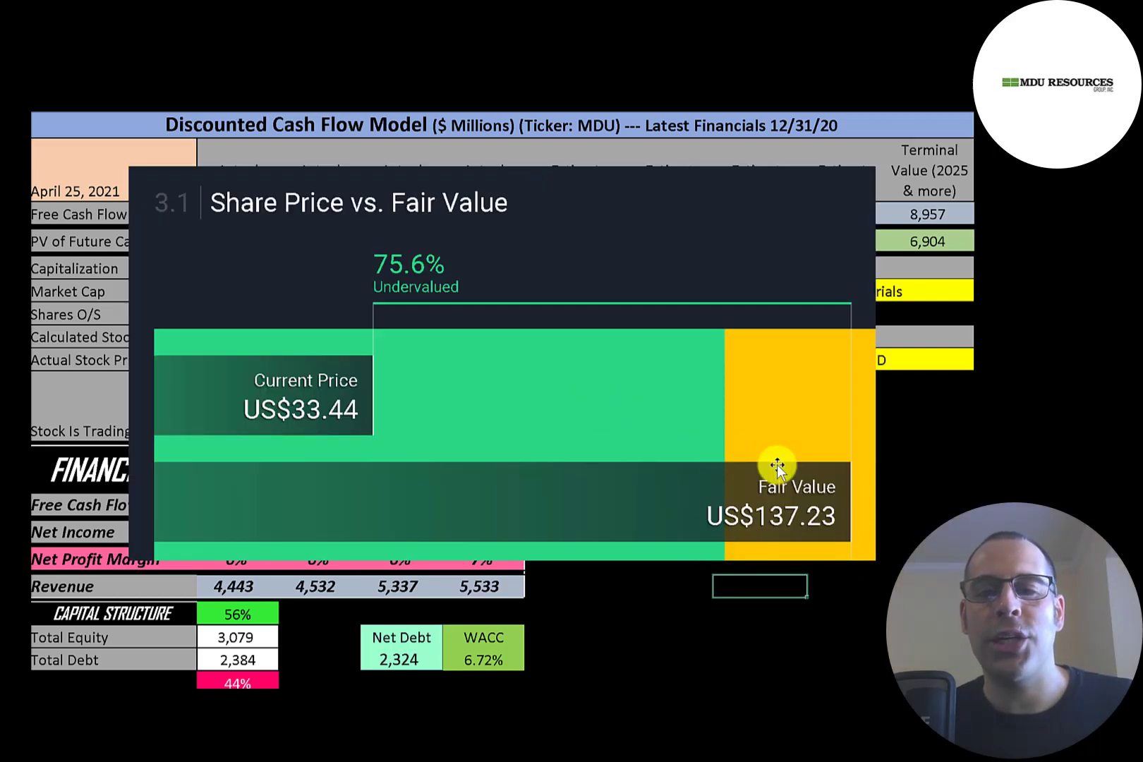
{"action": "mouse_move", "coordinate": [767, 454]}
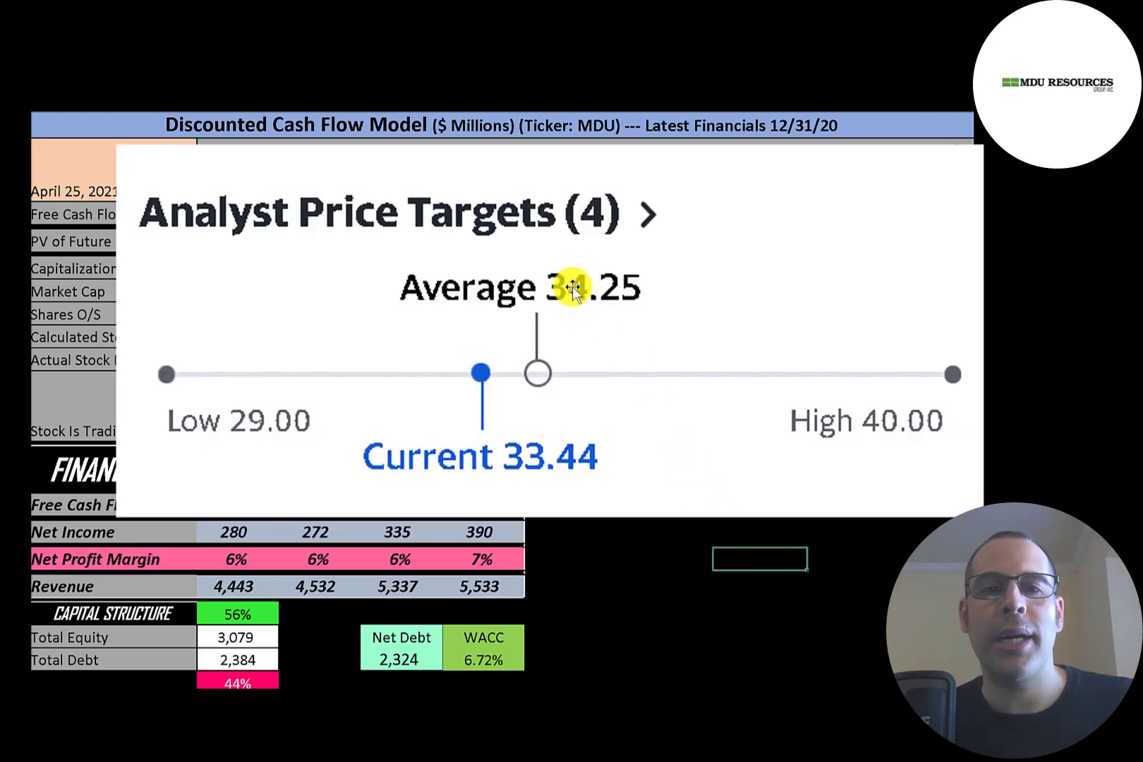
{"action": "mouse_move", "coordinate": [214, 399]}
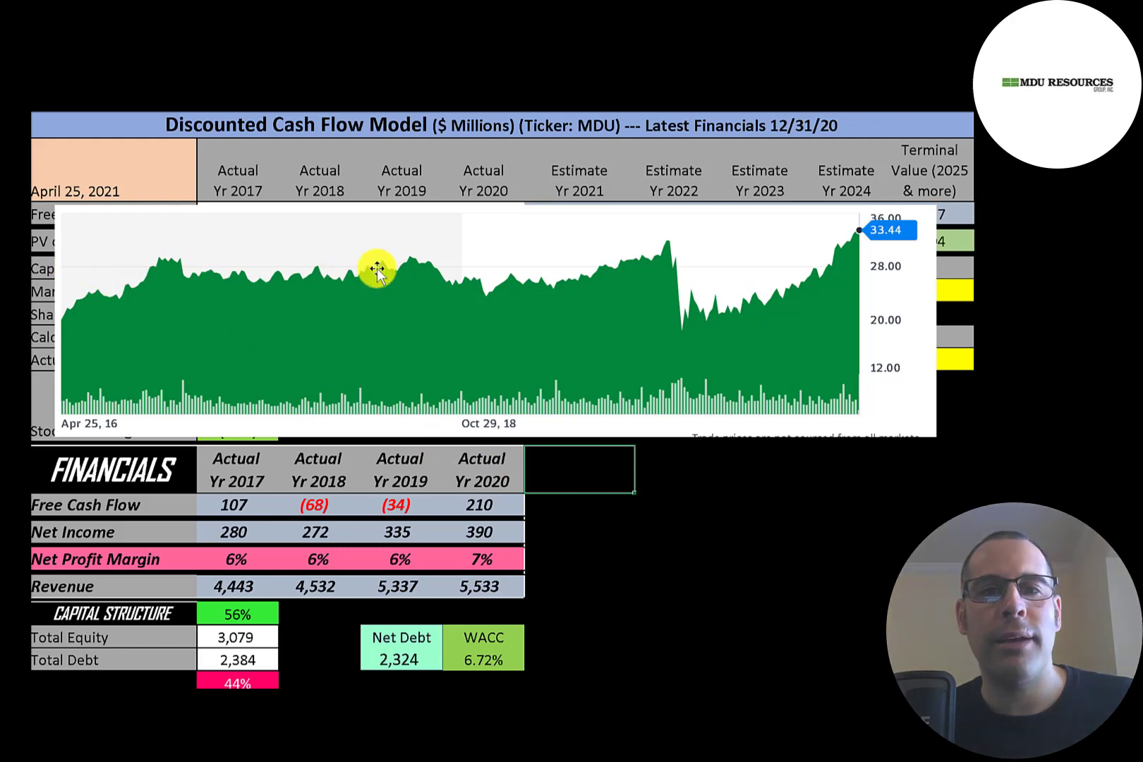
{"action": "mouse_move", "coordinate": [694, 325]}
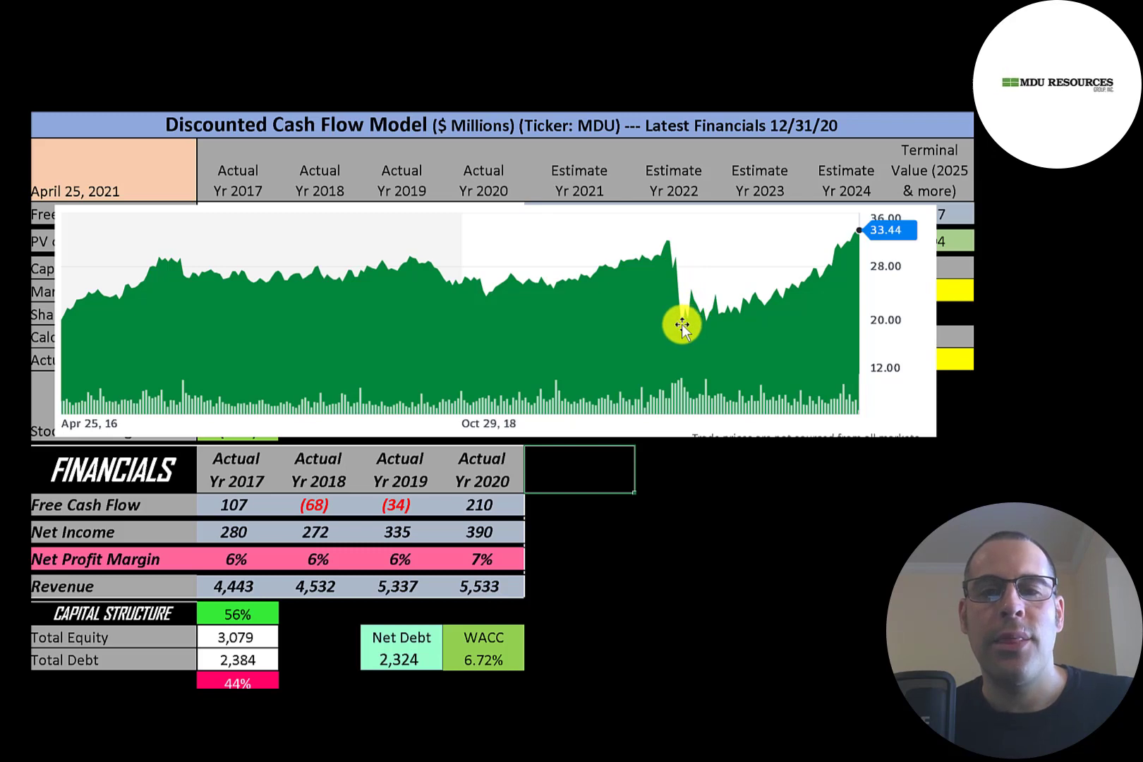
{"action": "mouse_move", "coordinate": [746, 300]}
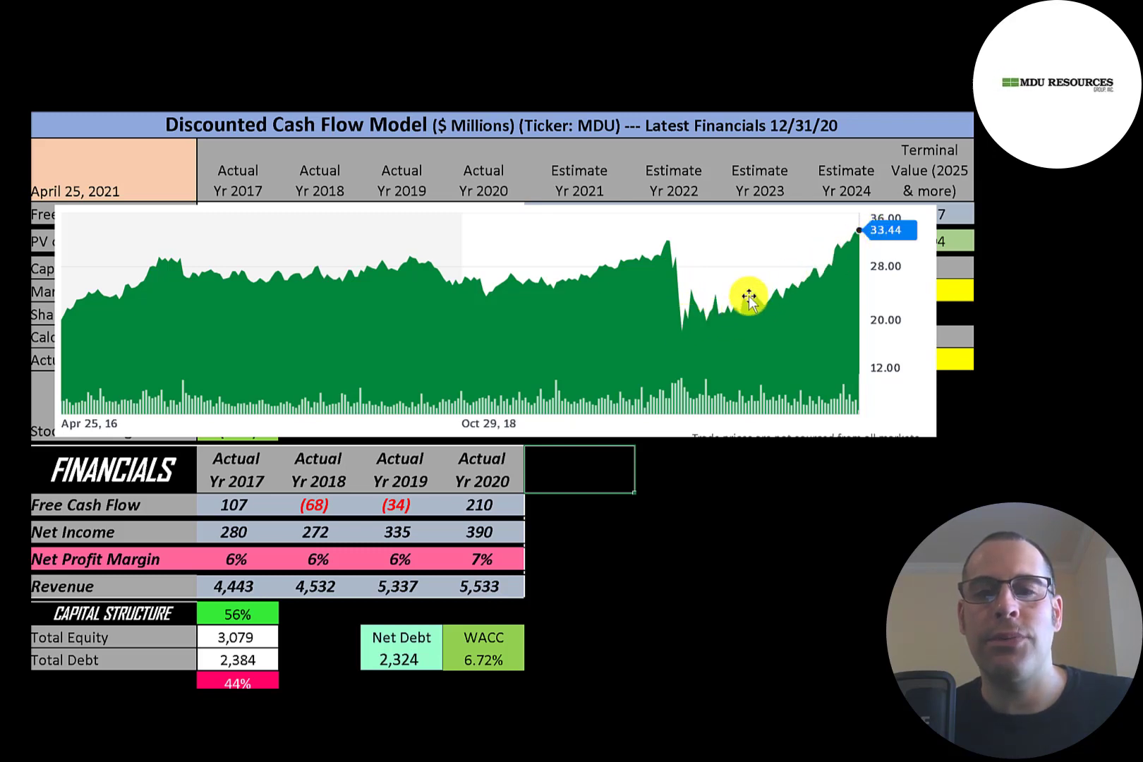
{"action": "mouse_move", "coordinate": [683, 328]}
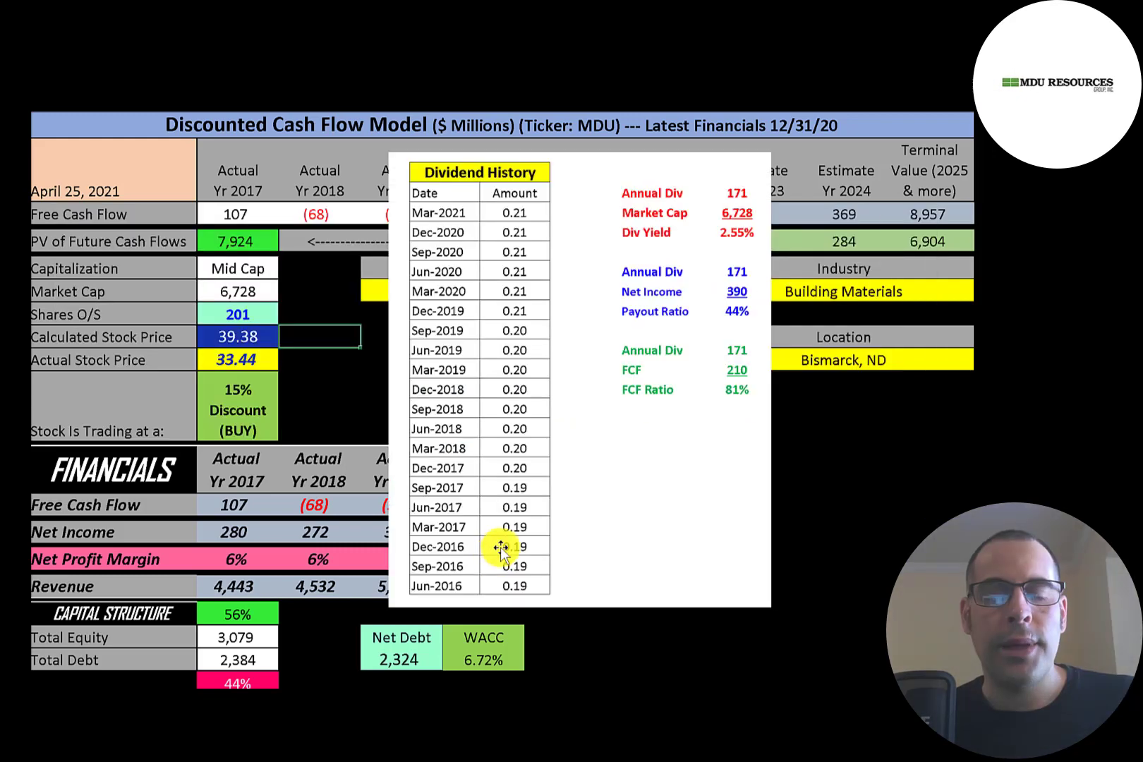
{"action": "mouse_move", "coordinate": [548, 494]}
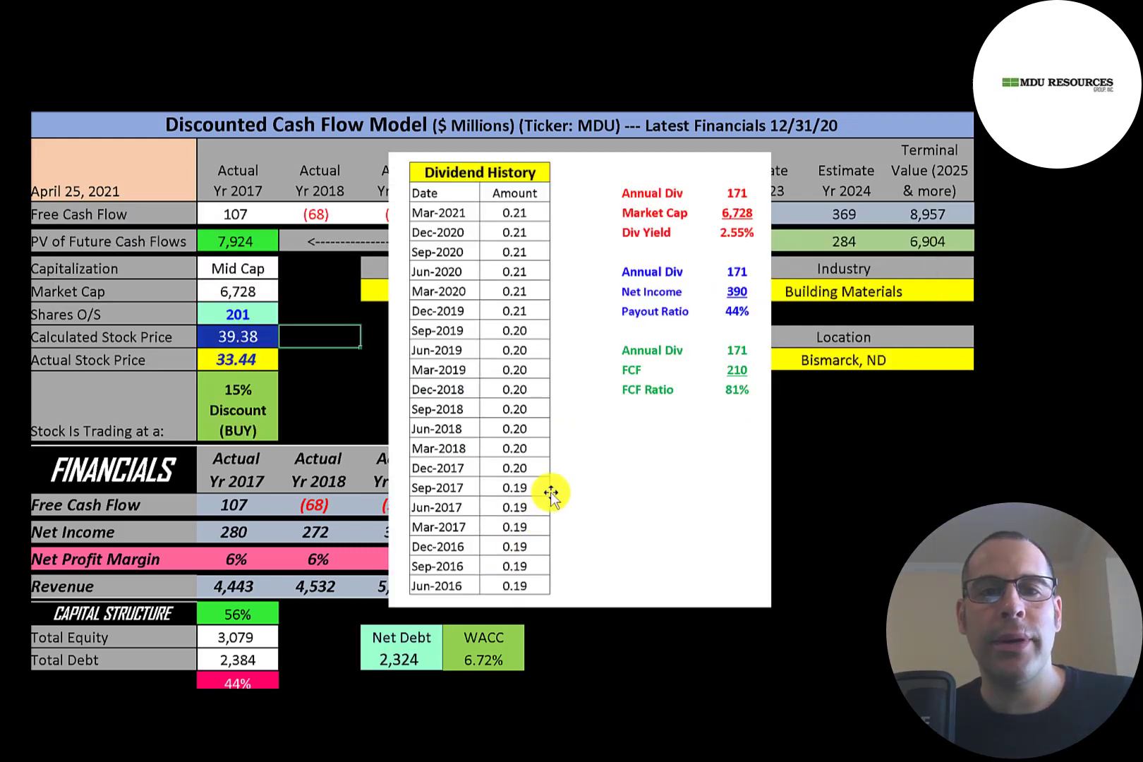
{"action": "mouse_move", "coordinate": [530, 261]}
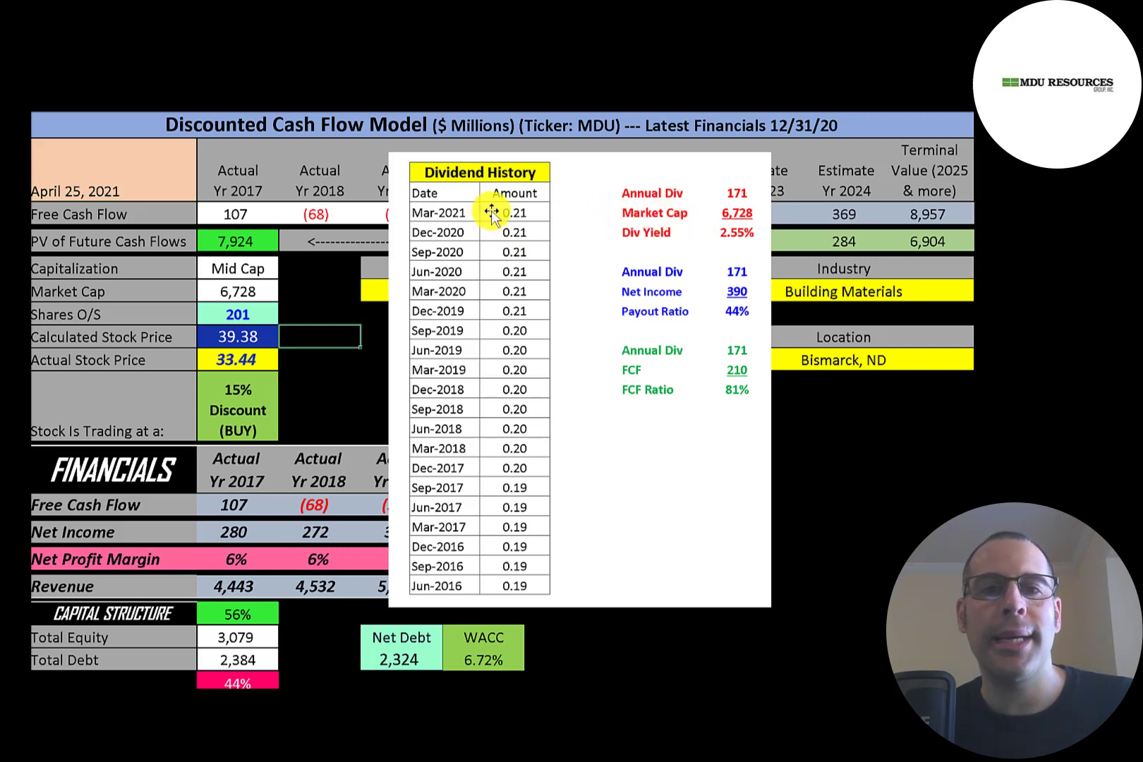
{"action": "mouse_move", "coordinate": [494, 202]}
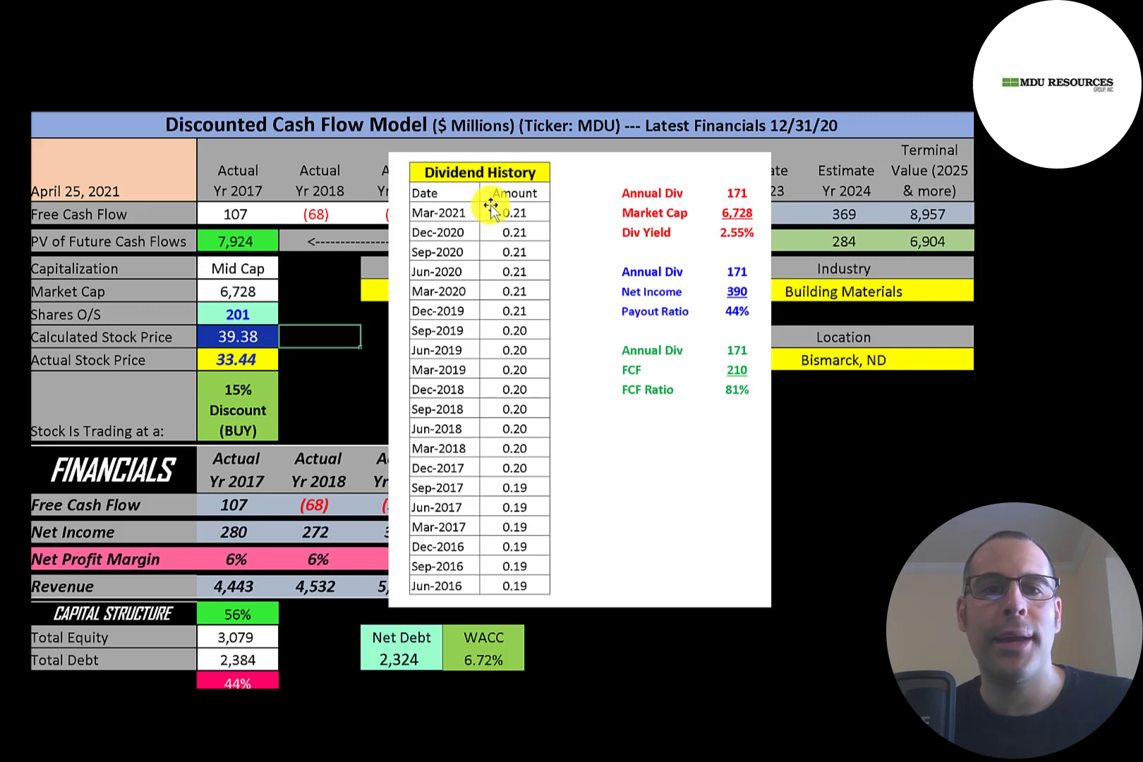
{"action": "mouse_move", "coordinate": [203, 347]}
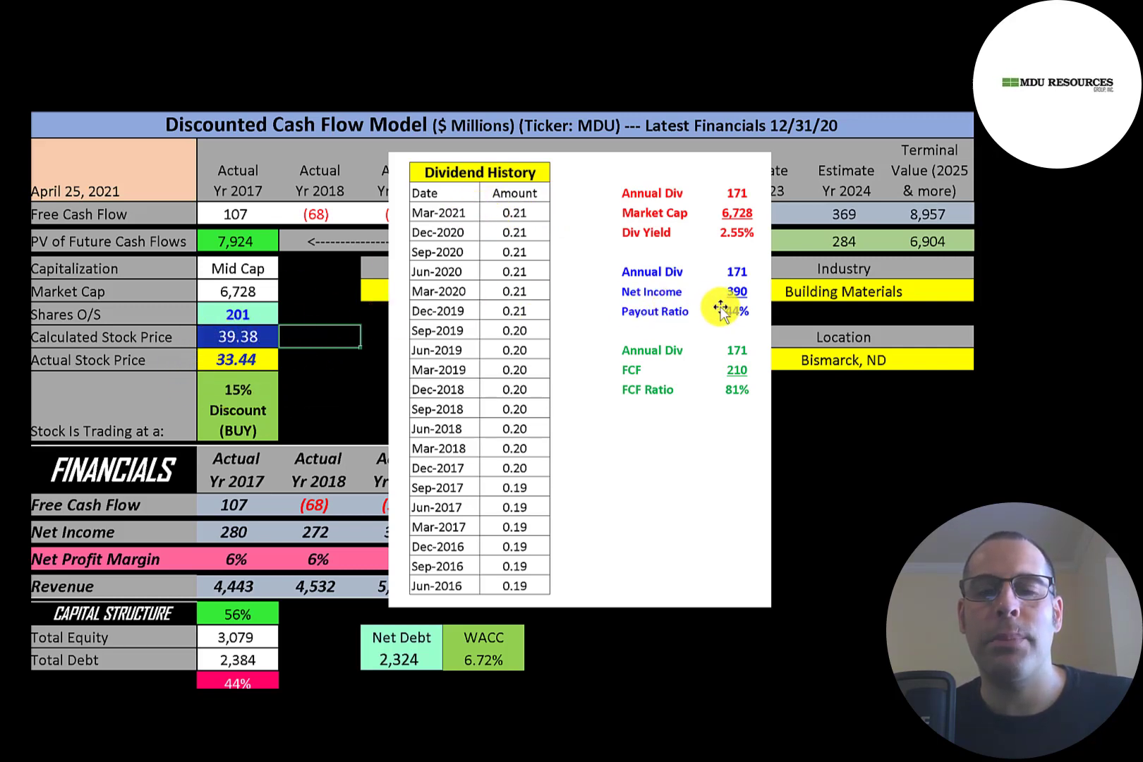
{"action": "mouse_move", "coordinate": [717, 394]}
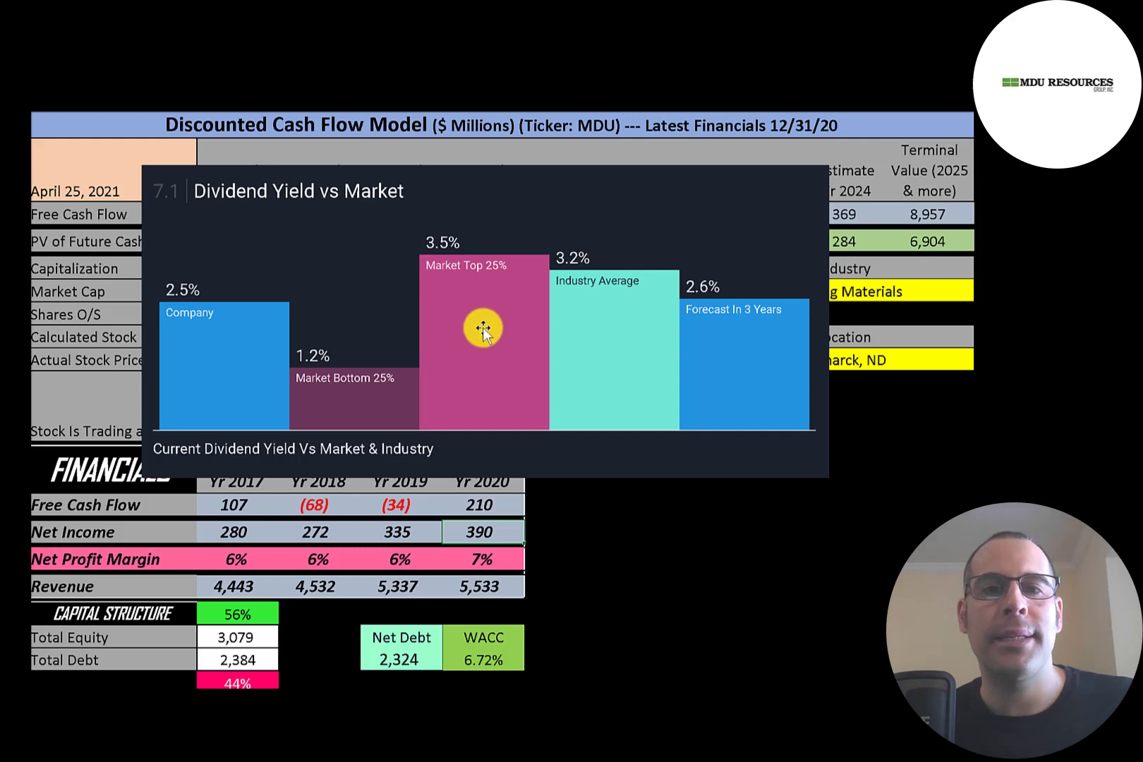
{"action": "mouse_move", "coordinate": [474, 299]}
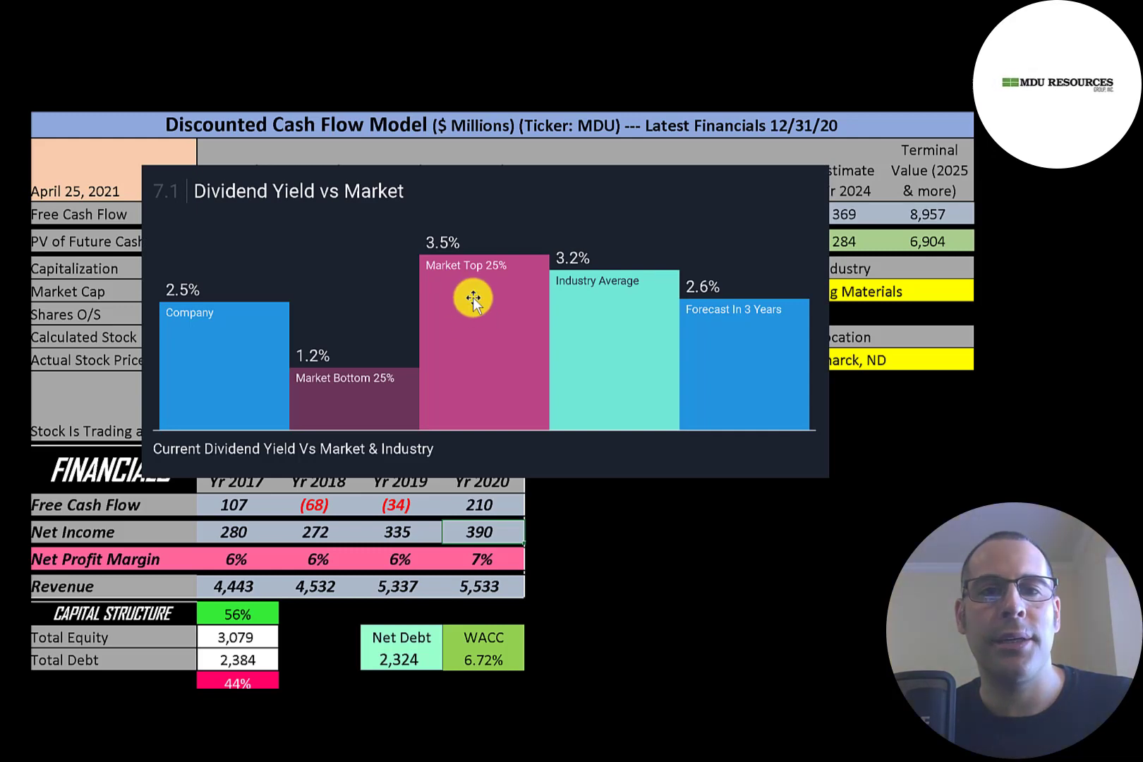
{"action": "mouse_move", "coordinate": [218, 328]}
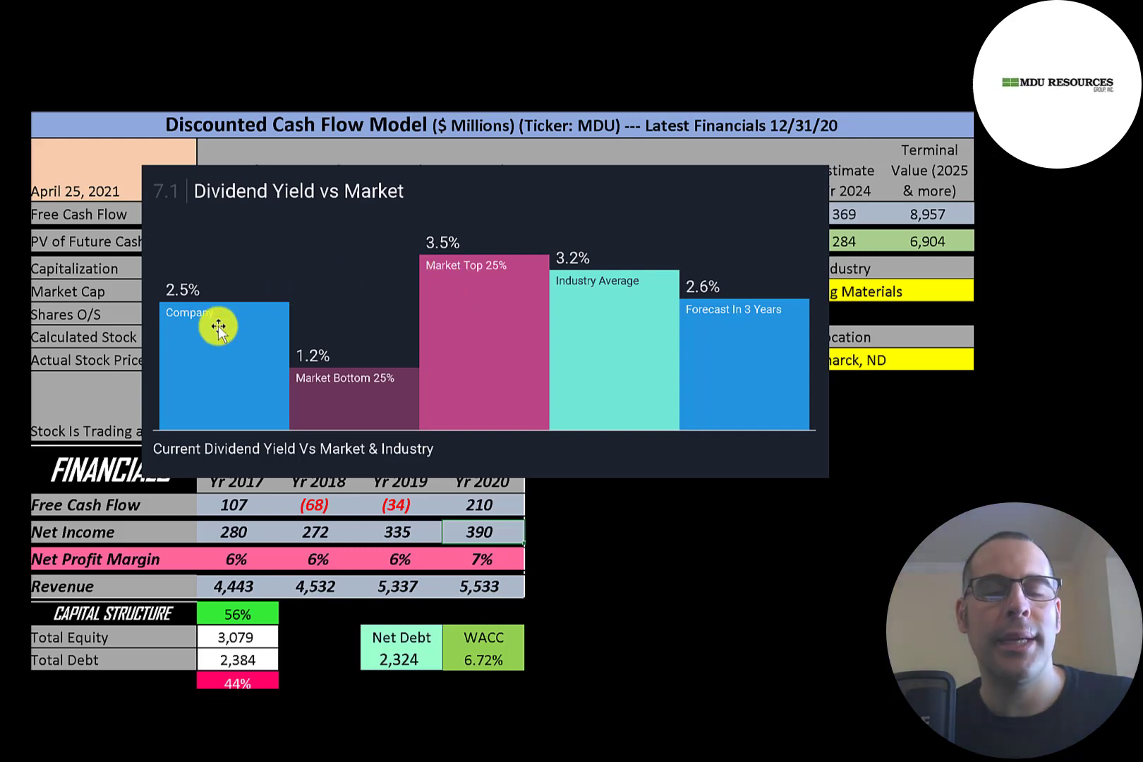
{"action": "mouse_move", "coordinate": [486, 284]}
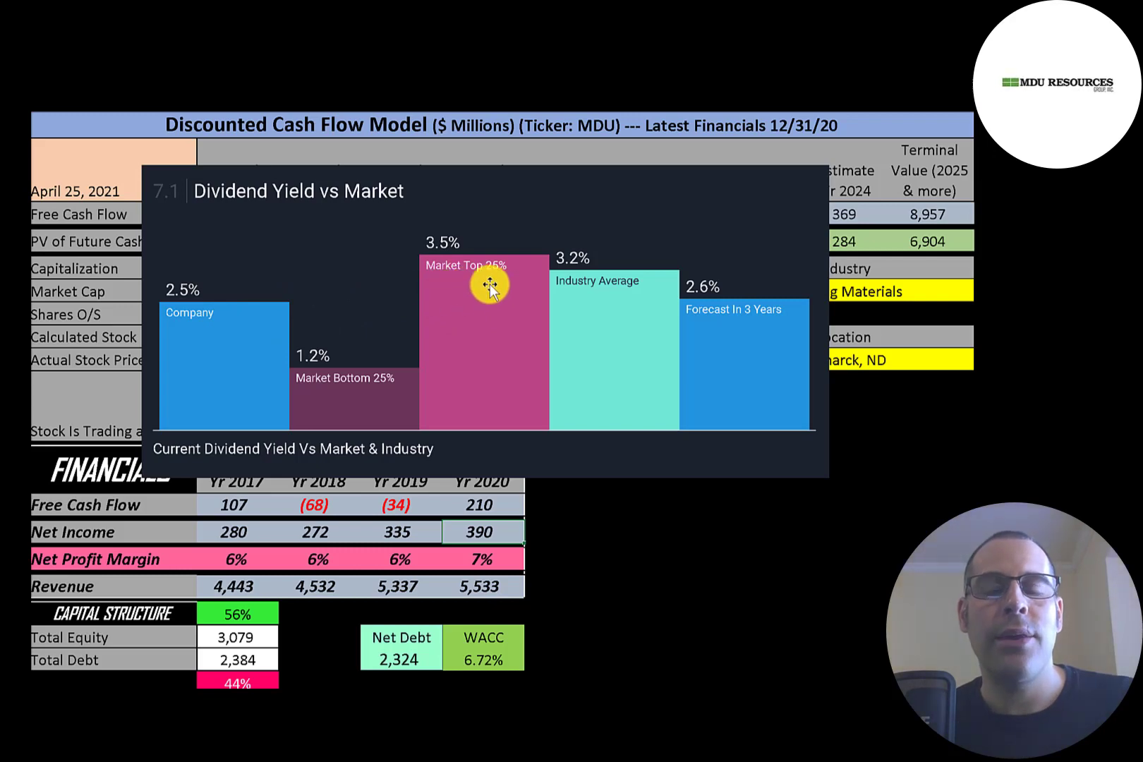
{"action": "mouse_move", "coordinate": [586, 309]}
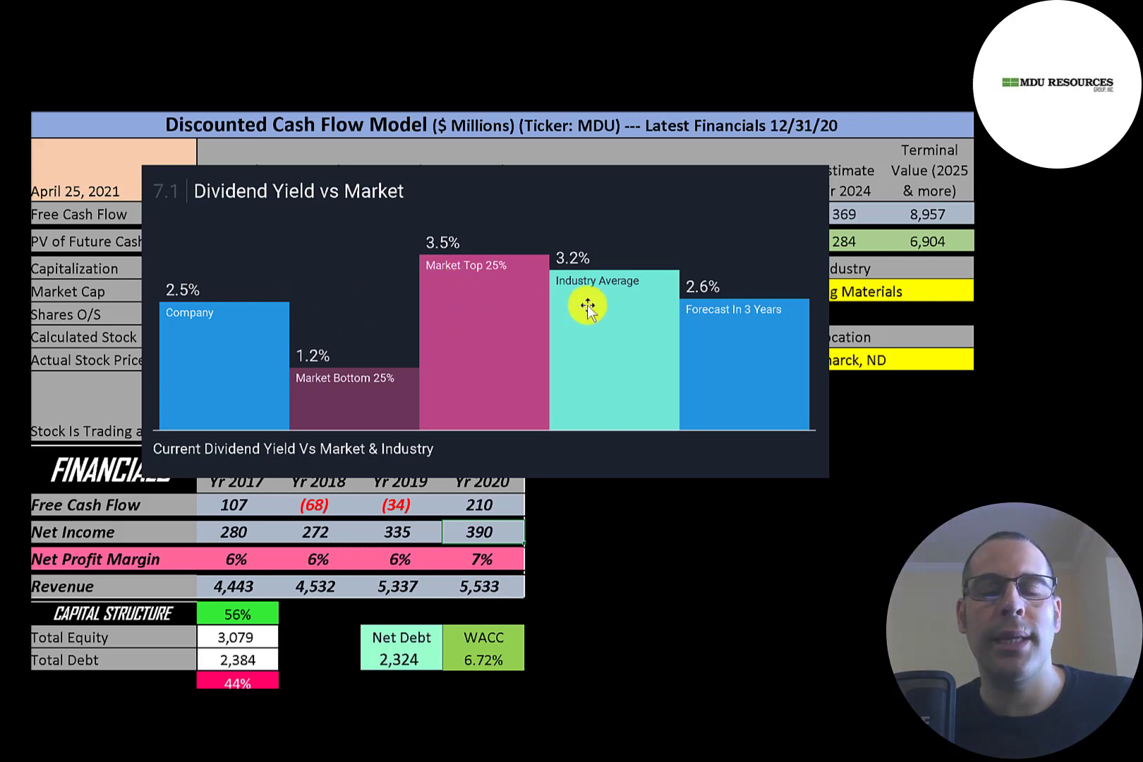
{"action": "mouse_move", "coordinate": [257, 336]}
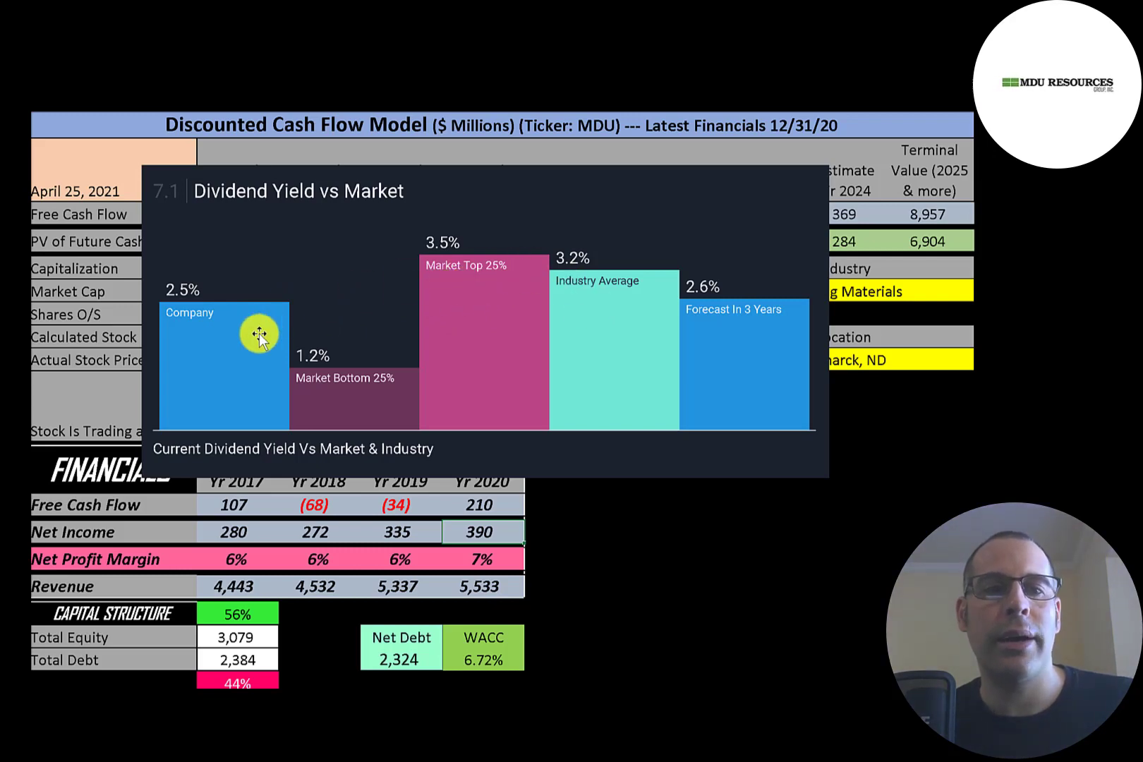
{"action": "mouse_move", "coordinate": [714, 336]}
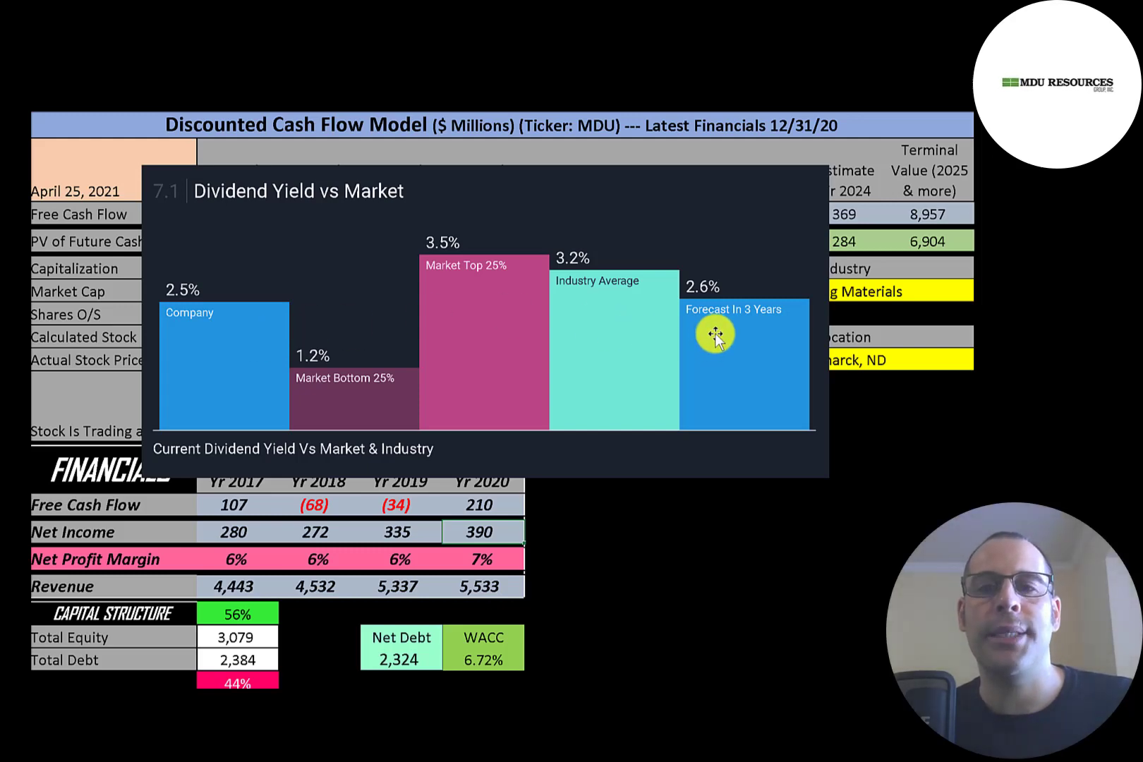
{"action": "mouse_move", "coordinate": [628, 312]}
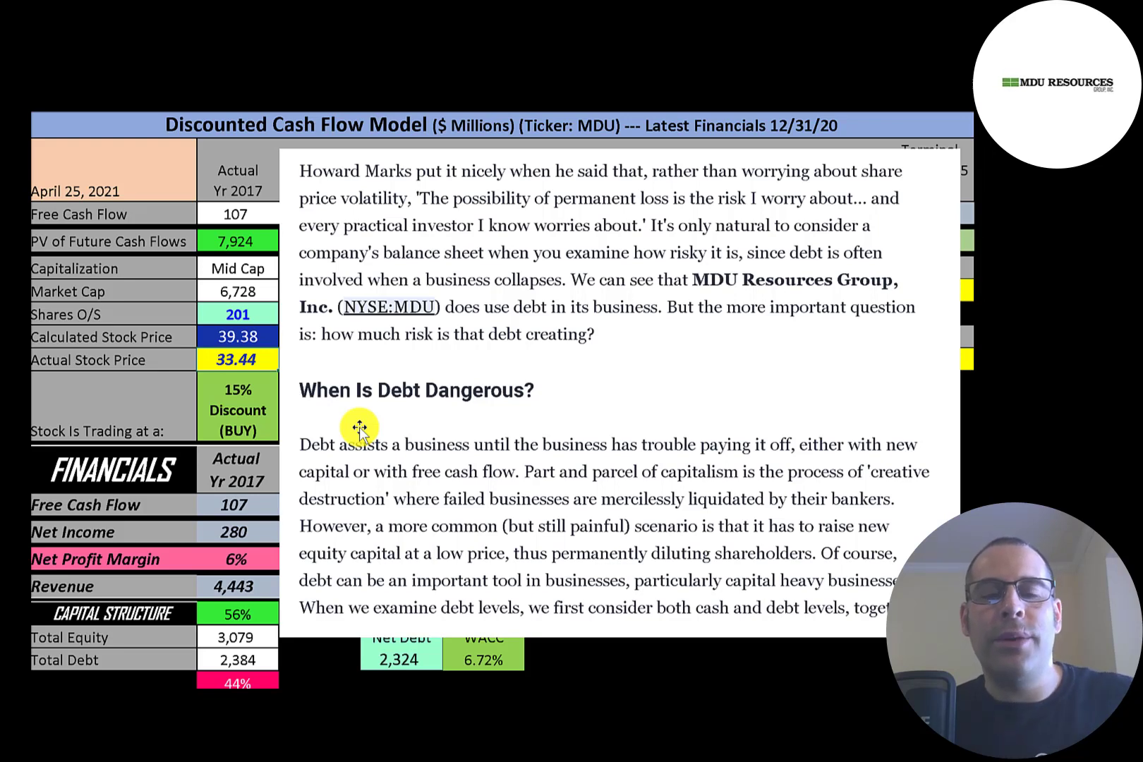
{"action": "mouse_move", "coordinate": [510, 253]}
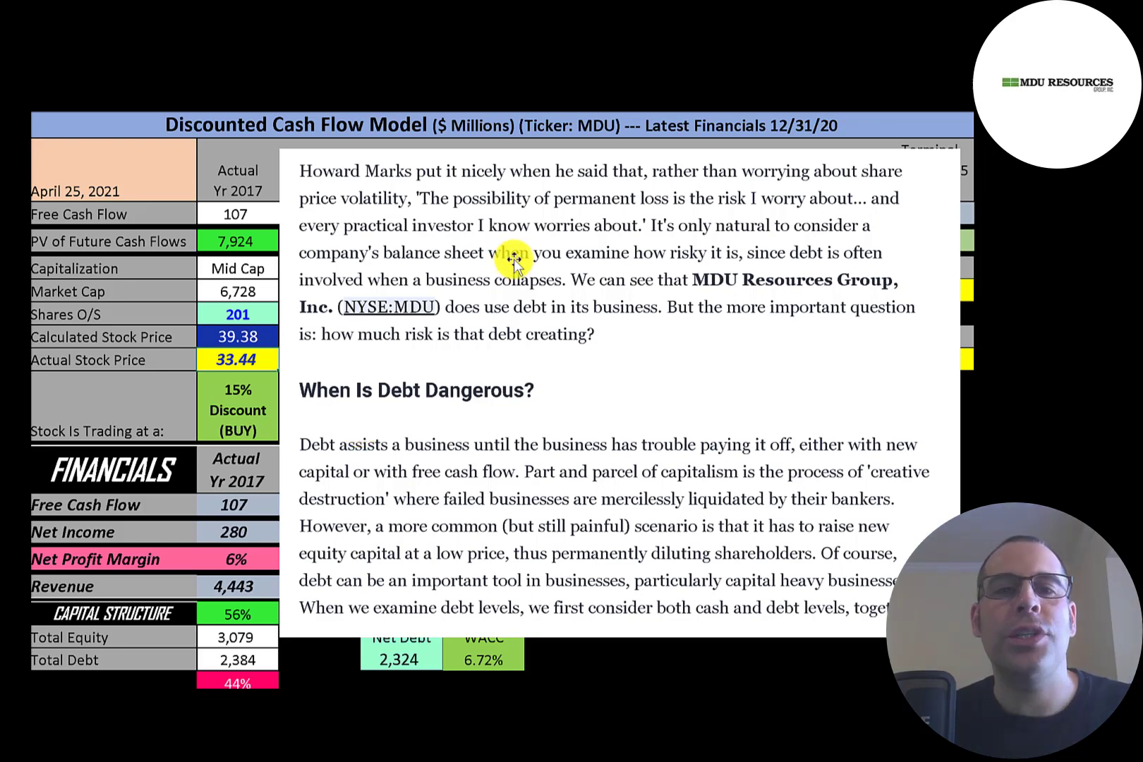
{"action": "mouse_move", "coordinate": [491, 208]}
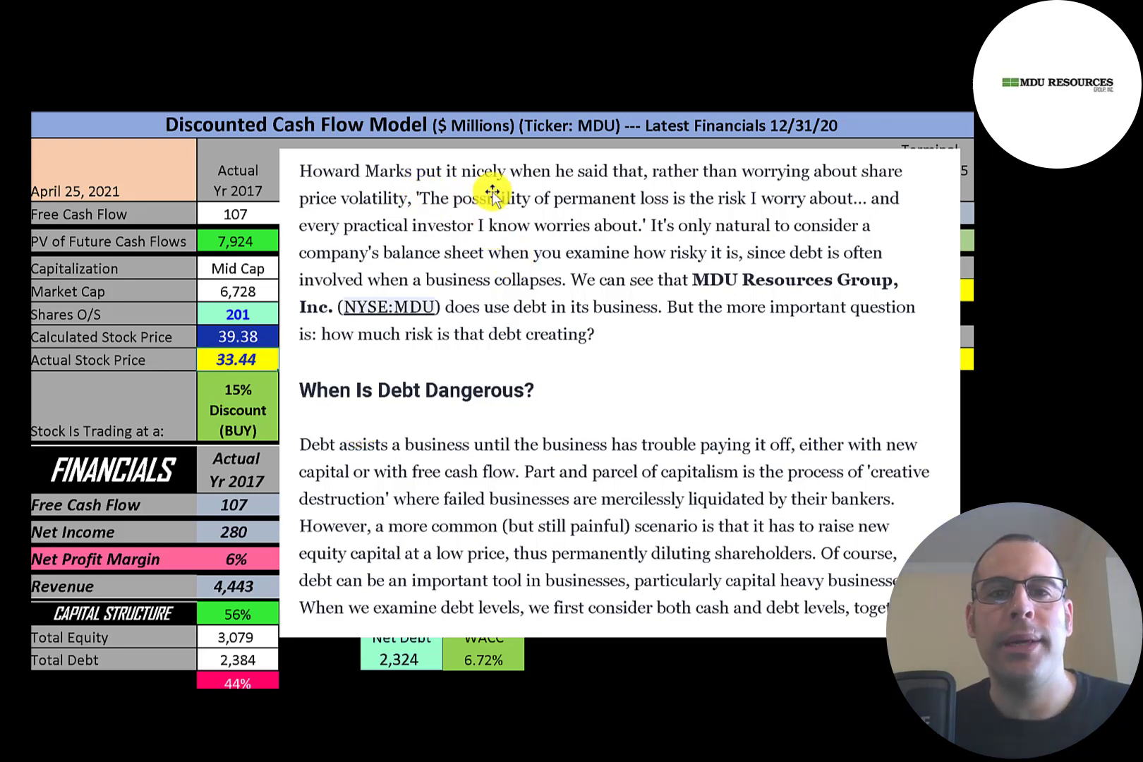
{"action": "mouse_move", "coordinate": [725, 196]}
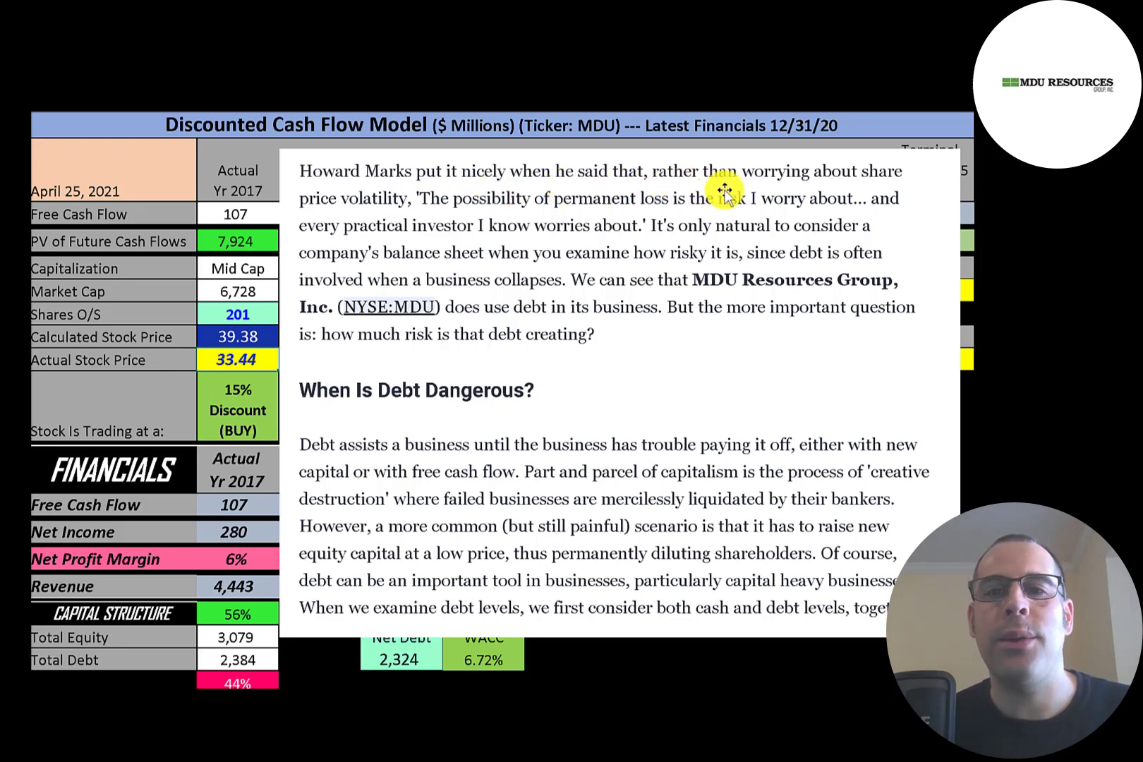
{"action": "mouse_move", "coordinate": [415, 223]}
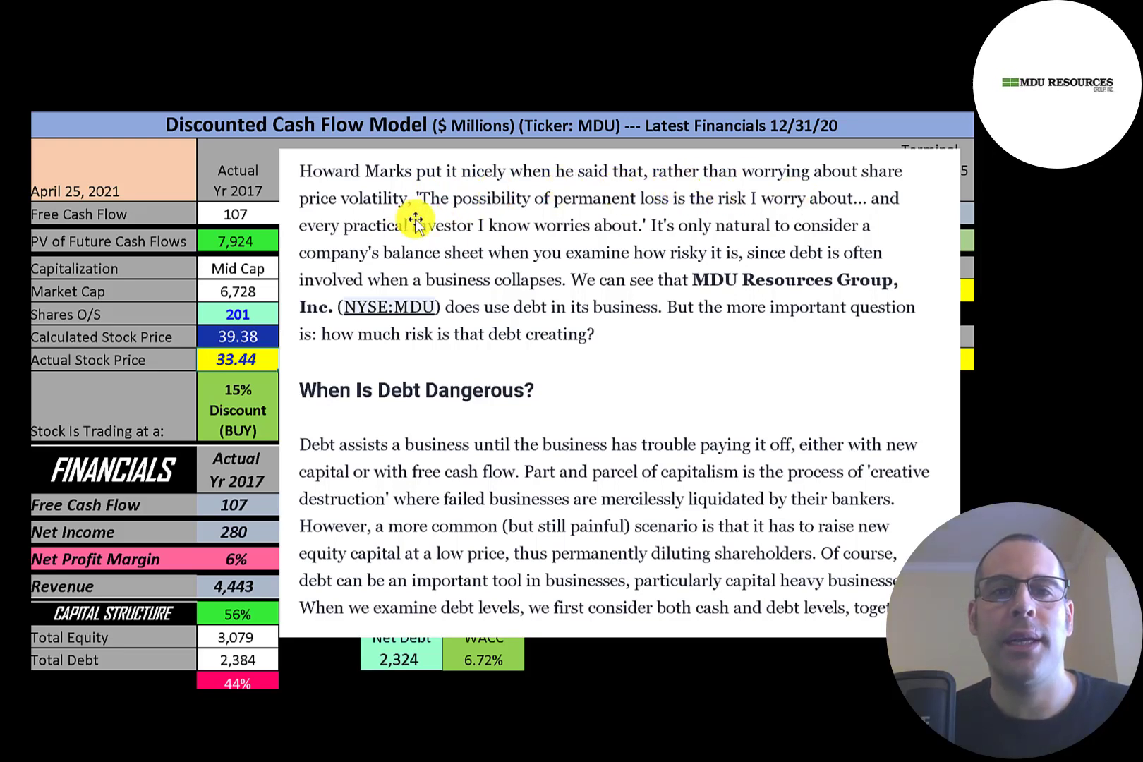
{"action": "mouse_move", "coordinate": [601, 212]}
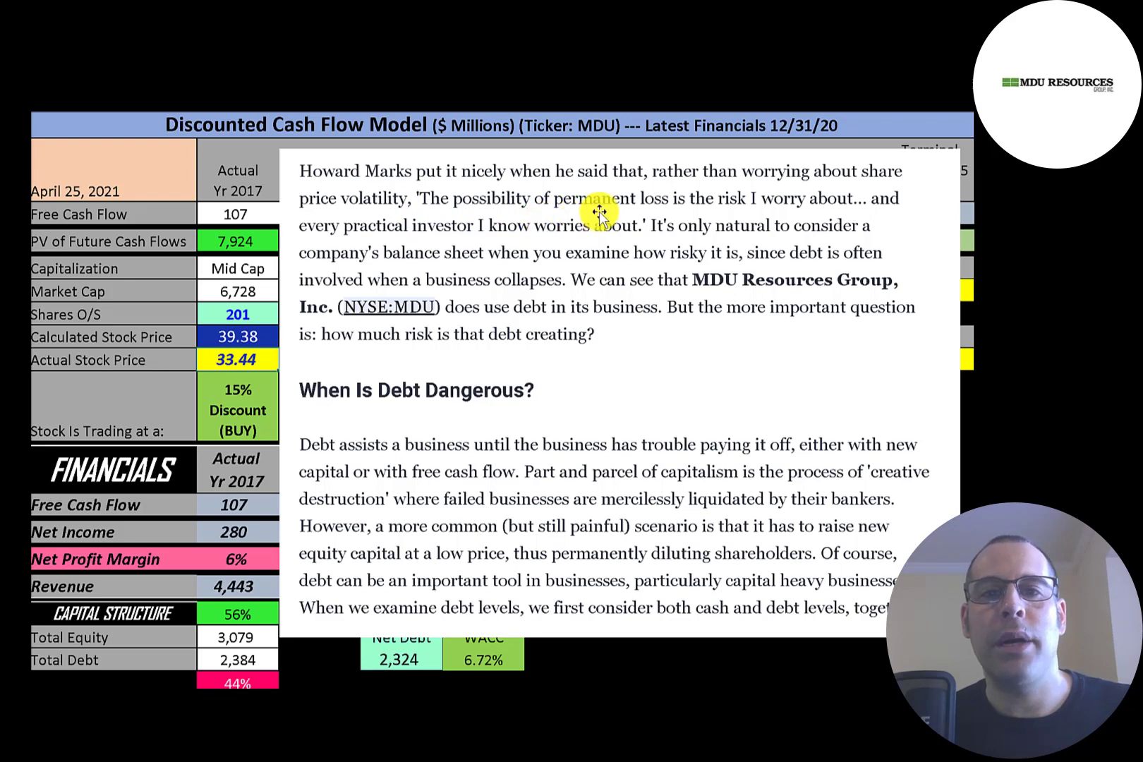
{"action": "mouse_move", "coordinate": [827, 225]}
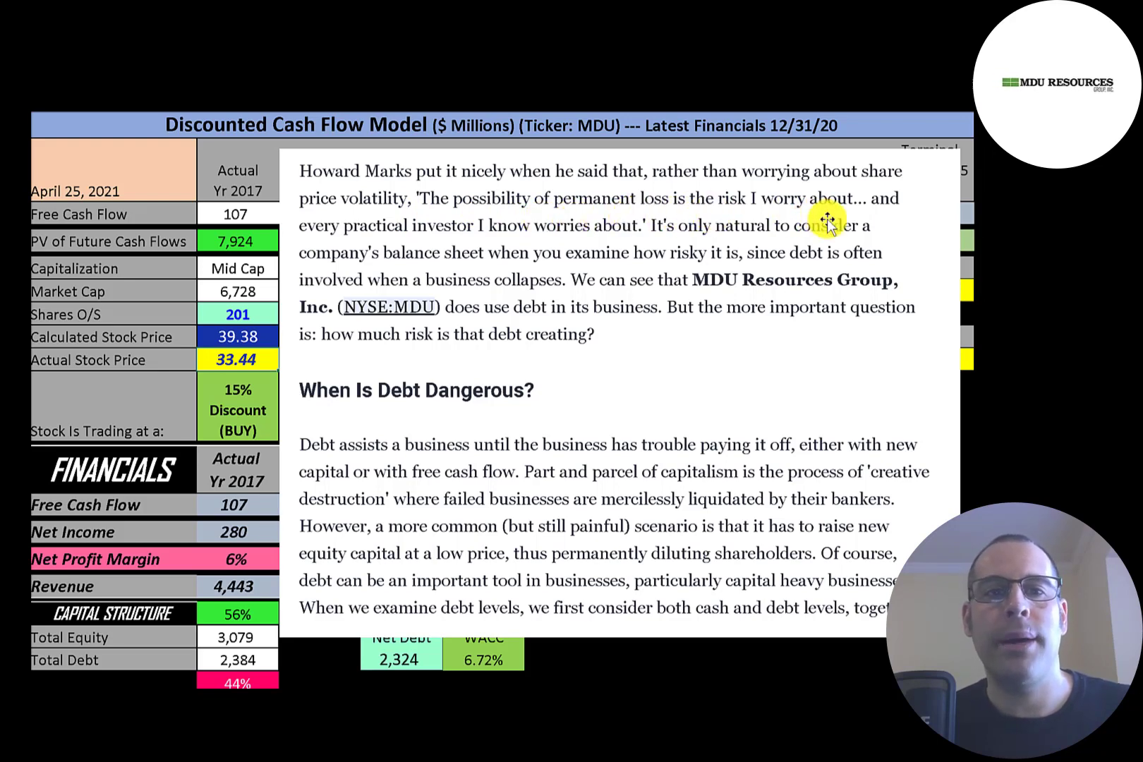
{"action": "mouse_move", "coordinate": [522, 243]}
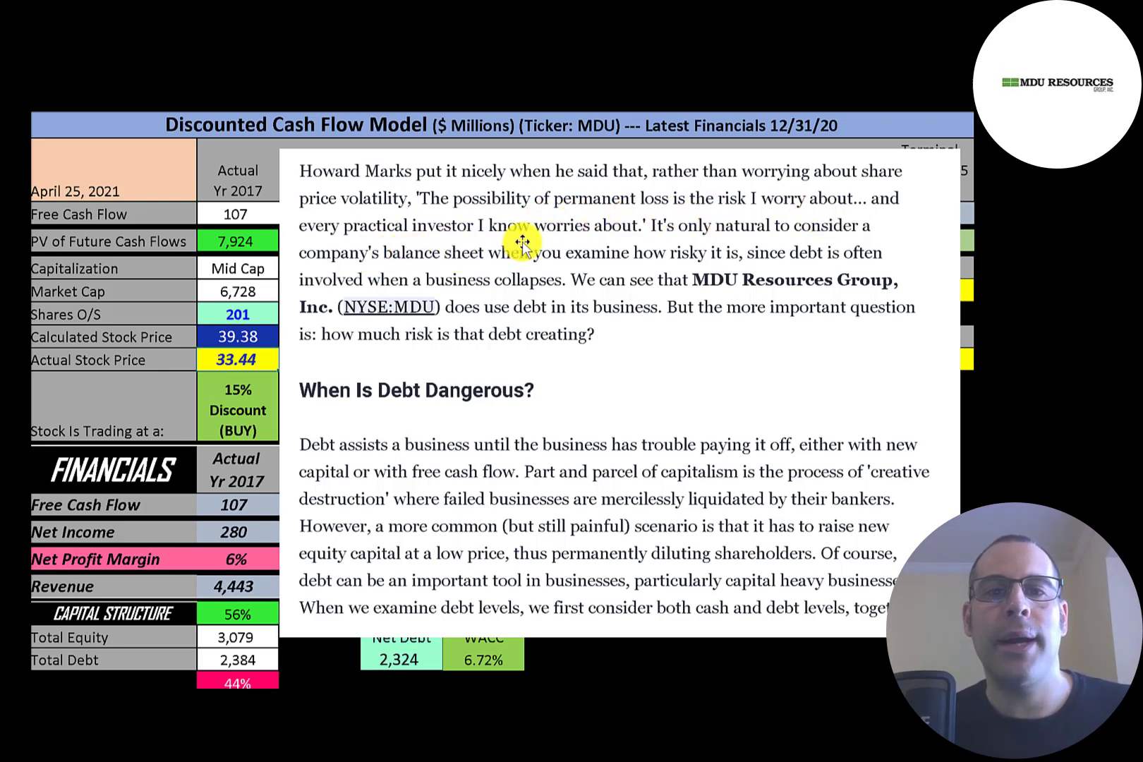
{"action": "mouse_move", "coordinate": [736, 244]}
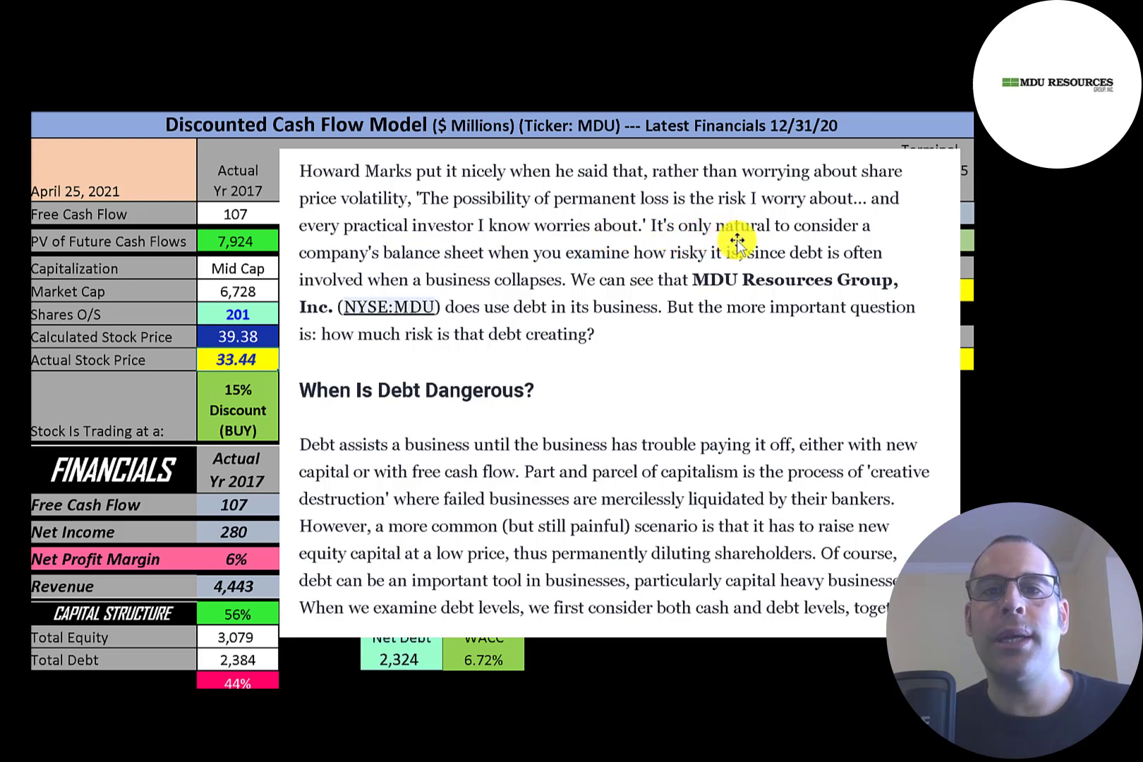
{"action": "mouse_move", "coordinate": [509, 282]}
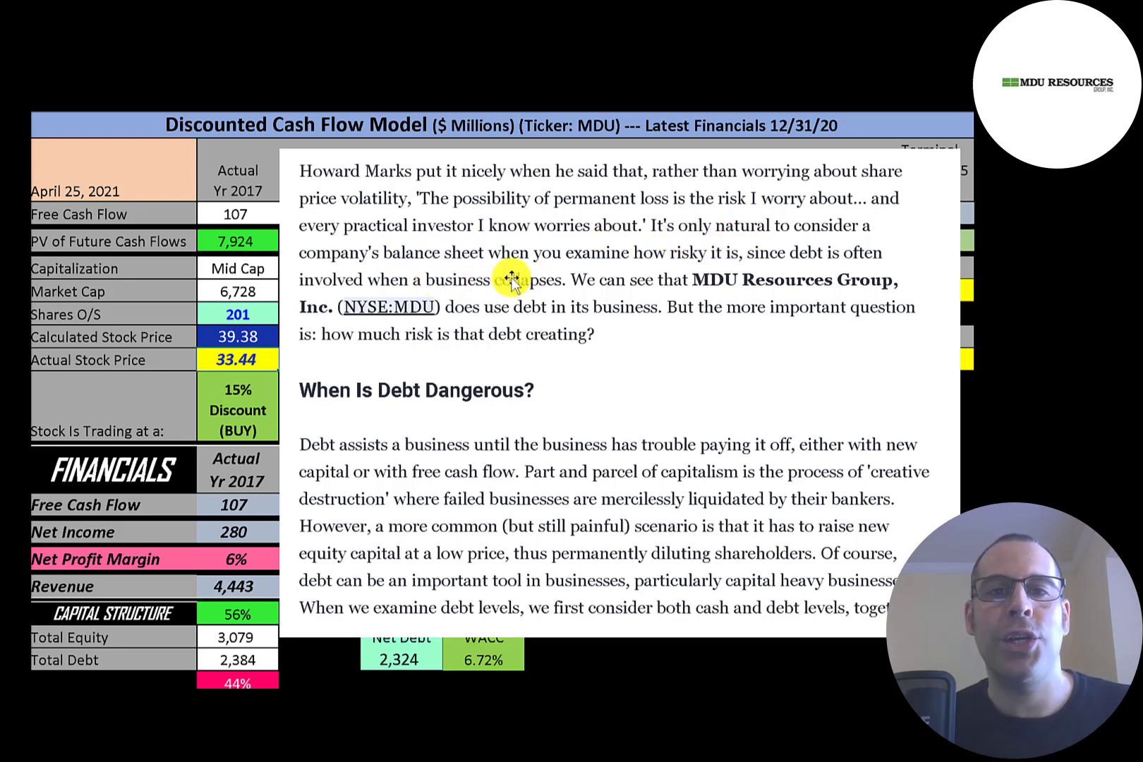
{"action": "mouse_move", "coordinate": [742, 280]}
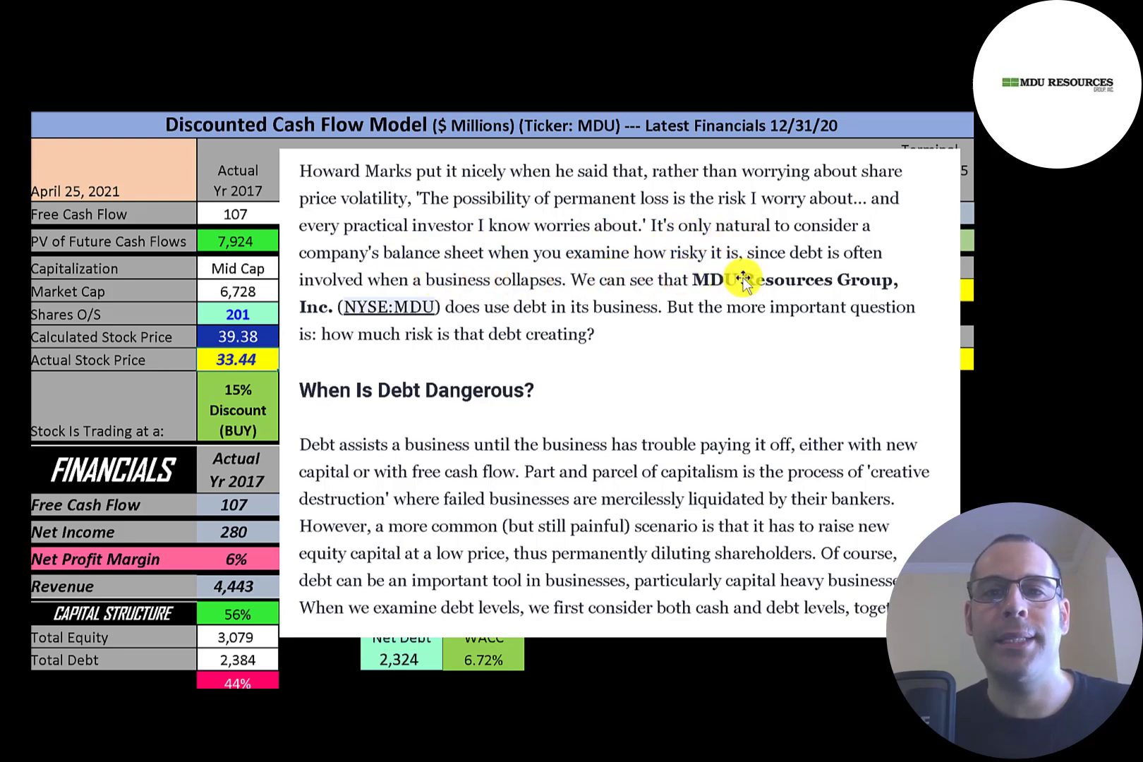
{"action": "mouse_move", "coordinate": [508, 312]}
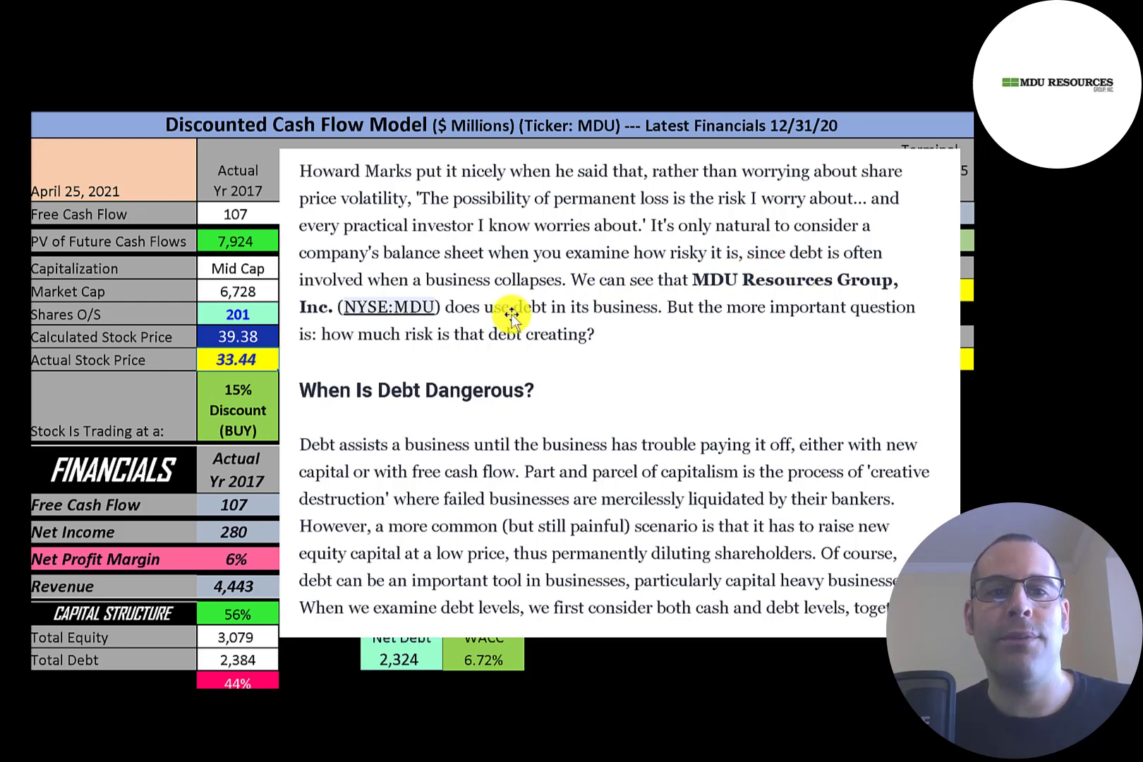
{"action": "mouse_move", "coordinate": [556, 318]}
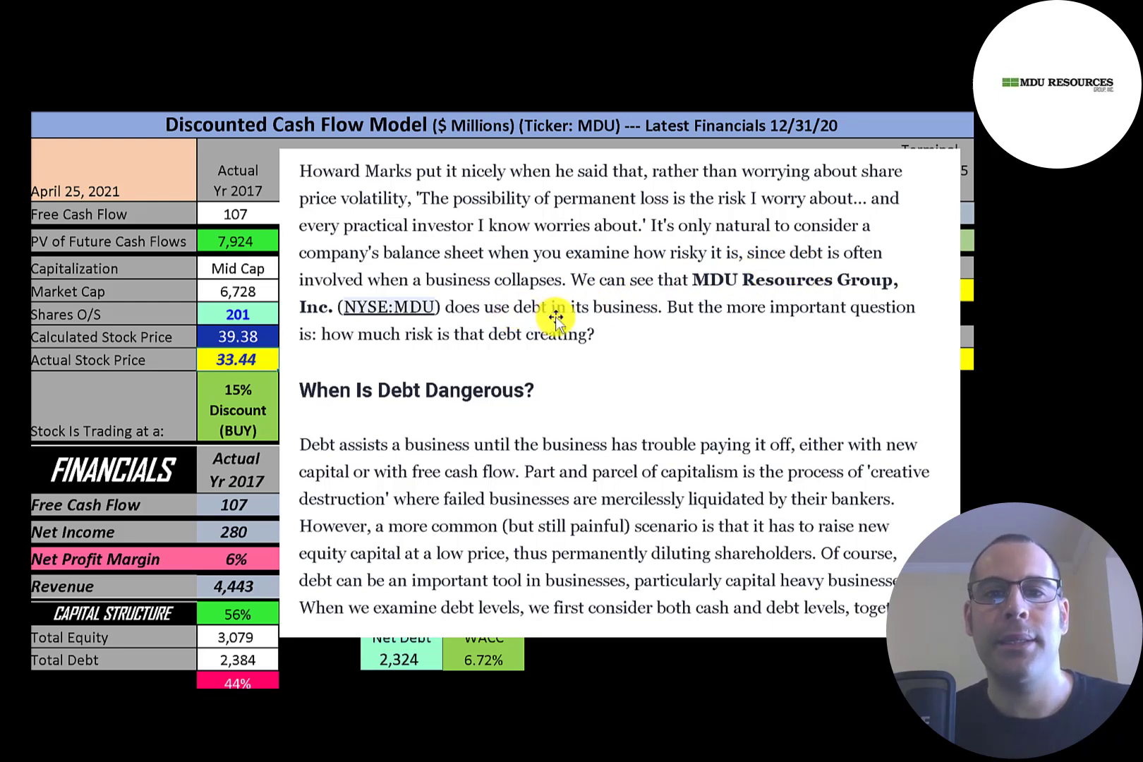
{"action": "mouse_move", "coordinate": [247, 454]}
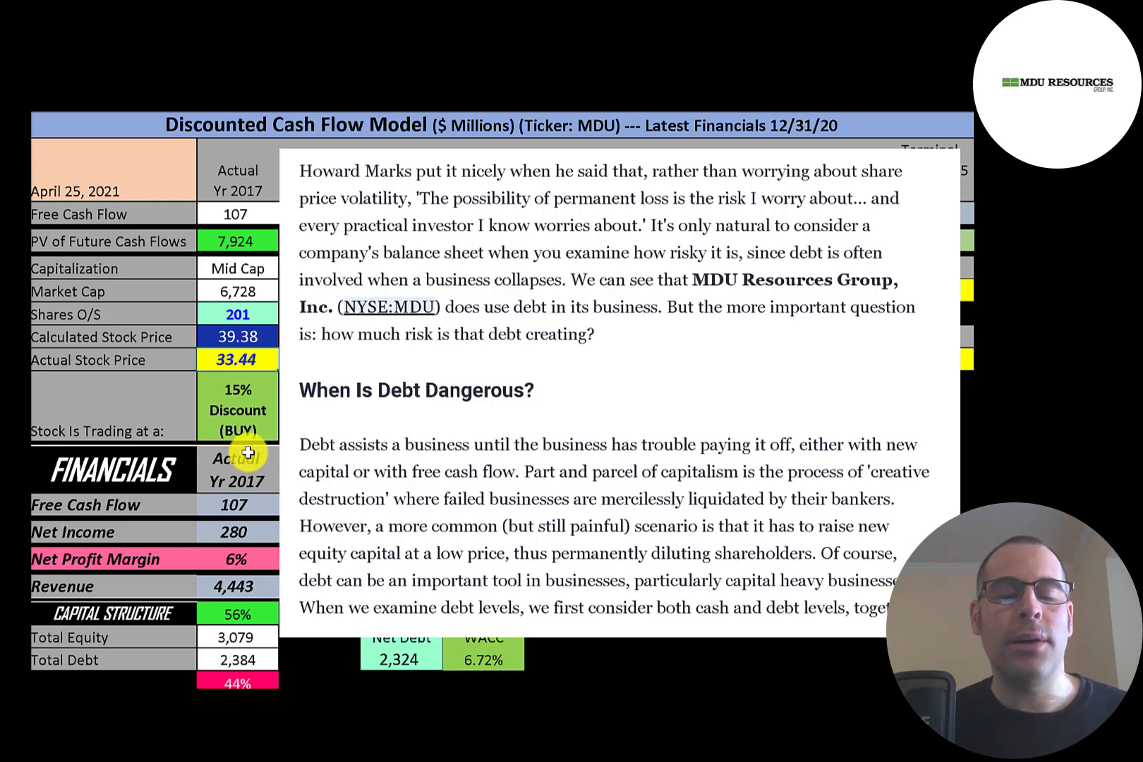
{"action": "mouse_move", "coordinate": [356, 403]}
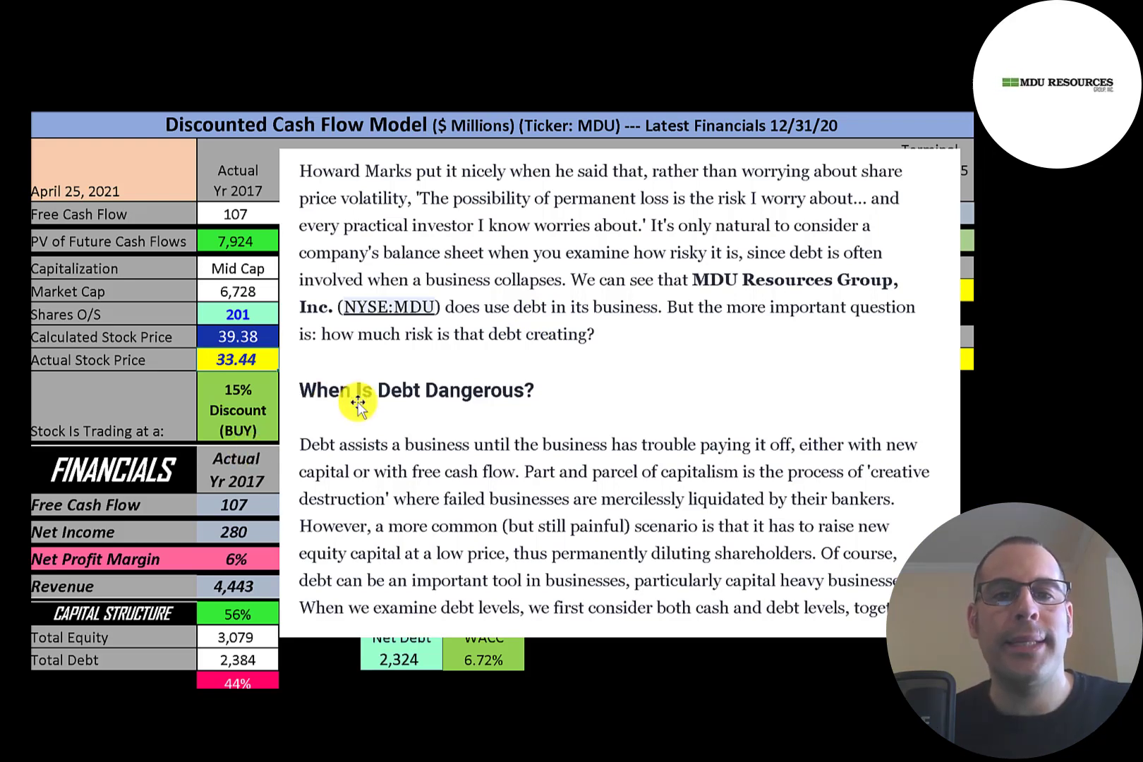
{"action": "mouse_move", "coordinate": [415, 449]}
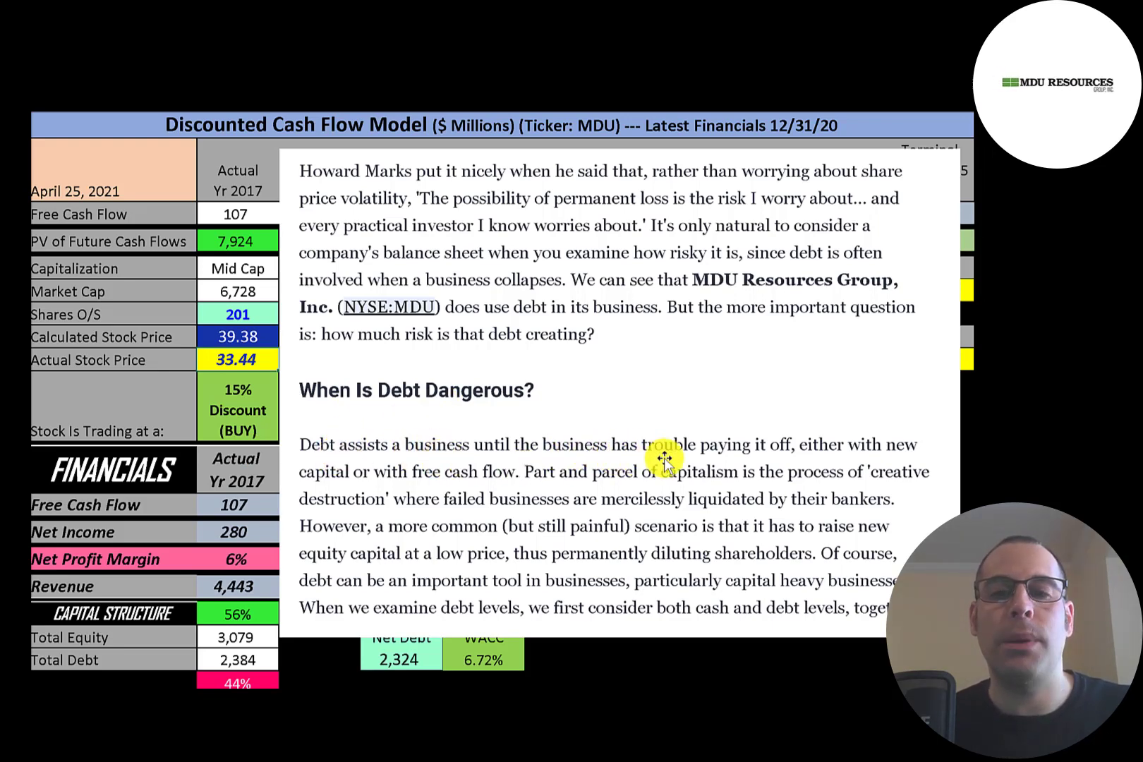
{"action": "mouse_move", "coordinate": [433, 519]}
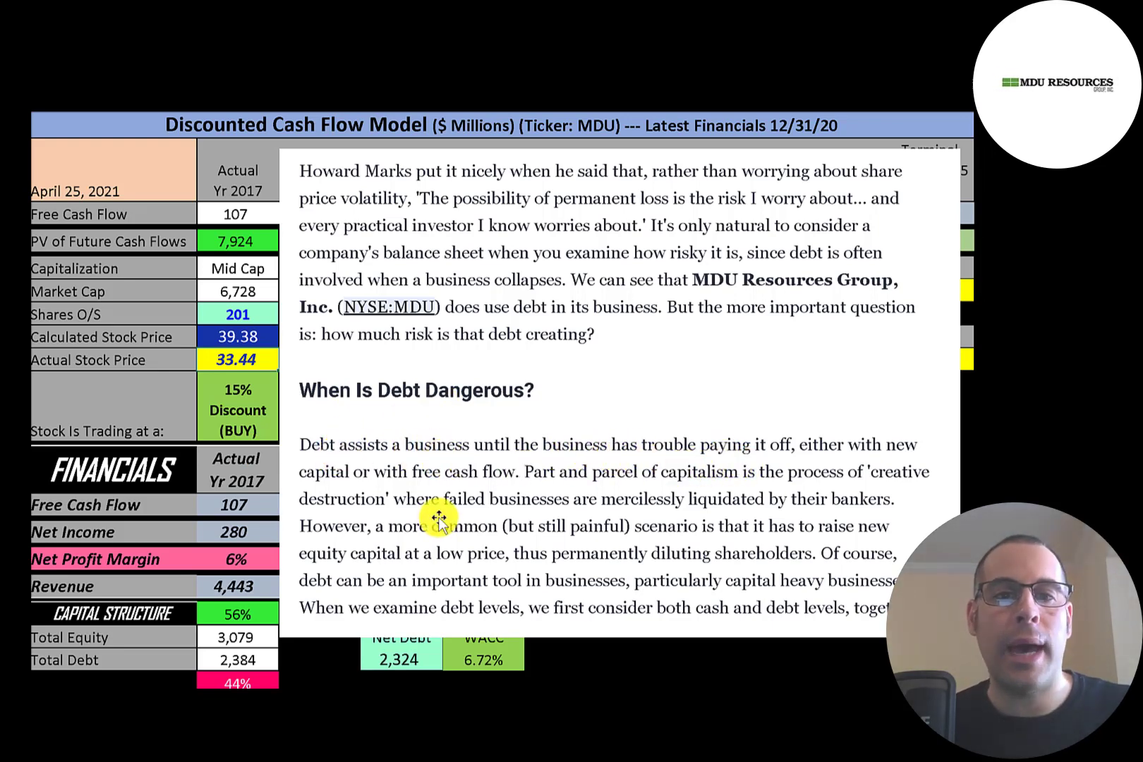
{"action": "mouse_move", "coordinate": [513, 488]}
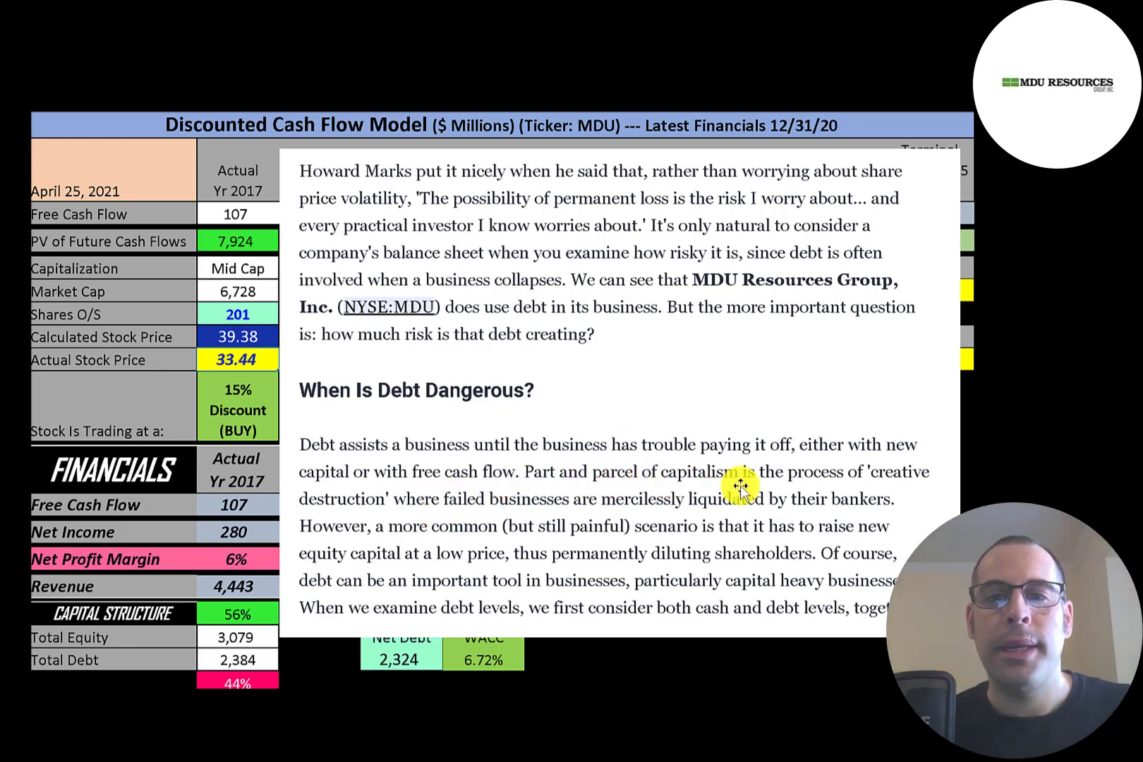
{"action": "mouse_move", "coordinate": [578, 518]}
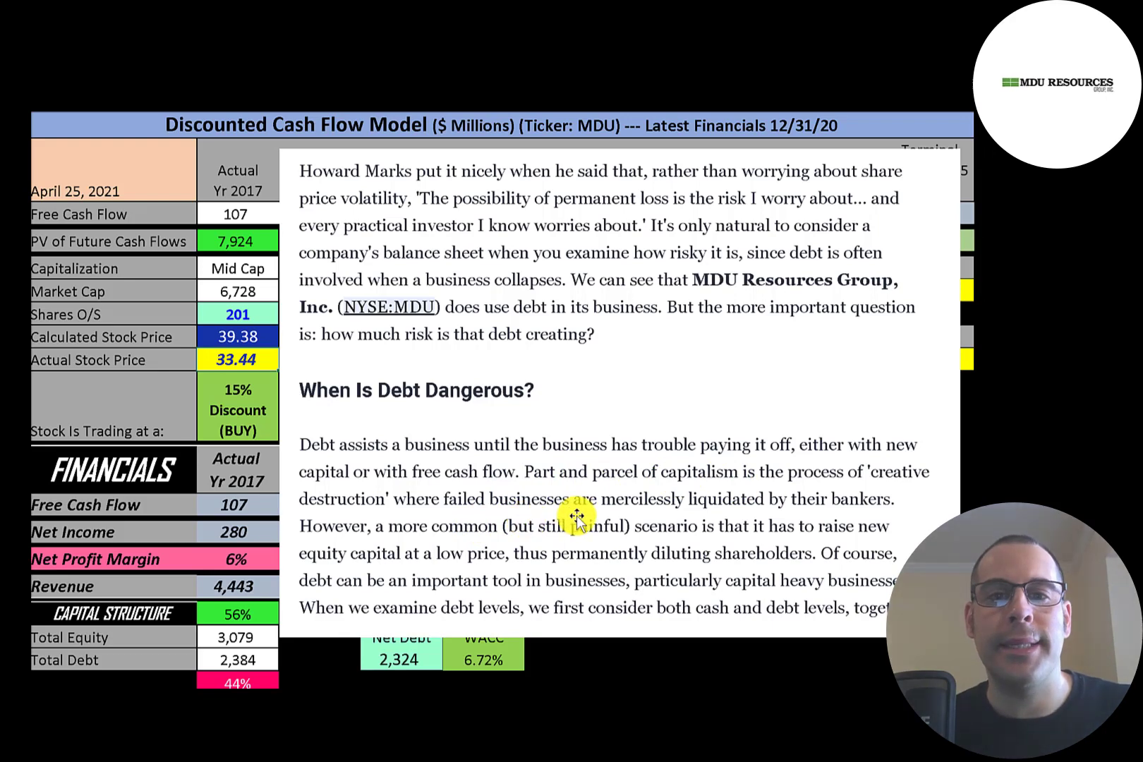
{"action": "mouse_move", "coordinate": [748, 508]}
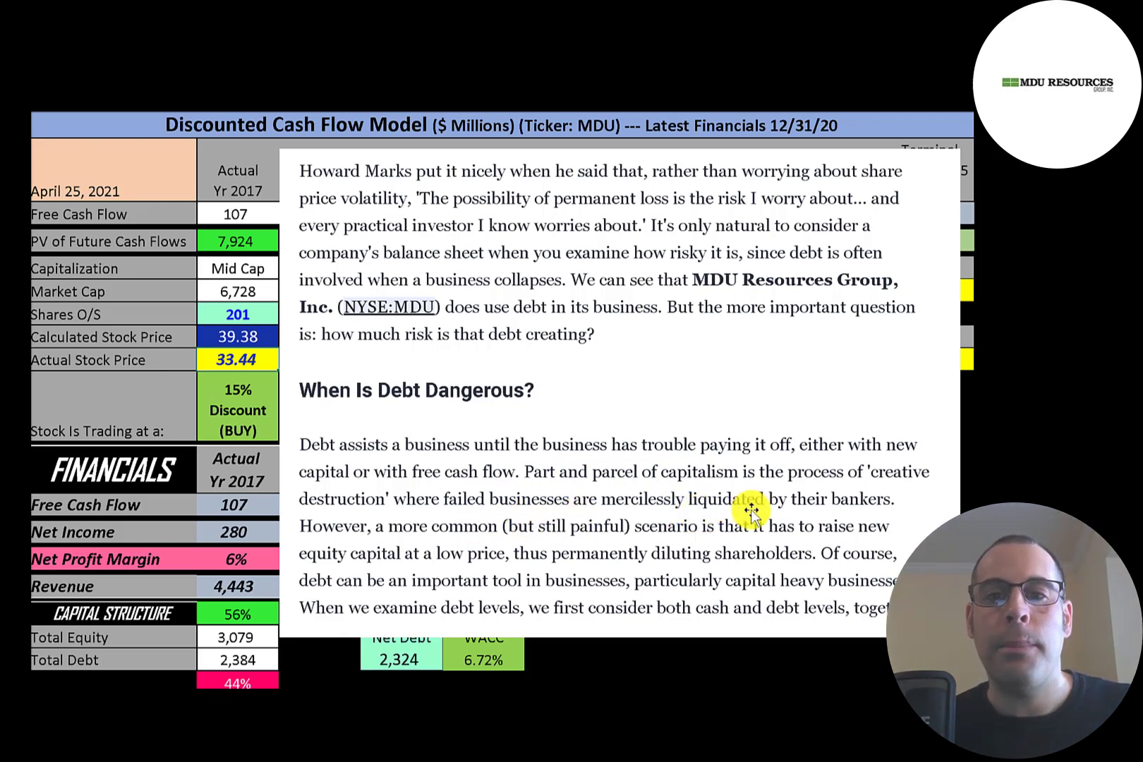
{"action": "mouse_move", "coordinate": [468, 550]}
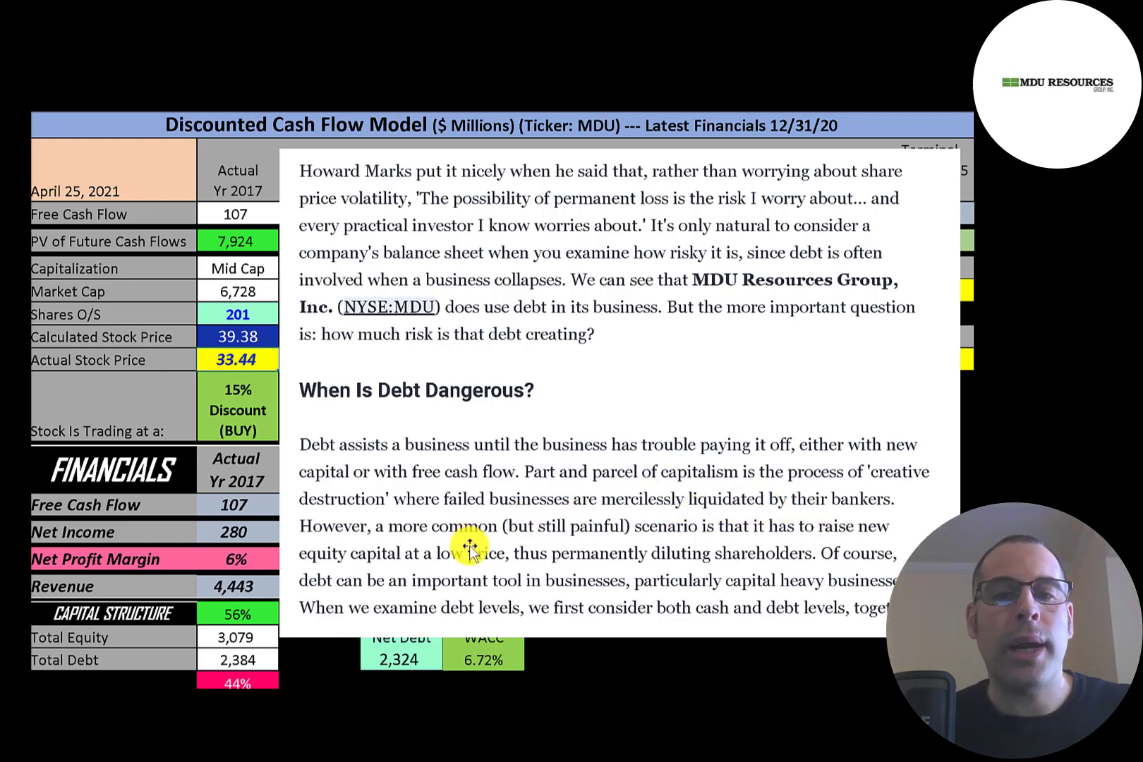
{"action": "mouse_move", "coordinate": [542, 573]}
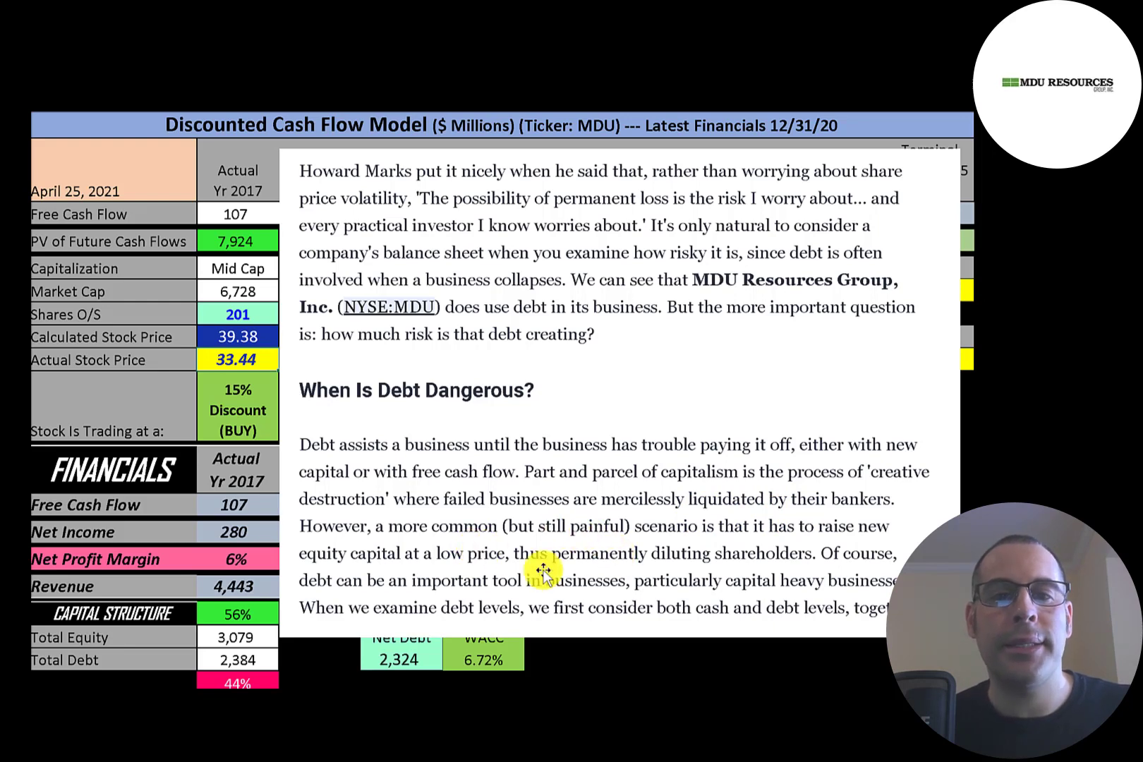
{"action": "mouse_move", "coordinate": [480, 603]}
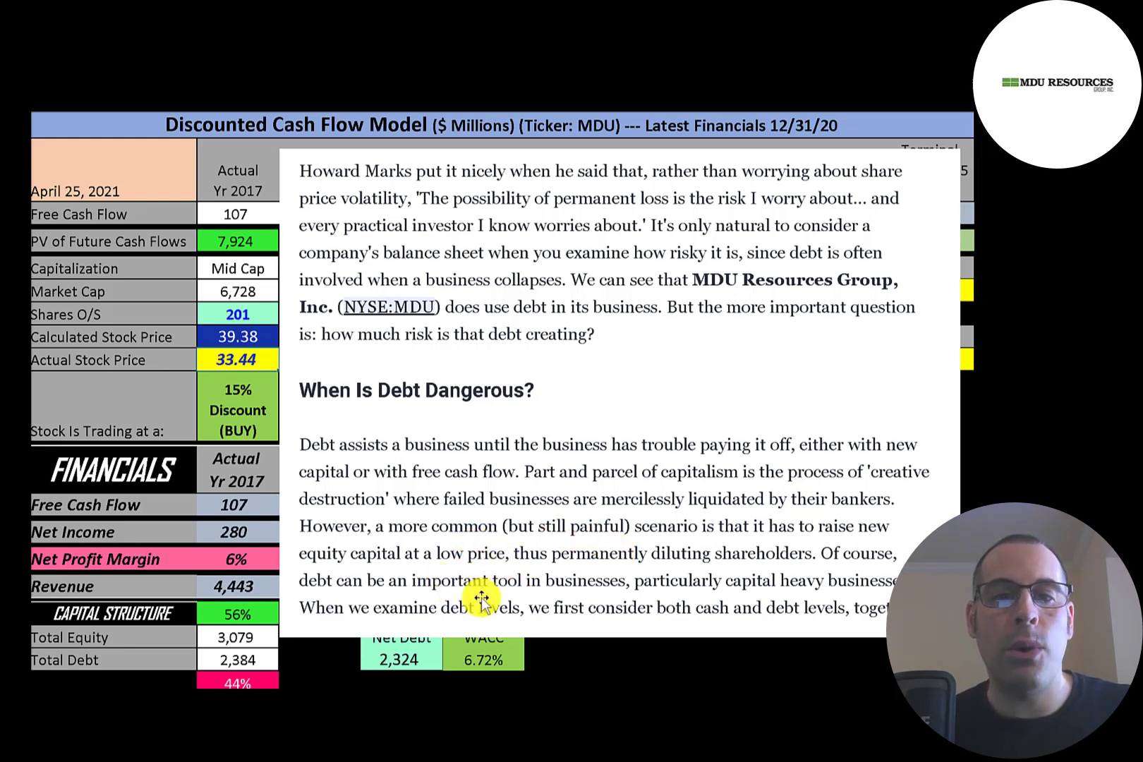
{"action": "mouse_move", "coordinate": [643, 584]}
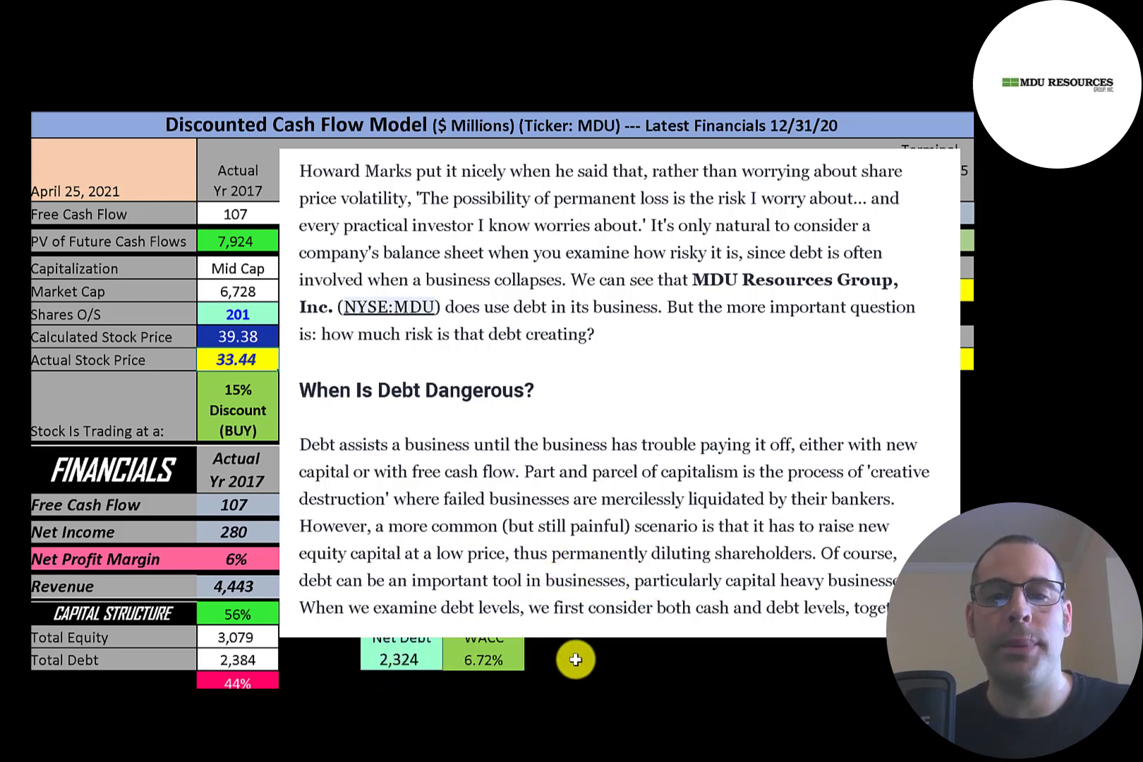
{"action": "mouse_move", "coordinate": [638, 652]}
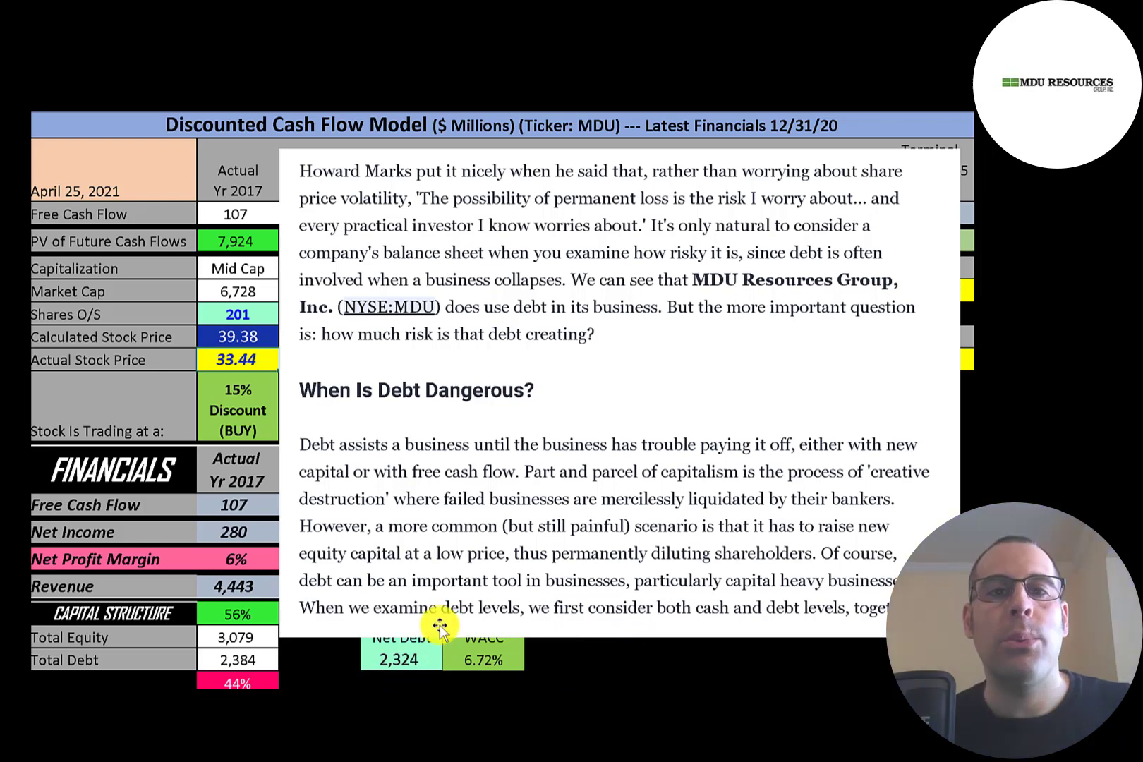
{"action": "mouse_move", "coordinate": [567, 642]}
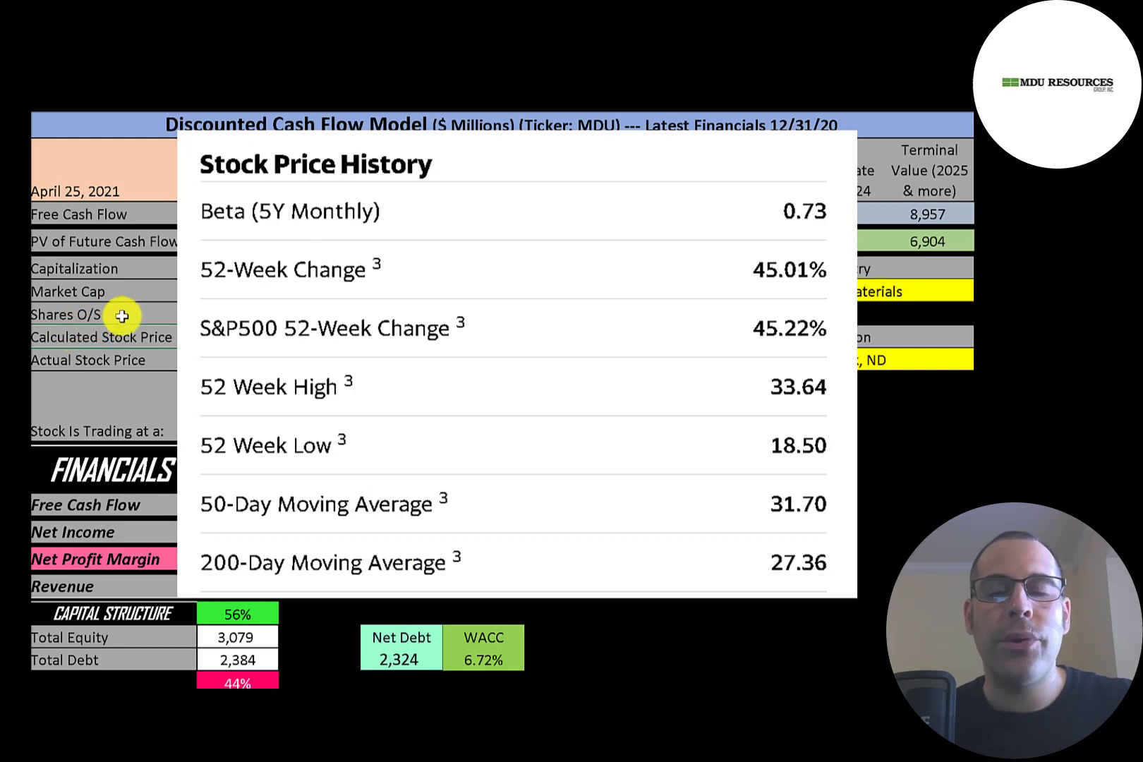
{"action": "mouse_move", "coordinate": [787, 219]}
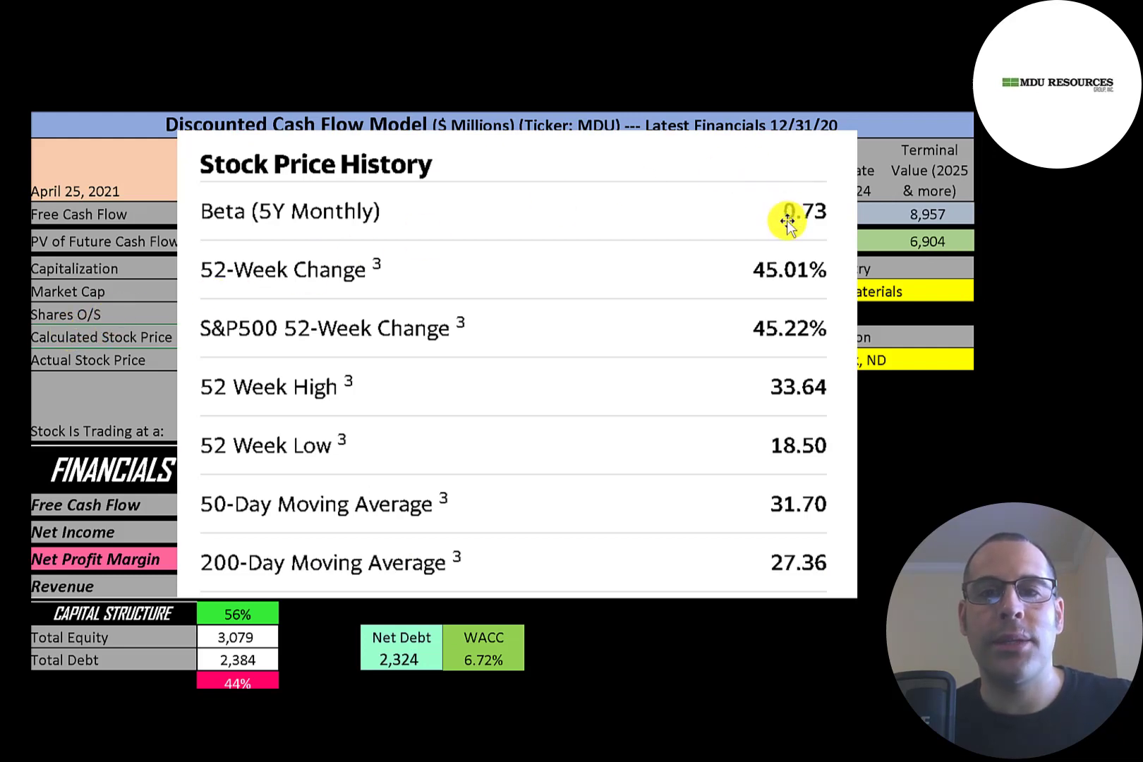
{"action": "mouse_move", "coordinate": [725, 268]}
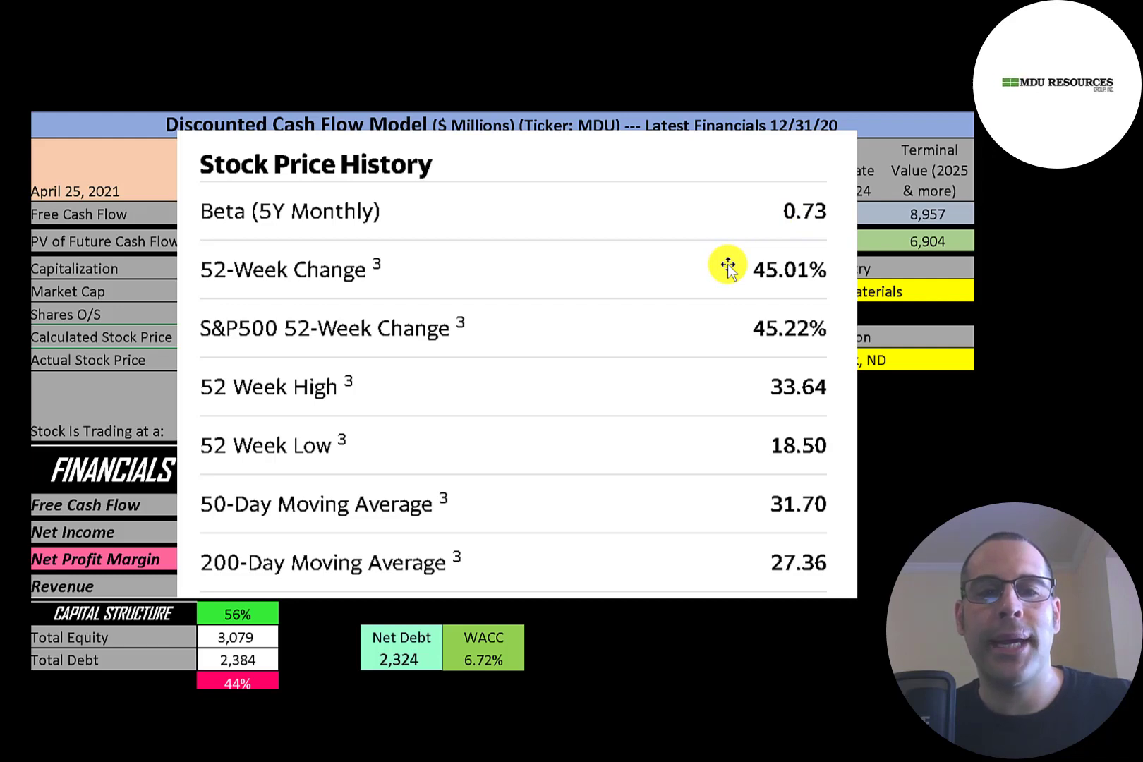
{"action": "mouse_move", "coordinate": [719, 278]}
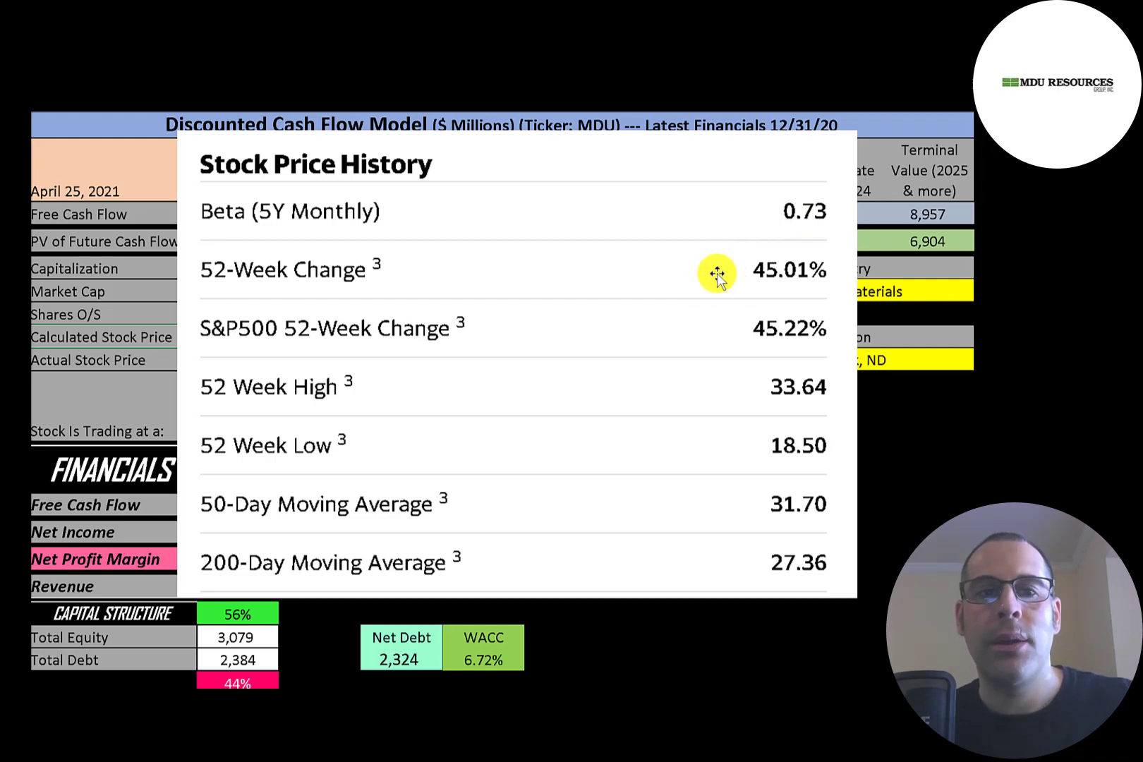
{"action": "mouse_move", "coordinate": [733, 332]}
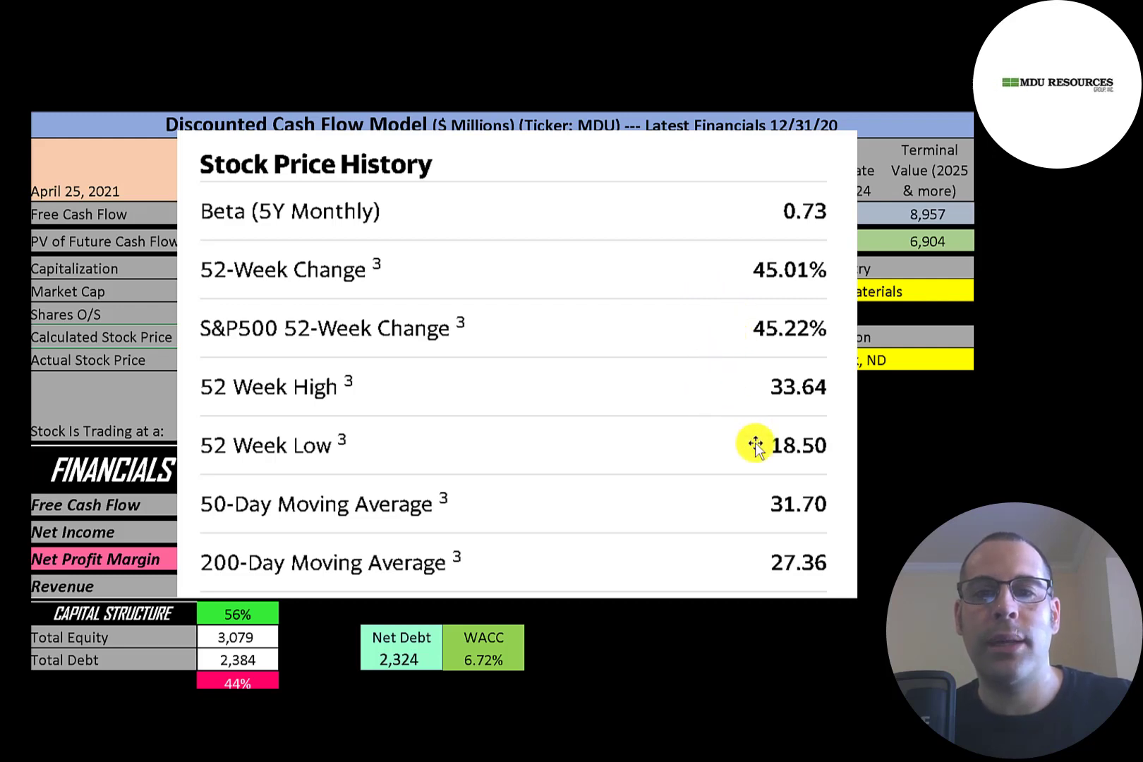
{"action": "mouse_move", "coordinate": [742, 394]}
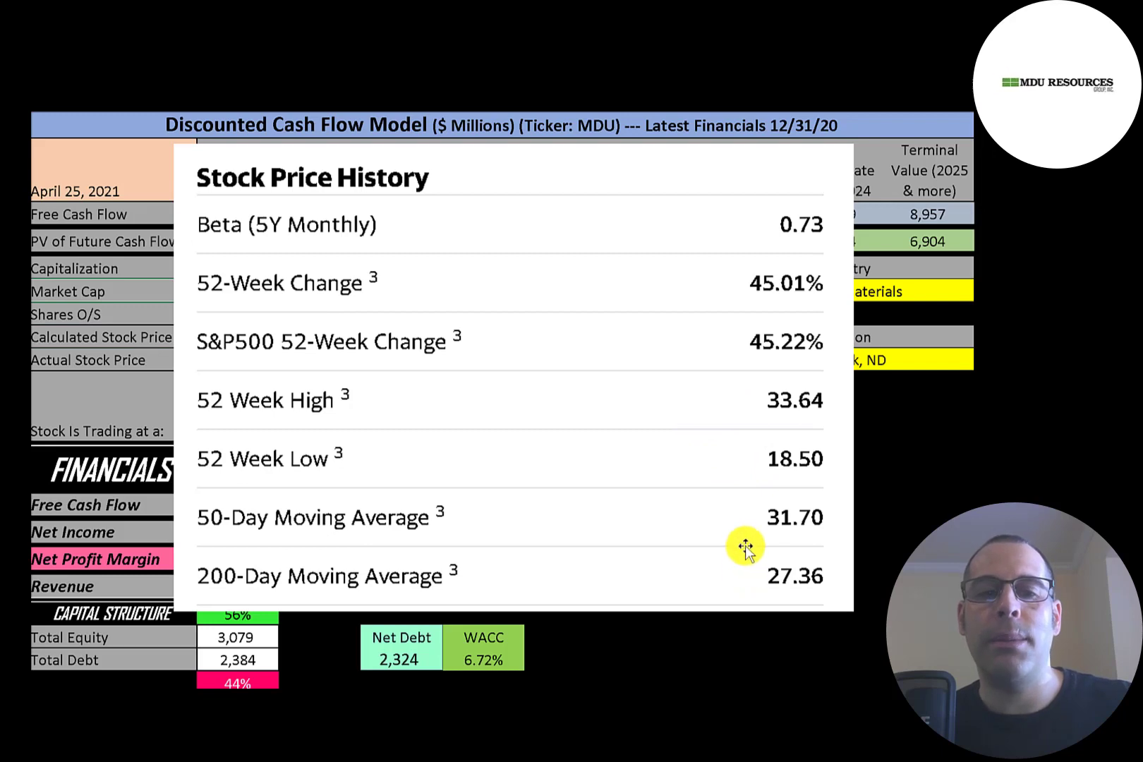
{"action": "mouse_move", "coordinate": [759, 577]}
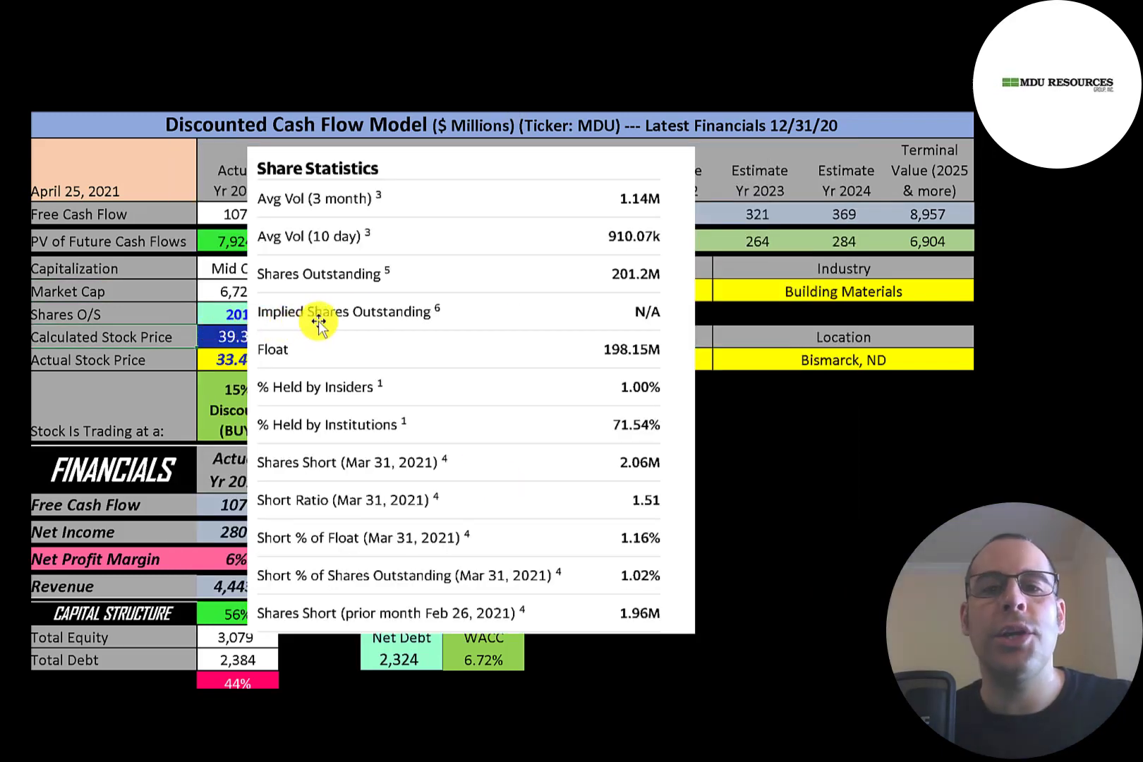
{"action": "mouse_move", "coordinate": [589, 274]}
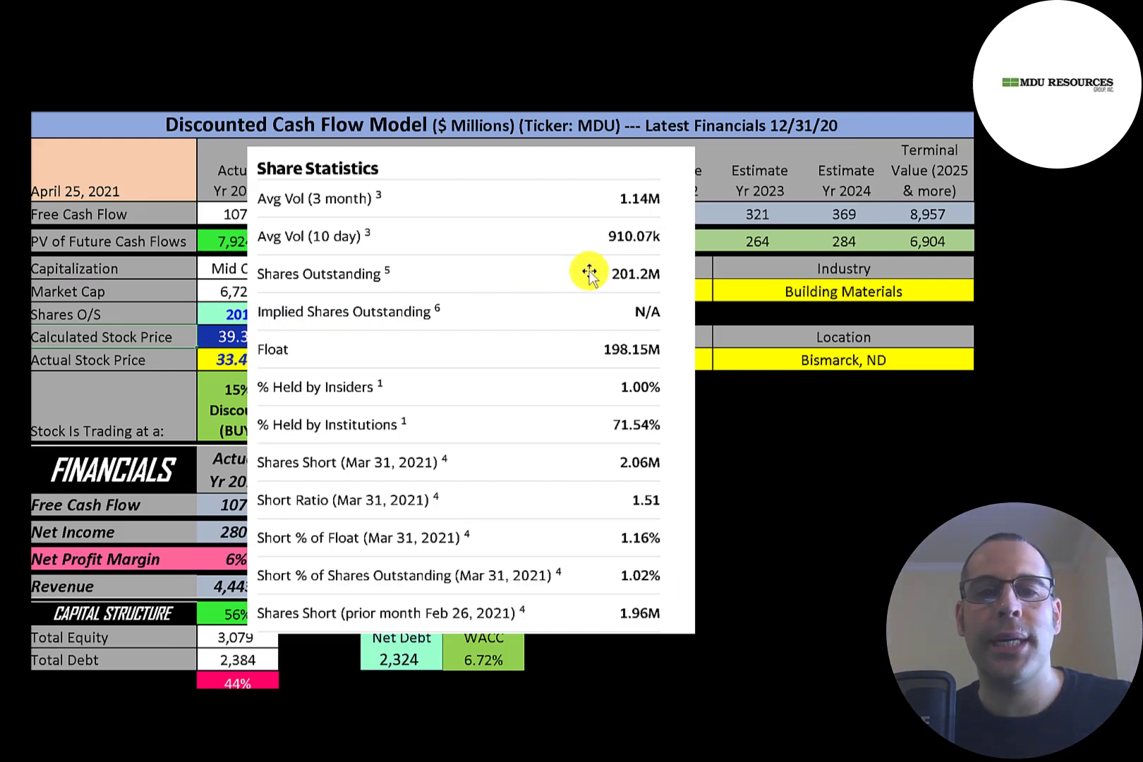
{"action": "mouse_move", "coordinate": [576, 343]}
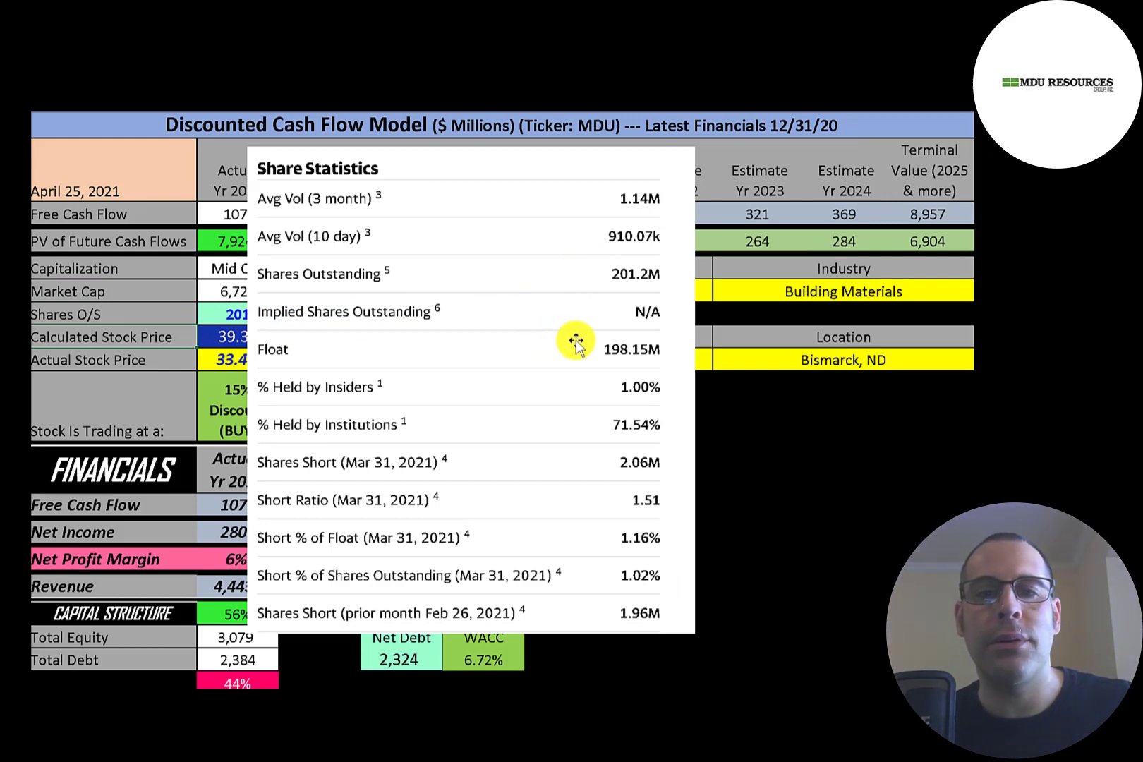
{"action": "mouse_move", "coordinate": [608, 439]}
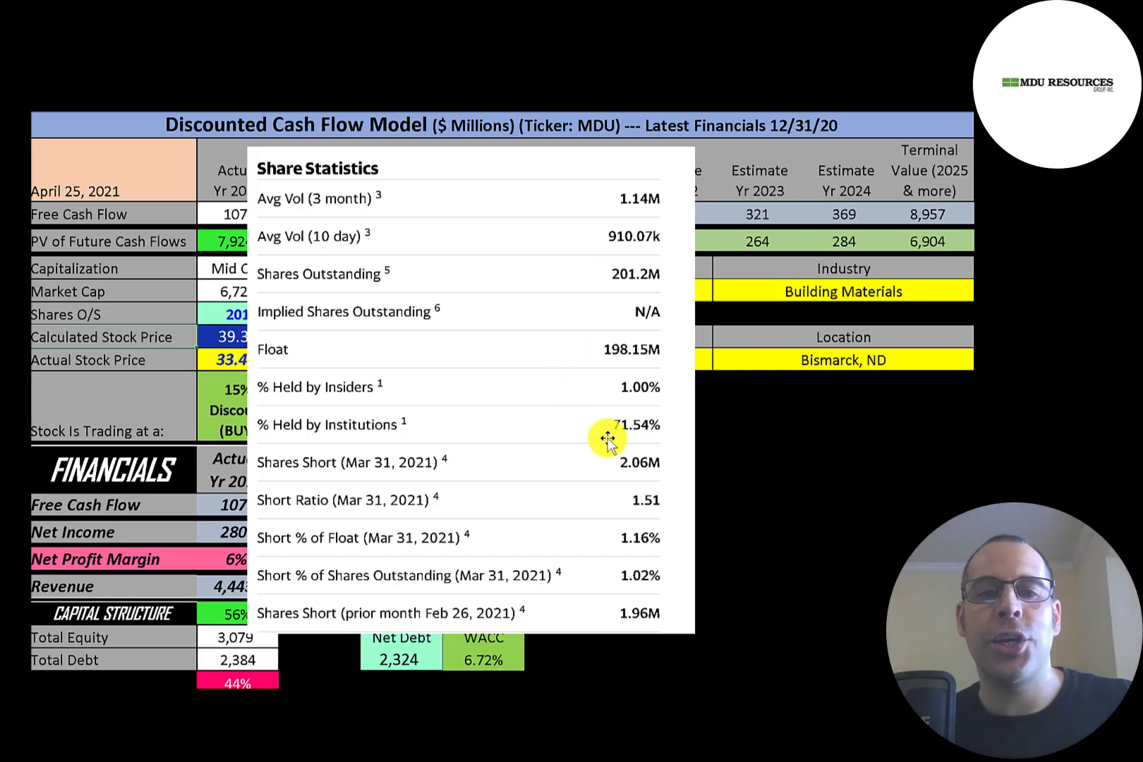
{"action": "mouse_move", "coordinate": [584, 543]}
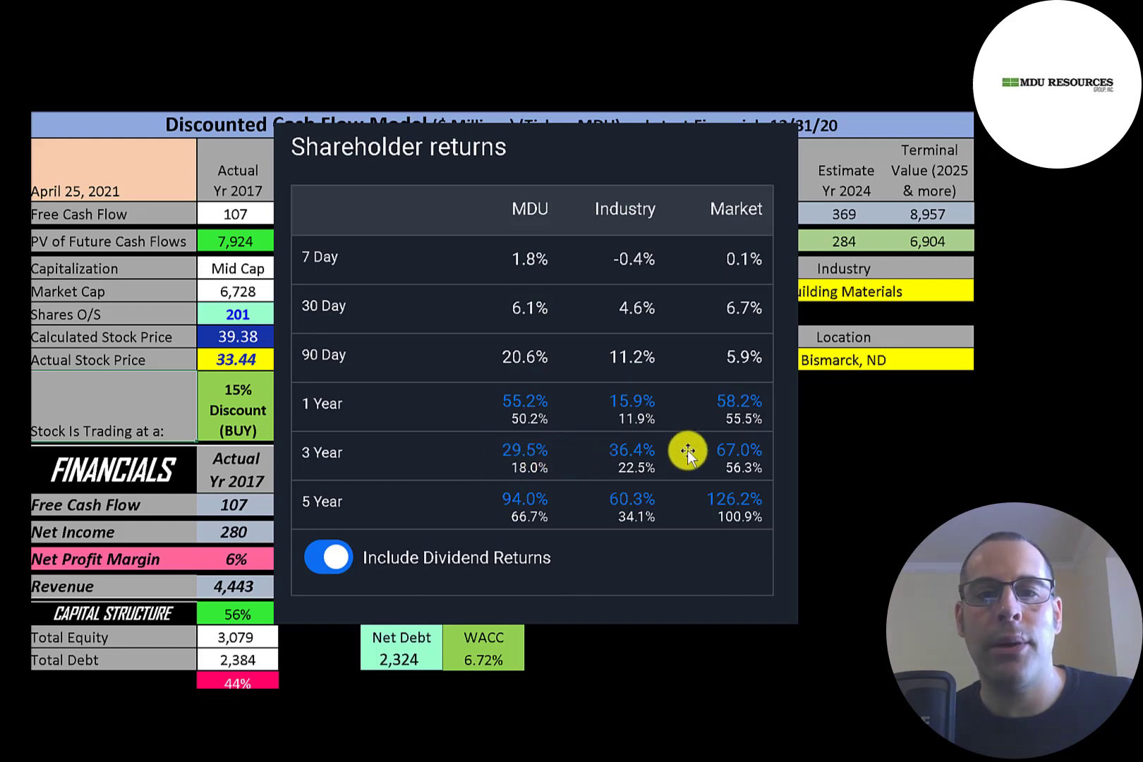
{"action": "mouse_move", "coordinate": [494, 504]}
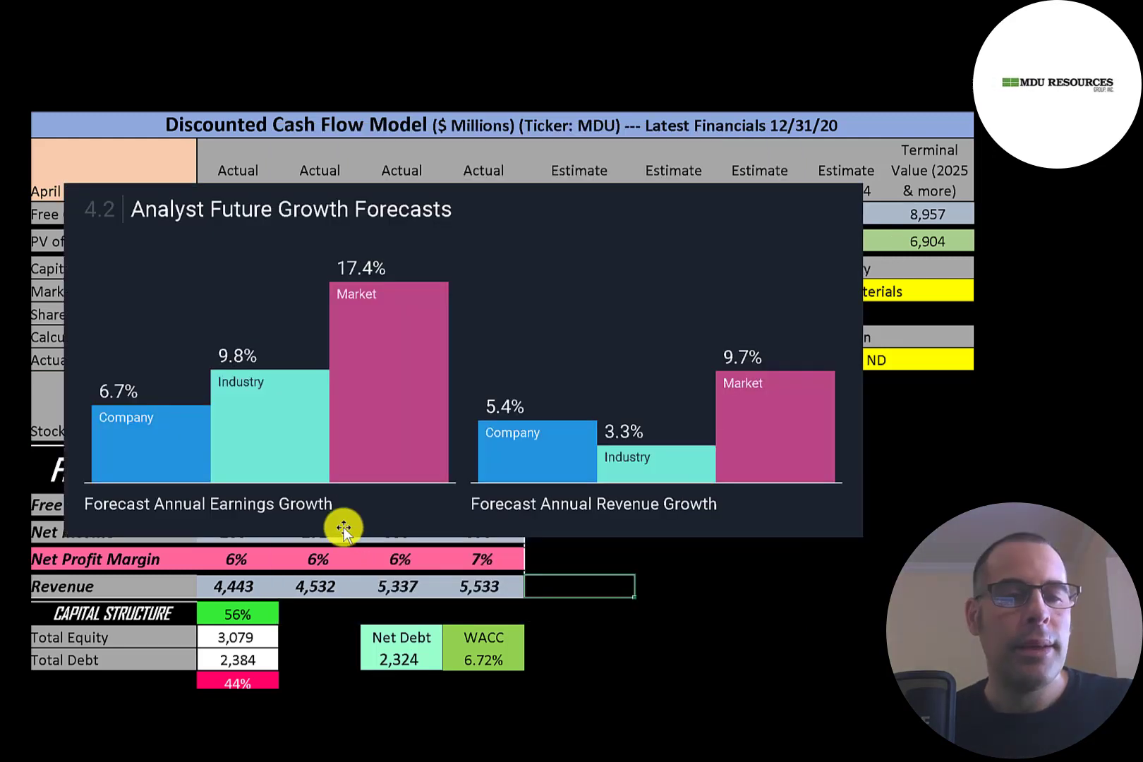
{"action": "mouse_move", "coordinate": [182, 483]}
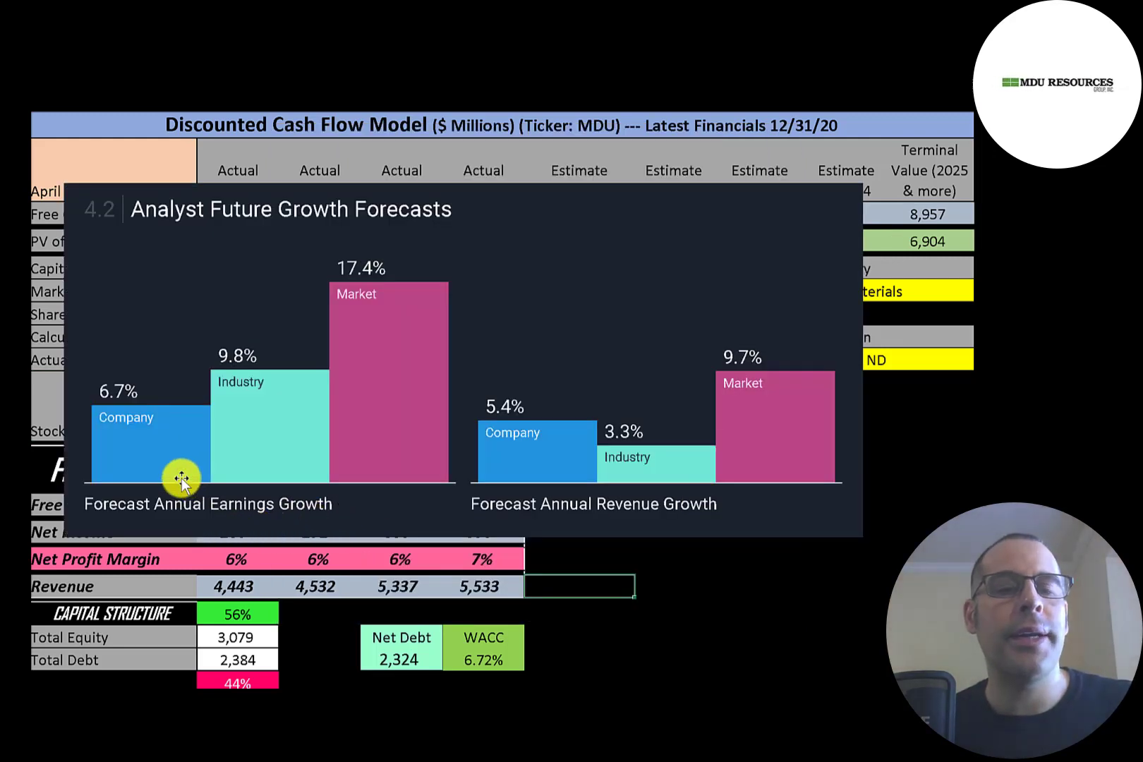
{"action": "mouse_move", "coordinate": [231, 412]}
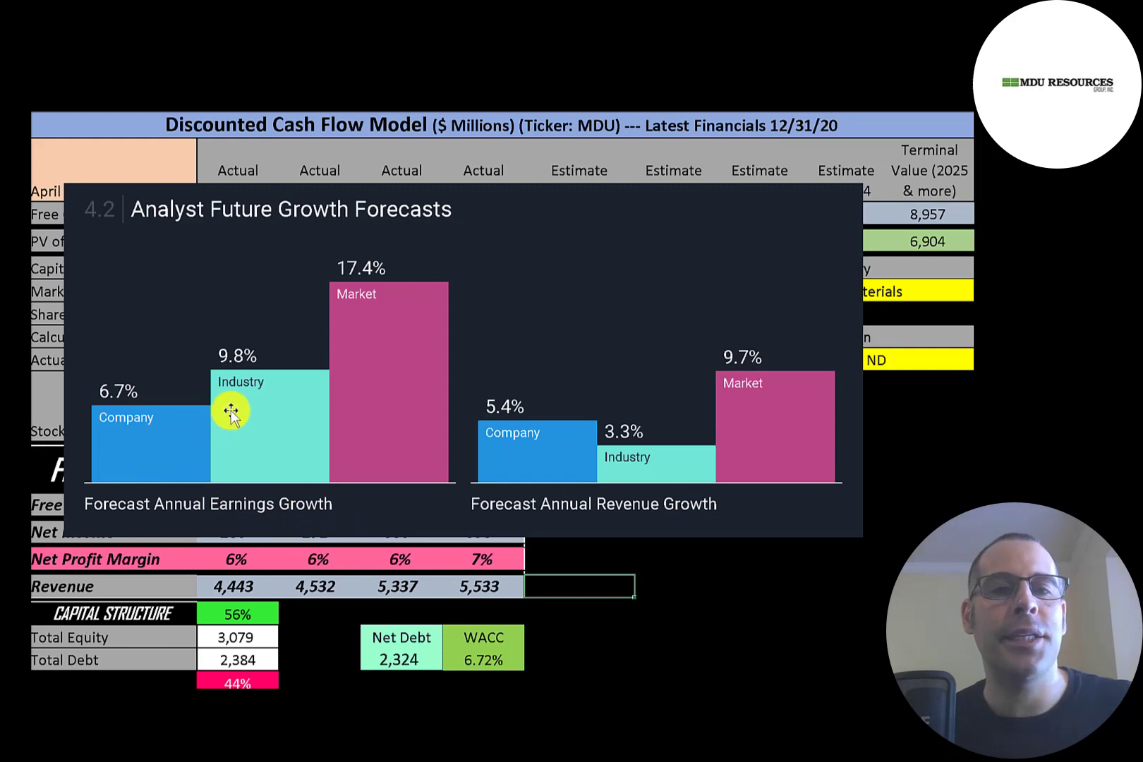
{"action": "mouse_move", "coordinate": [392, 357]}
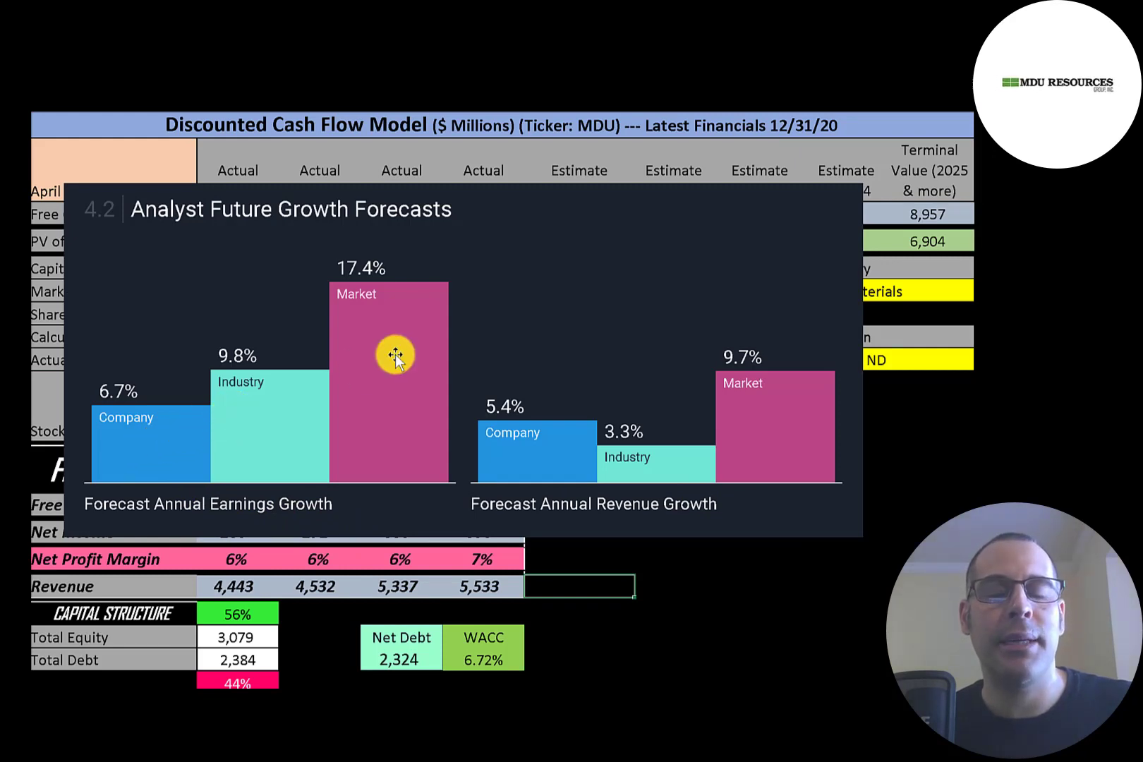
{"action": "mouse_move", "coordinate": [492, 457]}
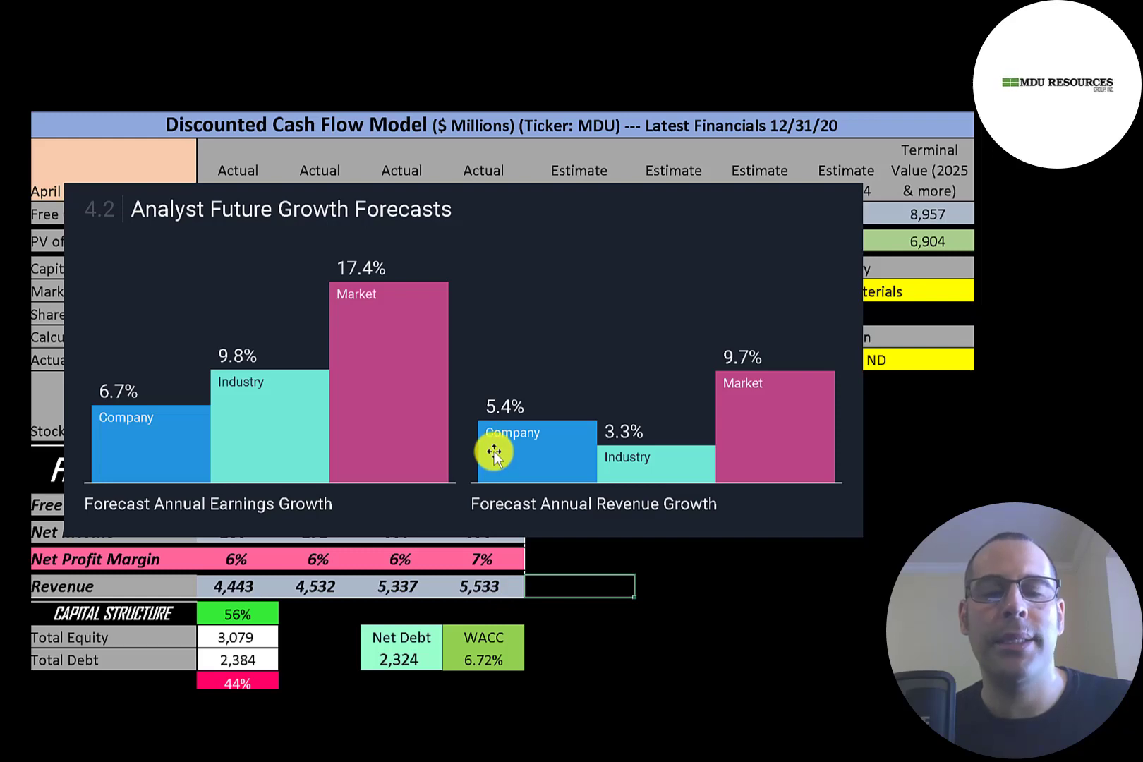
{"action": "mouse_move", "coordinate": [768, 398]}
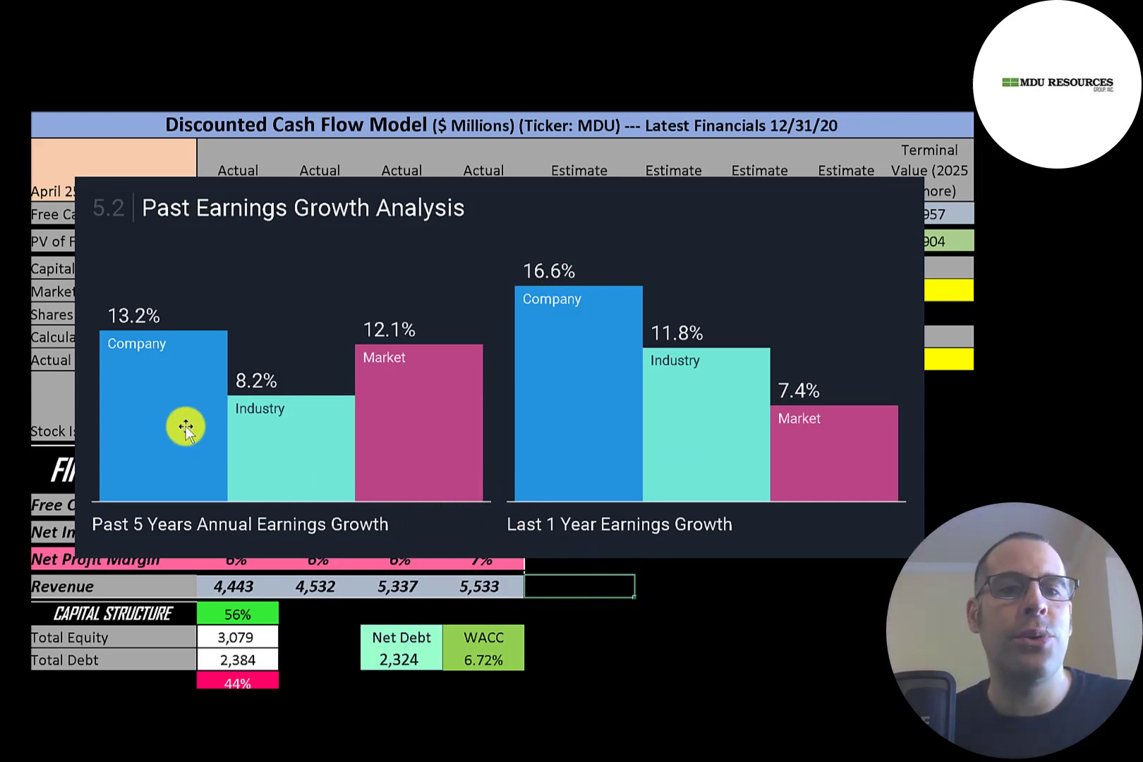
{"action": "mouse_move", "coordinate": [251, 438]}
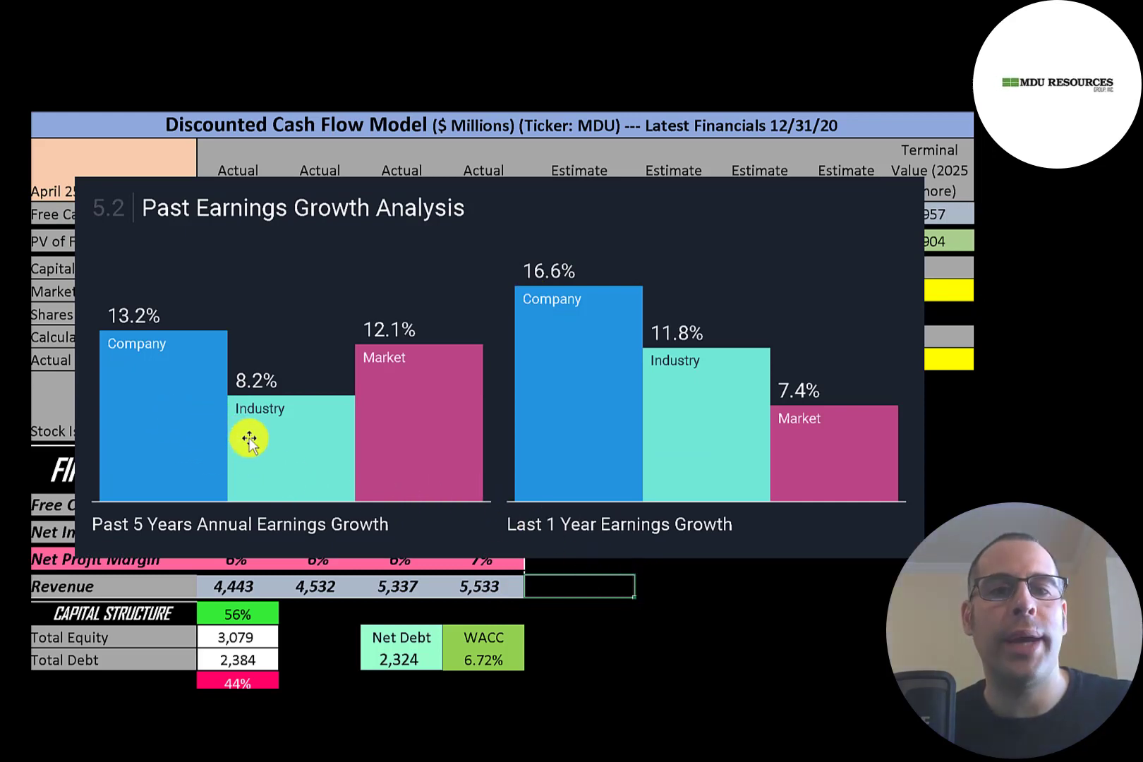
{"action": "mouse_move", "coordinate": [395, 413]}
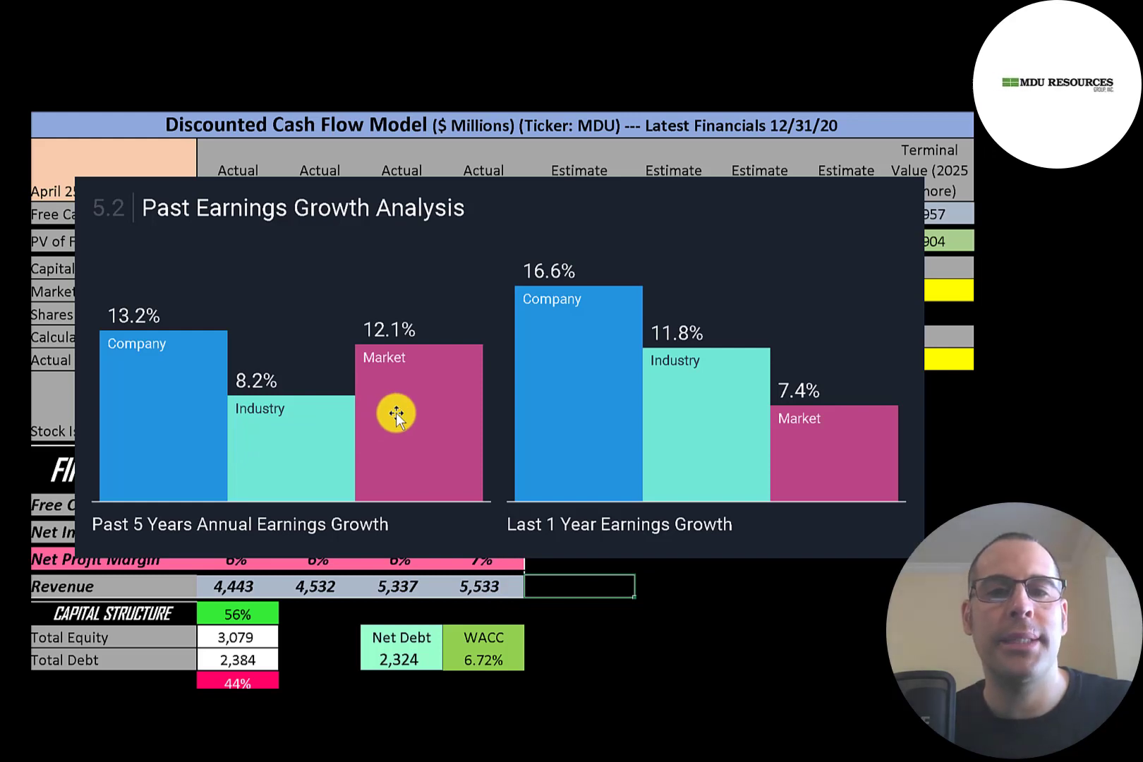
{"action": "mouse_move", "coordinate": [559, 384]}
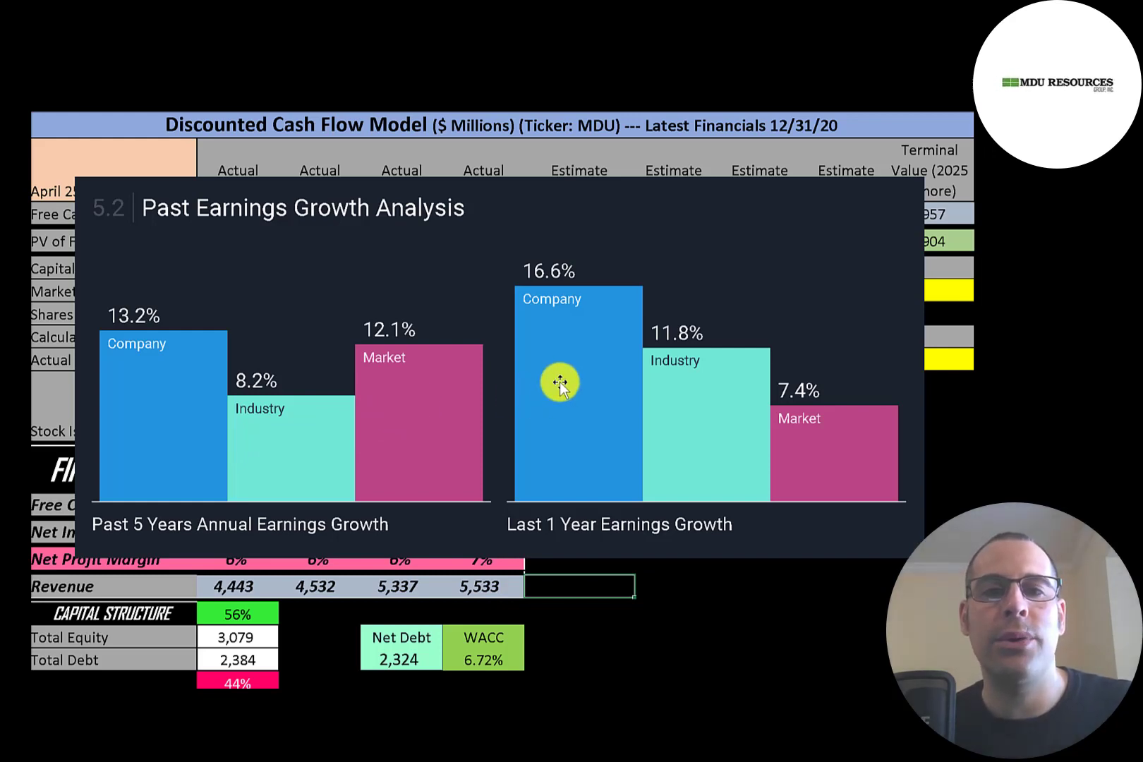
{"action": "mouse_move", "coordinate": [687, 407]}
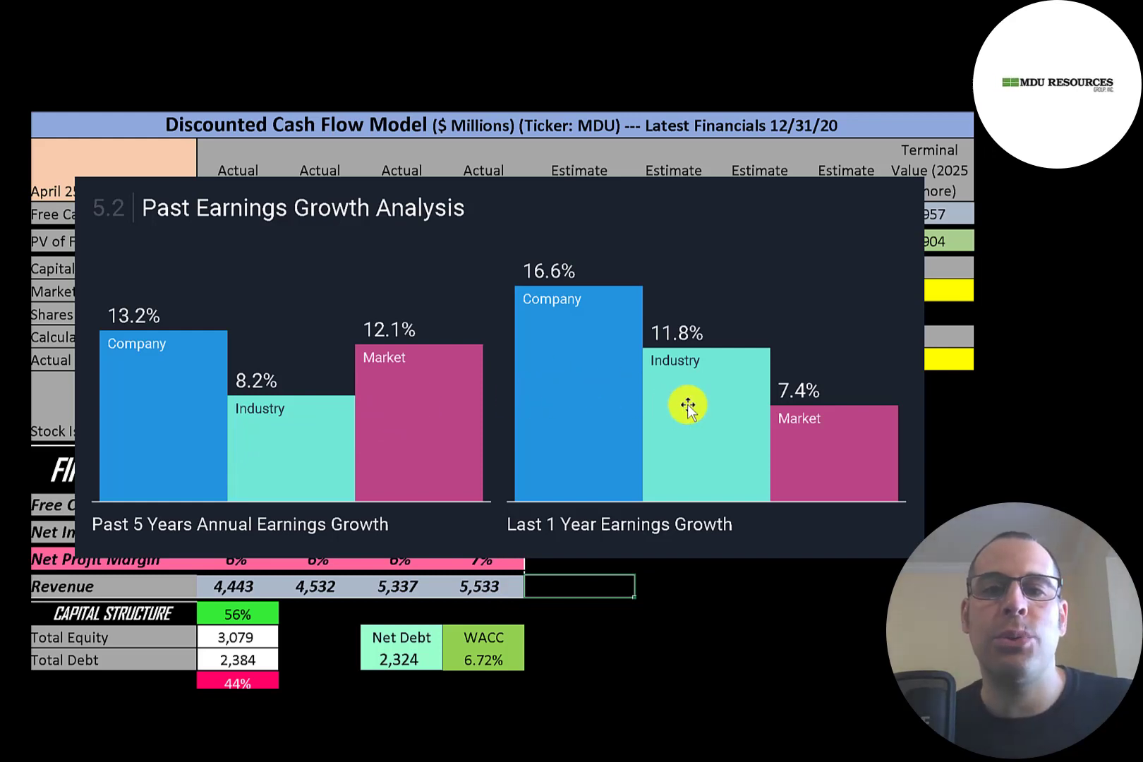
{"action": "mouse_move", "coordinate": [612, 340]}
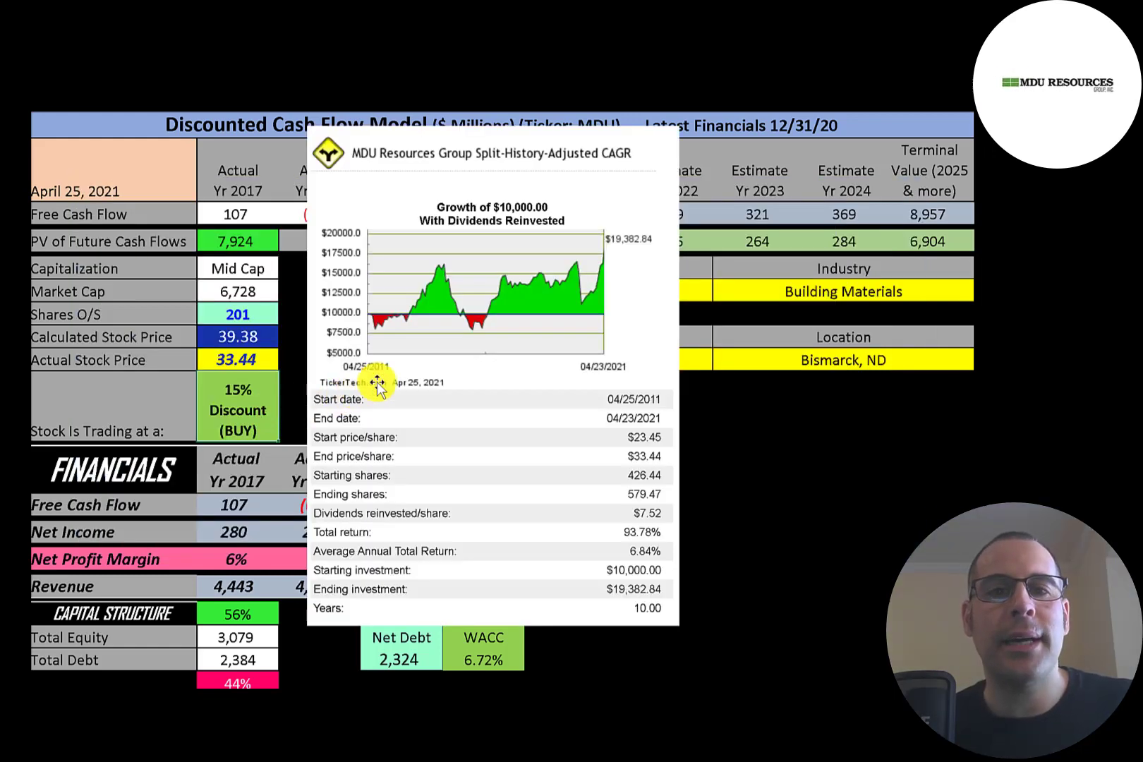
{"action": "mouse_move", "coordinate": [419, 331]}
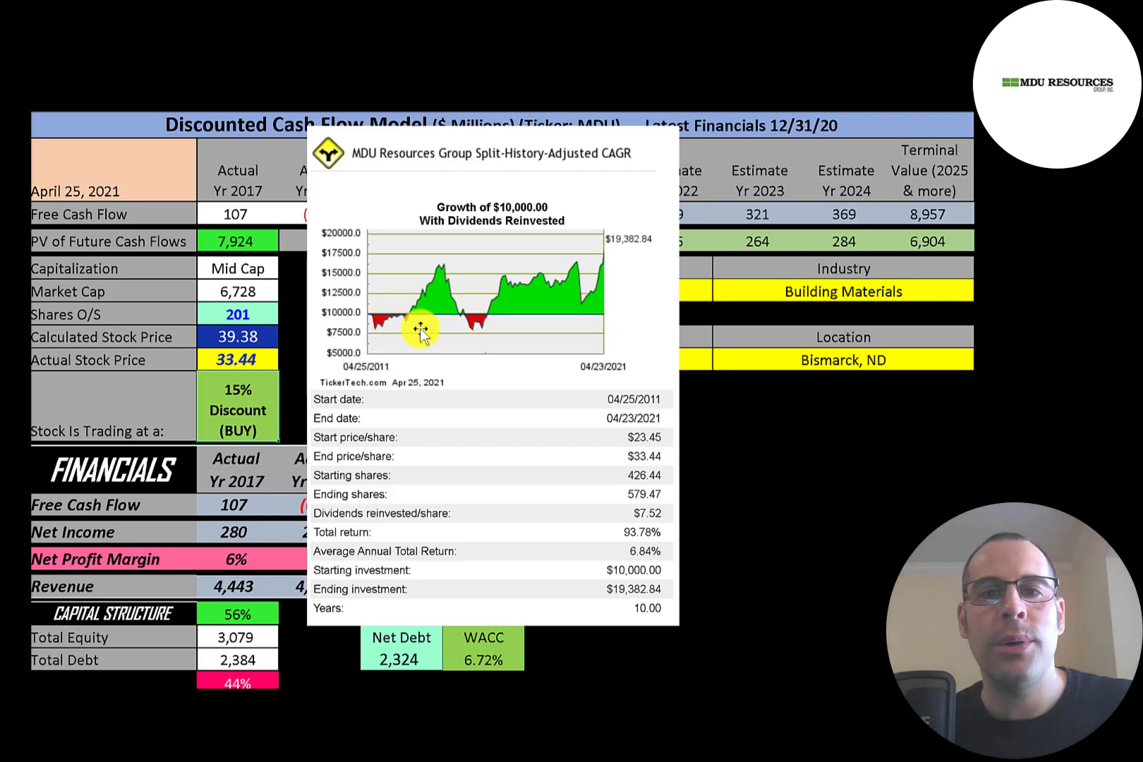
{"action": "mouse_move", "coordinate": [621, 259]}
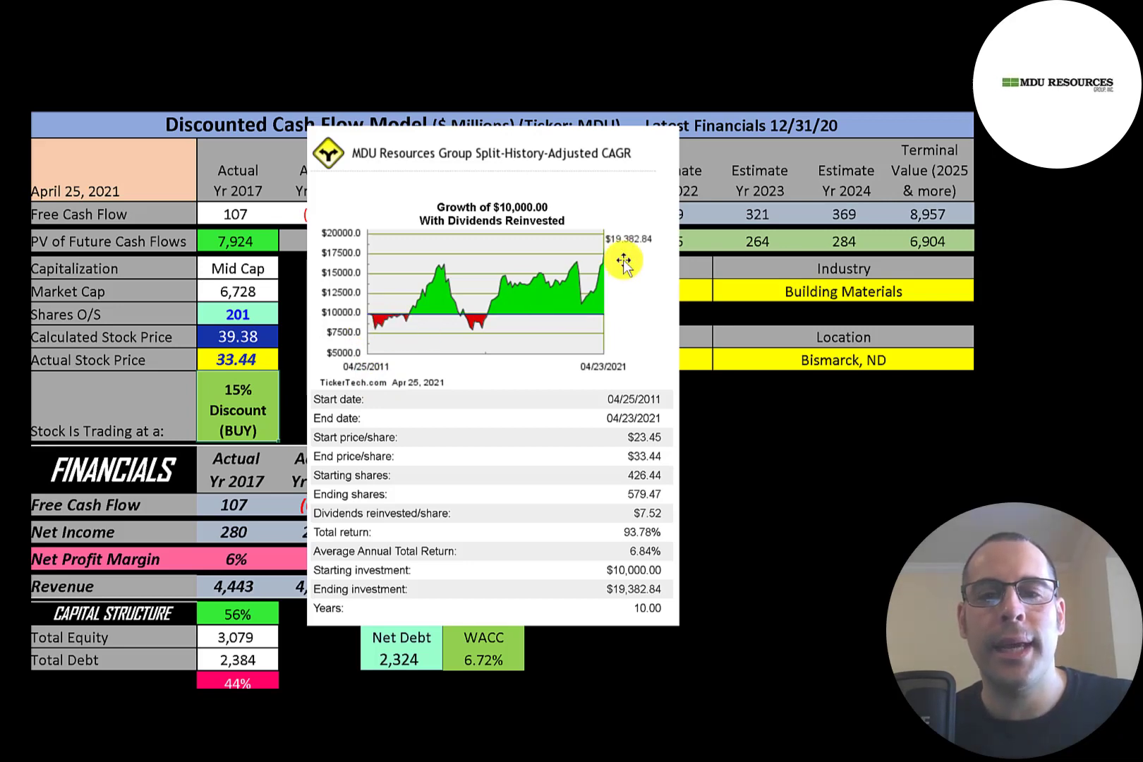
{"action": "mouse_move", "coordinate": [577, 536]}
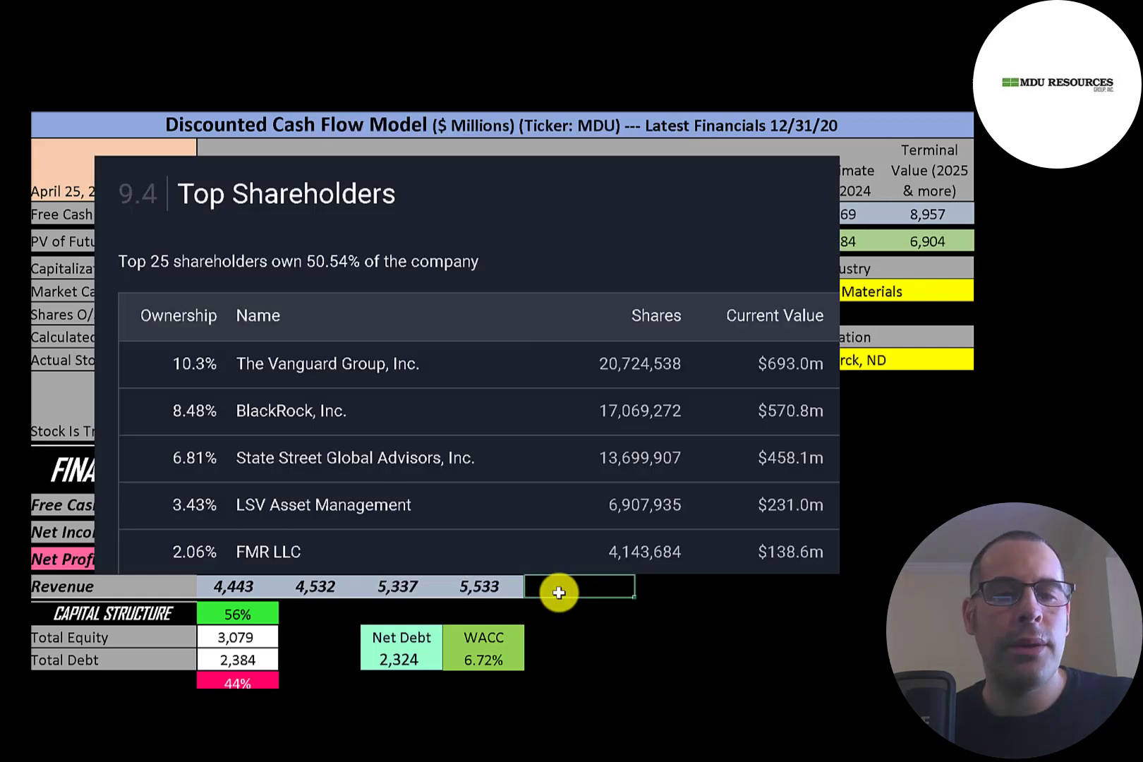
{"action": "mouse_move", "coordinate": [278, 377]}
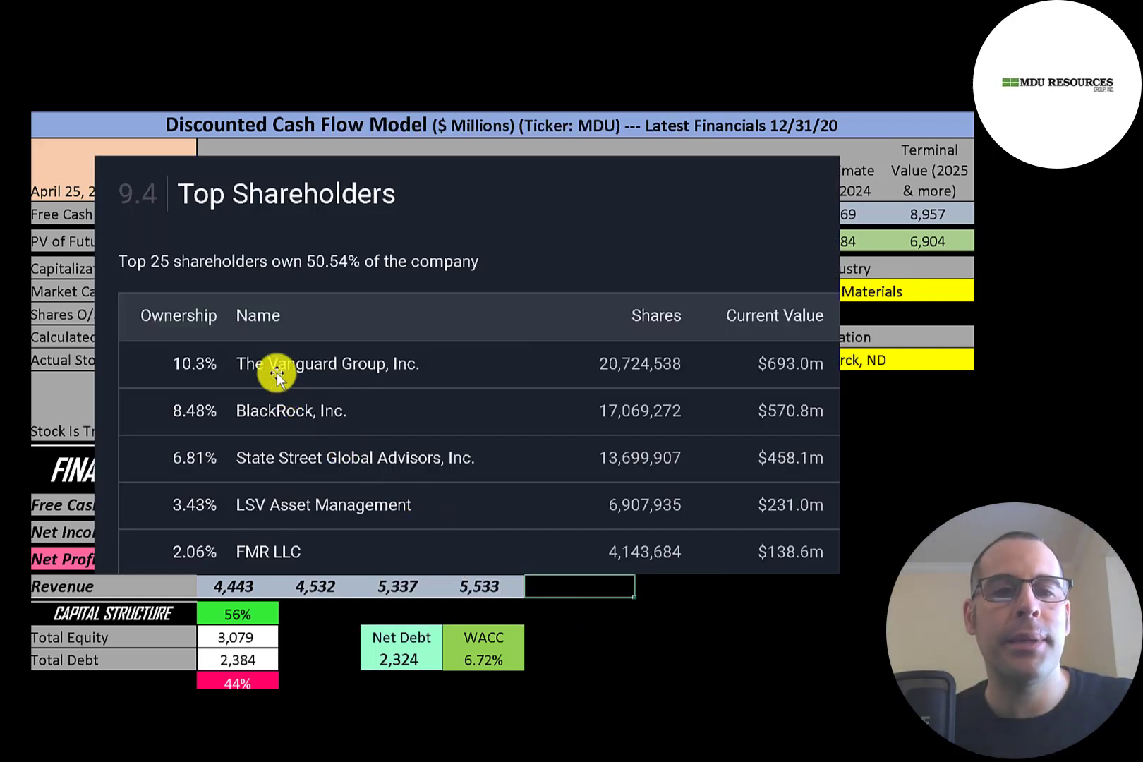
{"action": "mouse_move", "coordinate": [243, 495]}
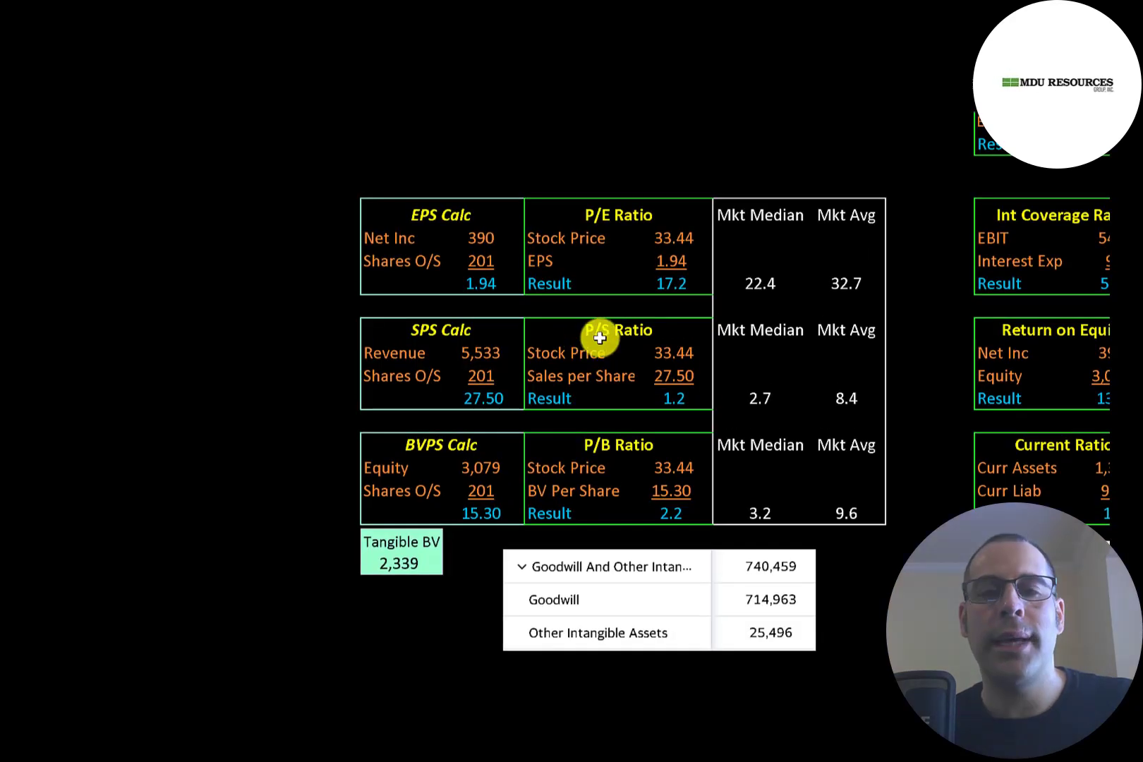
{"action": "mouse_move", "coordinate": [799, 300]}
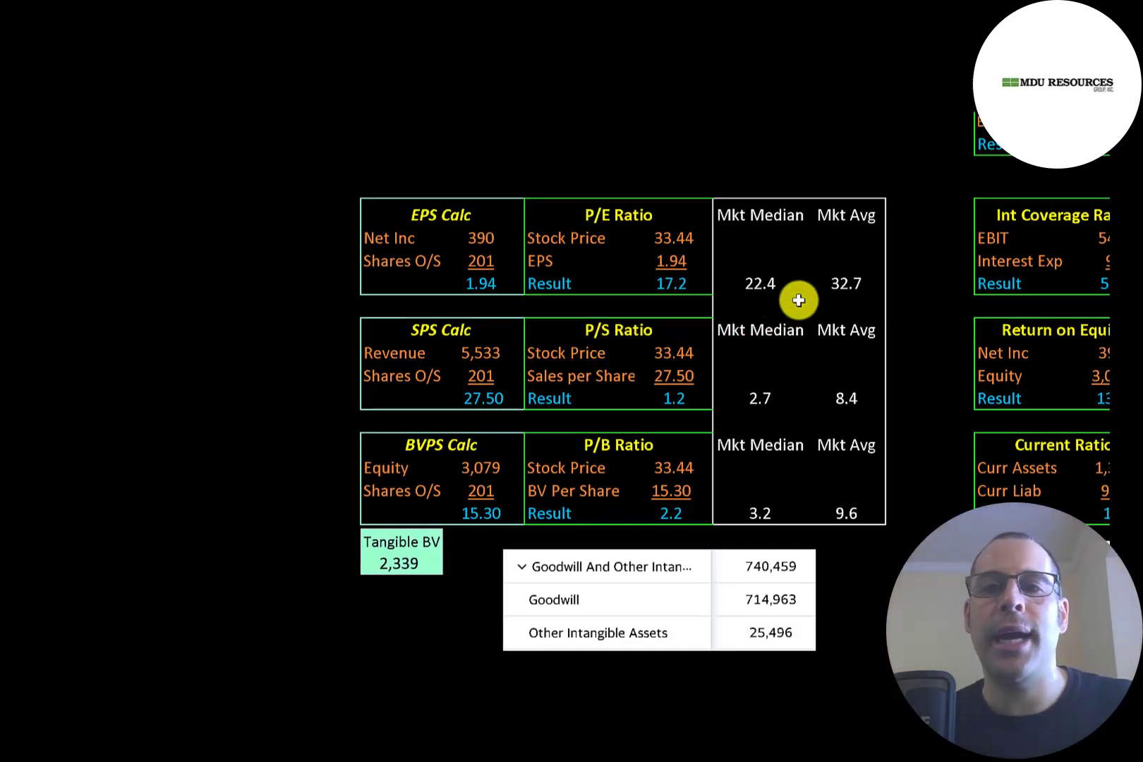
{"action": "mouse_move", "coordinate": [836, 263]}
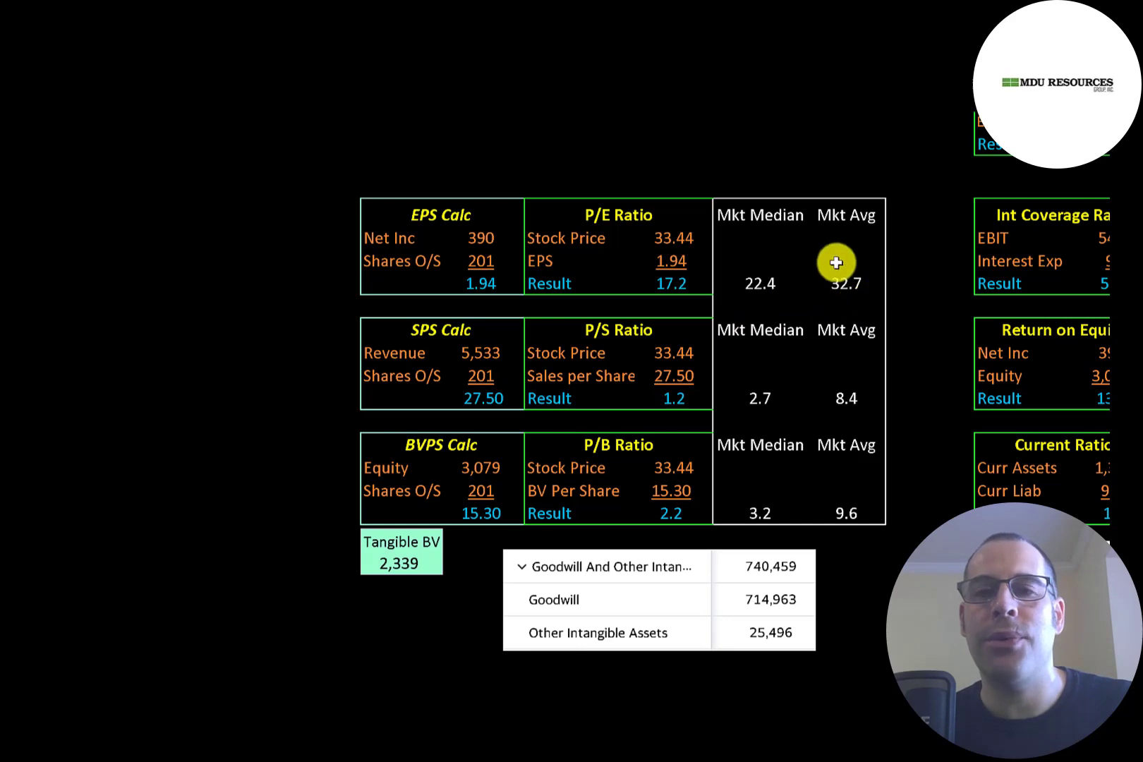
{"action": "mouse_move", "coordinate": [663, 227]}
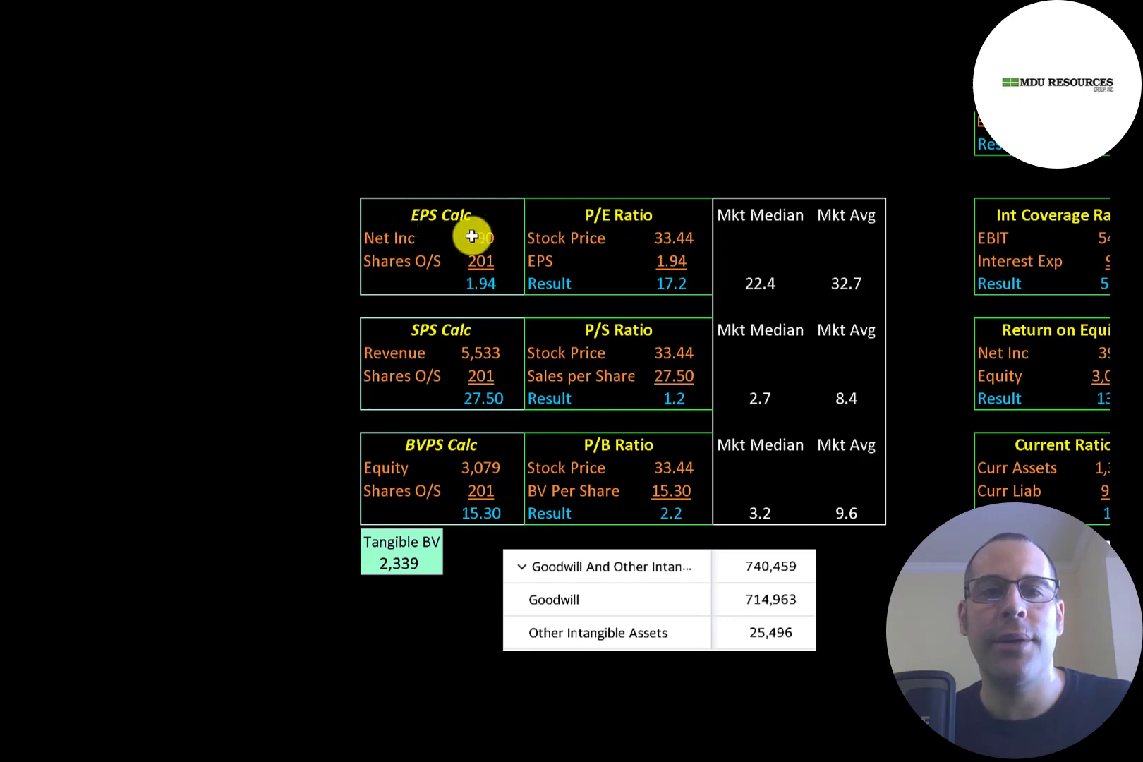
{"action": "mouse_move", "coordinate": [466, 261]}
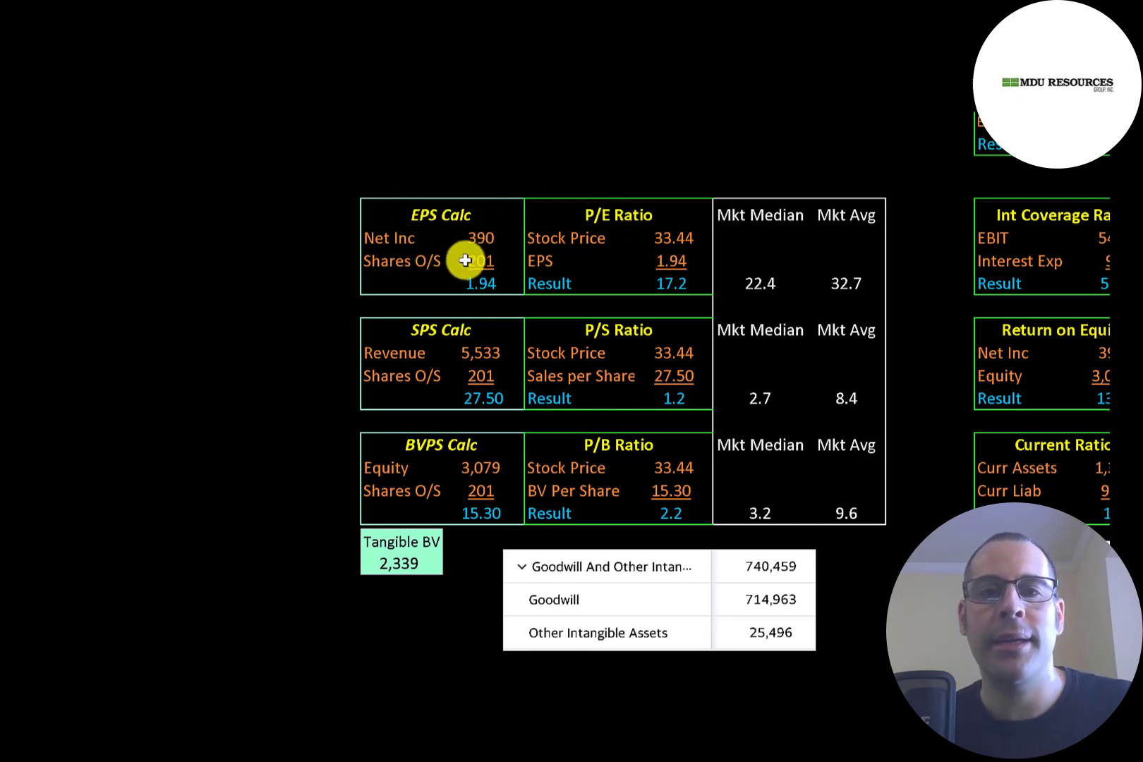
{"action": "mouse_move", "coordinate": [639, 285]}
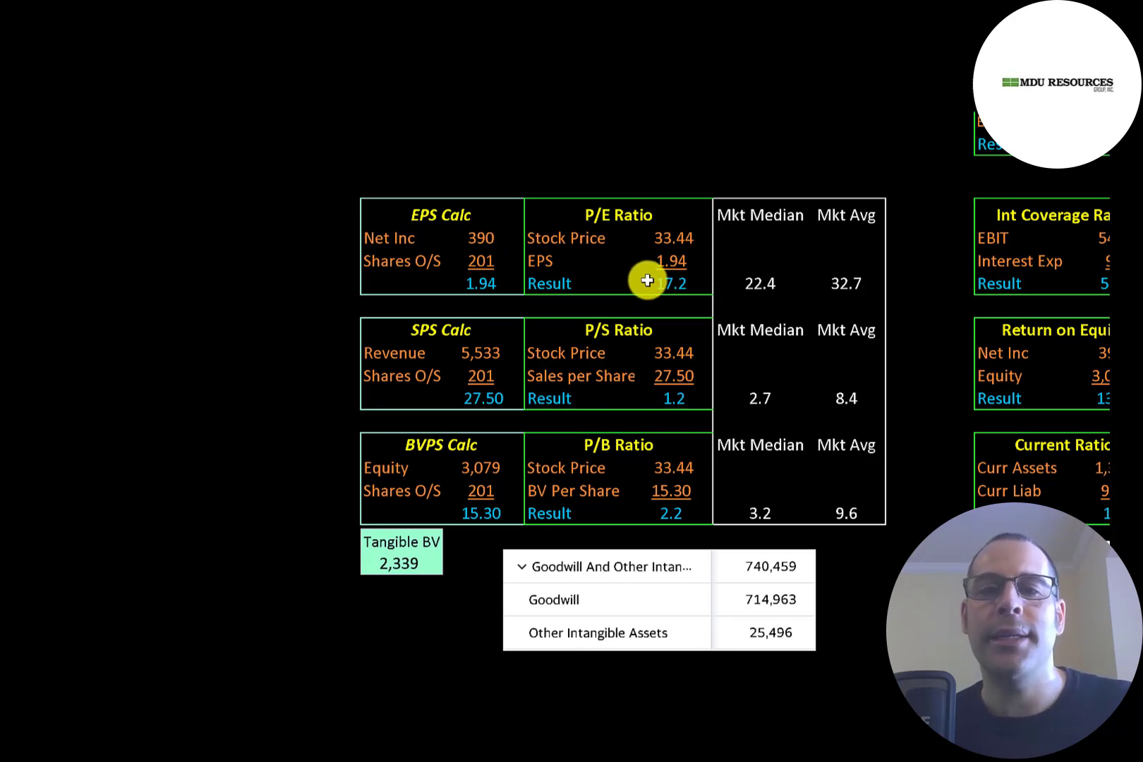
{"action": "scroll", "scroll_direction": "down", "scroll_amount": 3}
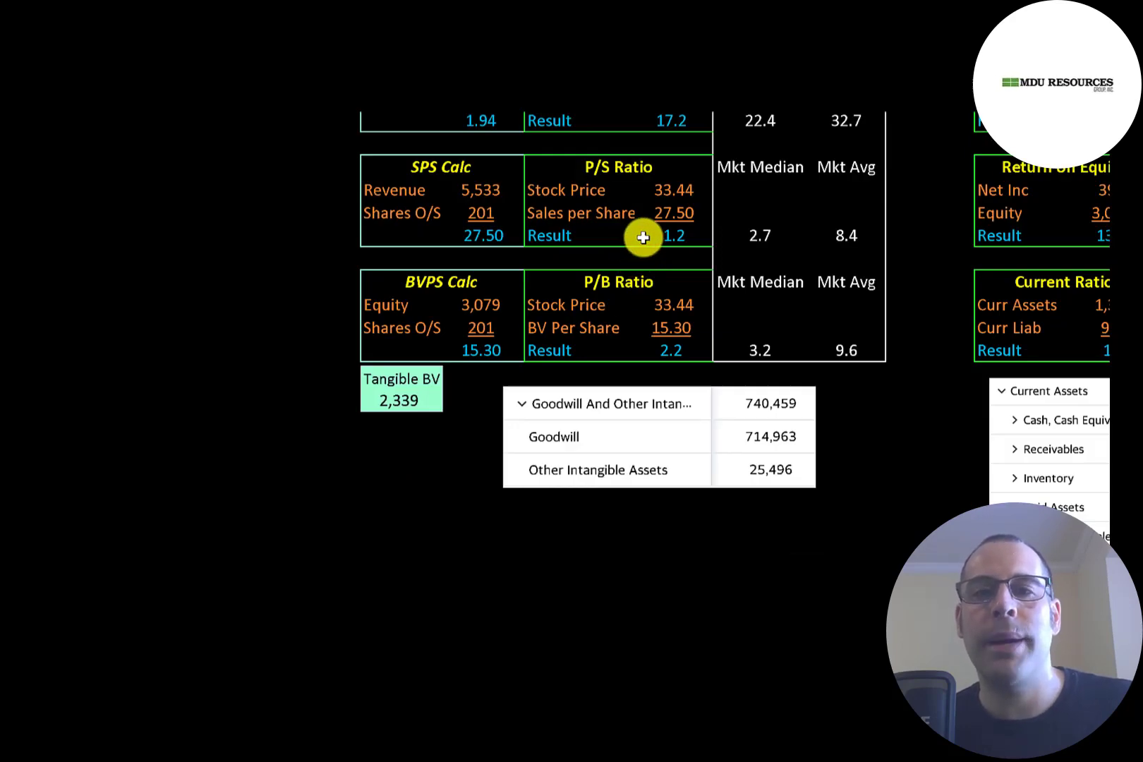
{"action": "mouse_move", "coordinate": [654, 339]}
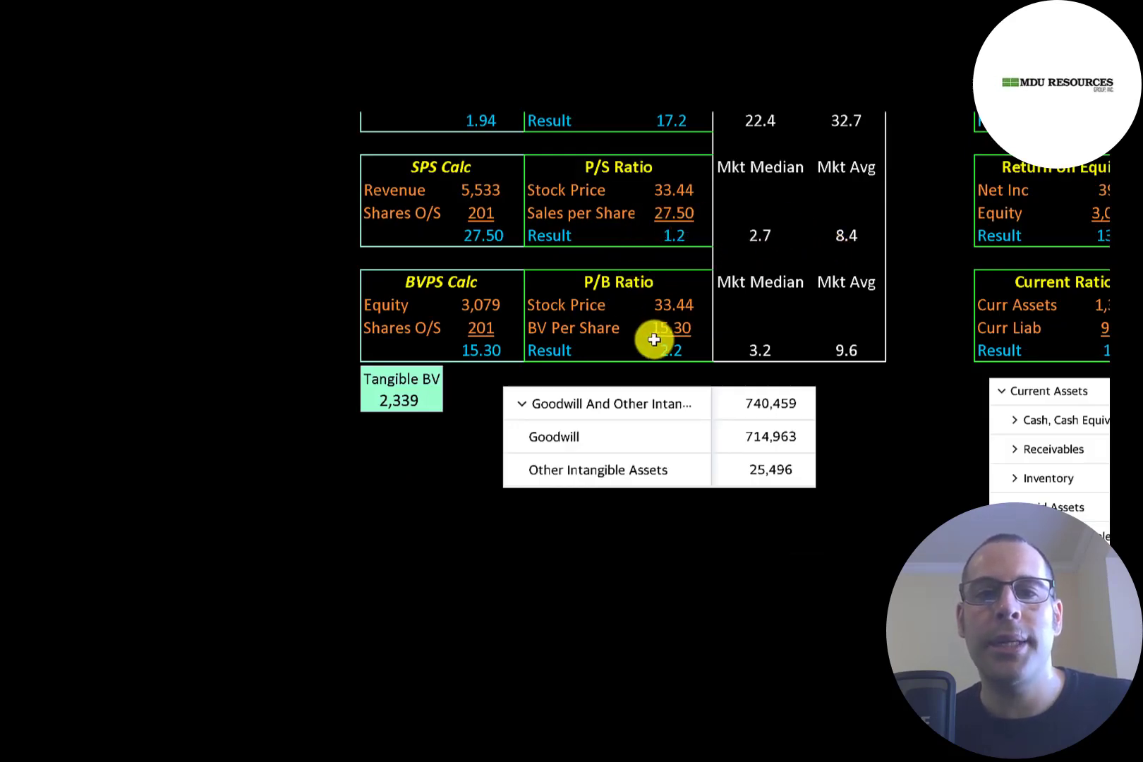
{"action": "mouse_move", "coordinate": [658, 354]}
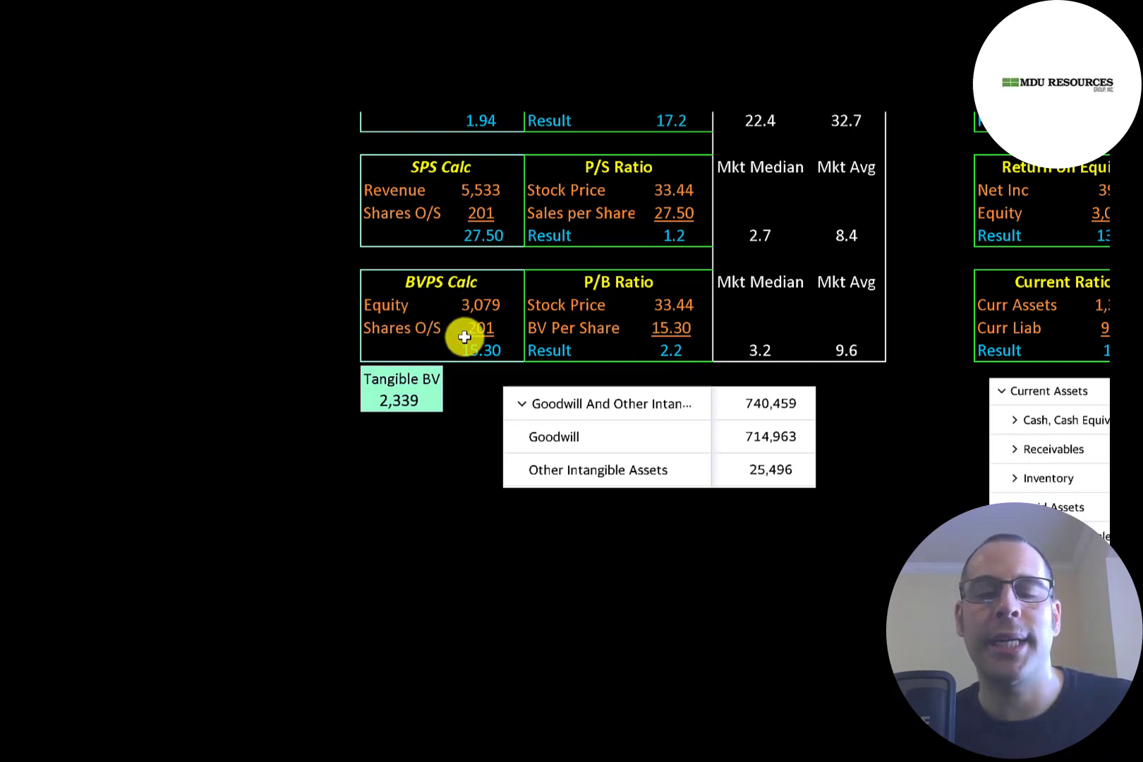
{"action": "mouse_move", "coordinate": [449, 309]}
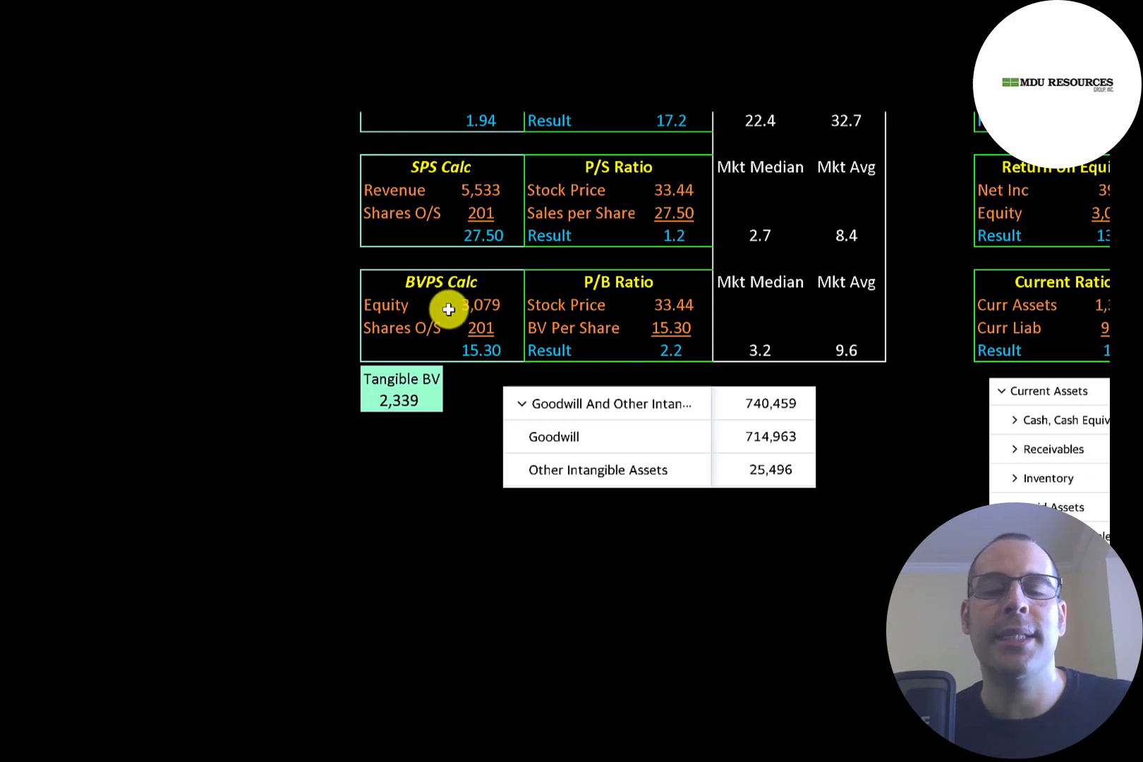
{"action": "mouse_move", "coordinate": [445, 306]}
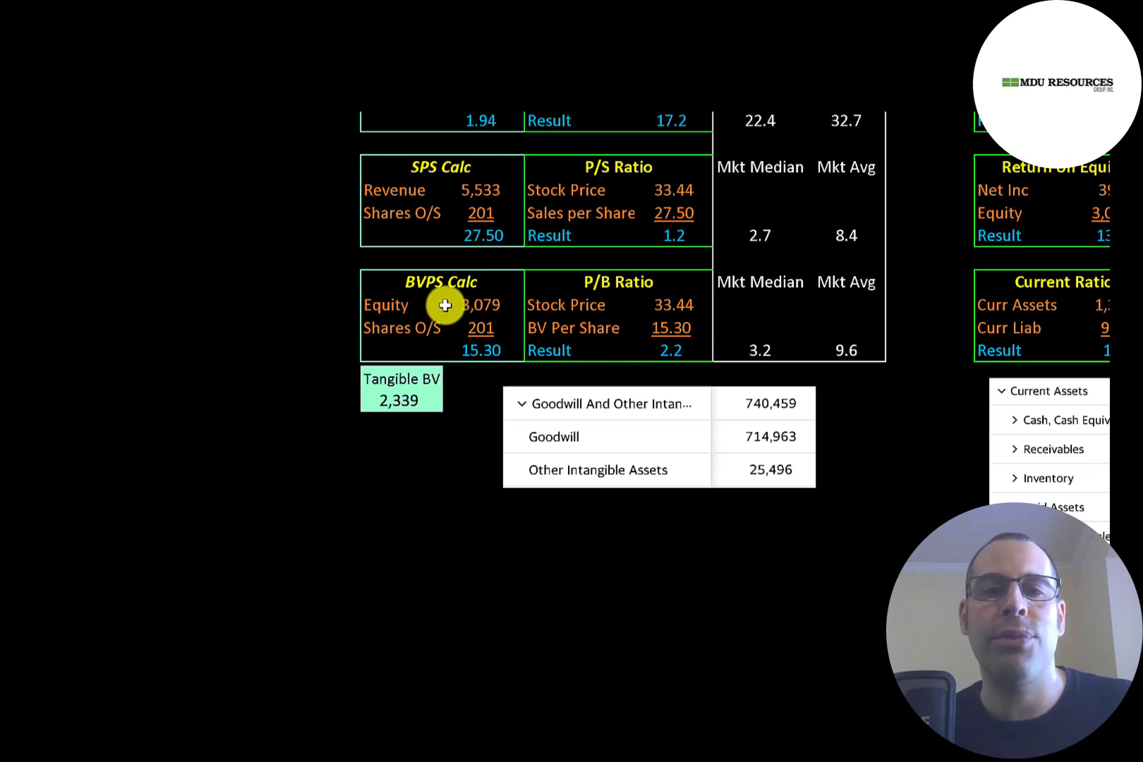
{"action": "mouse_move", "coordinate": [366, 399]}
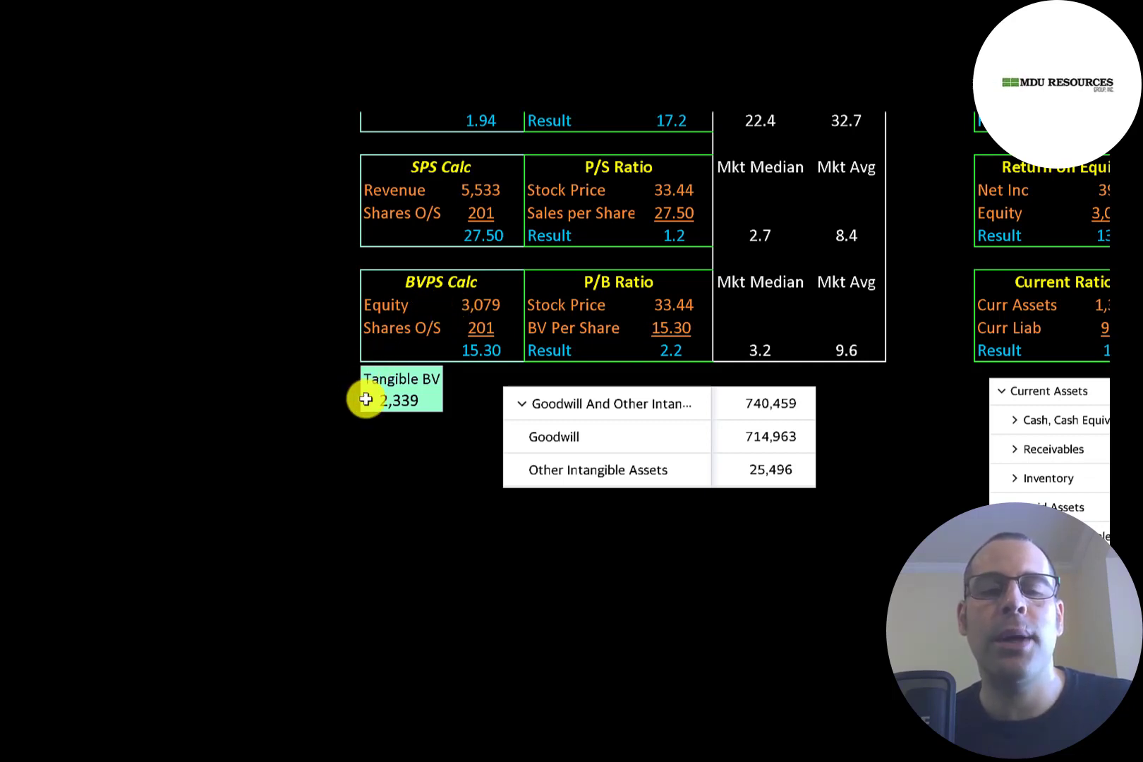
{"action": "mouse_move", "coordinate": [492, 353]}
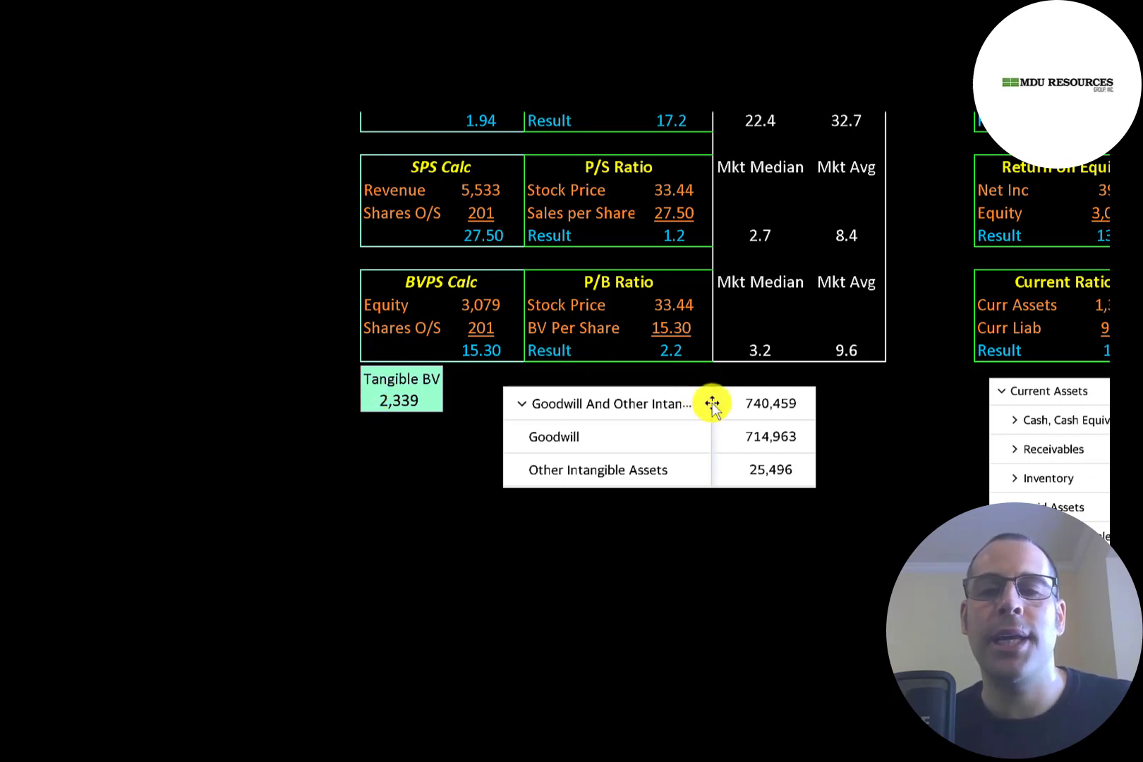
{"action": "left_click", "coordinate": [709, 404]}
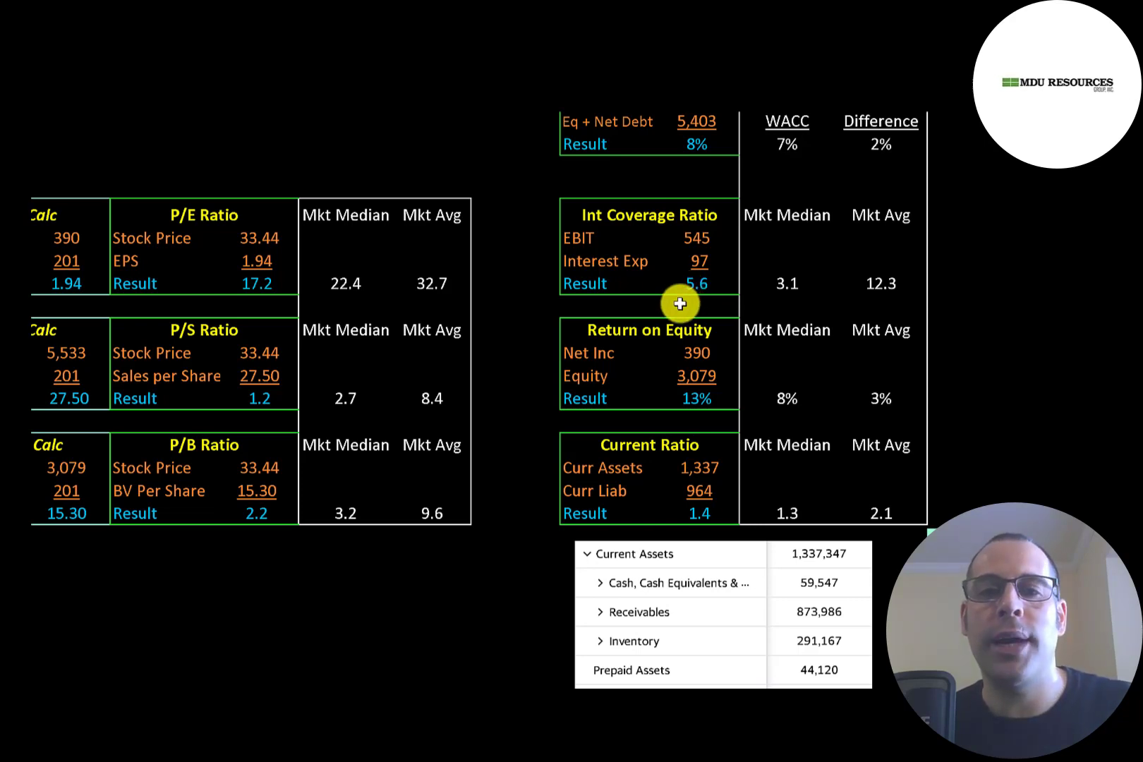
{"action": "scroll", "scroll_direction": "down", "scroll_amount": 3}
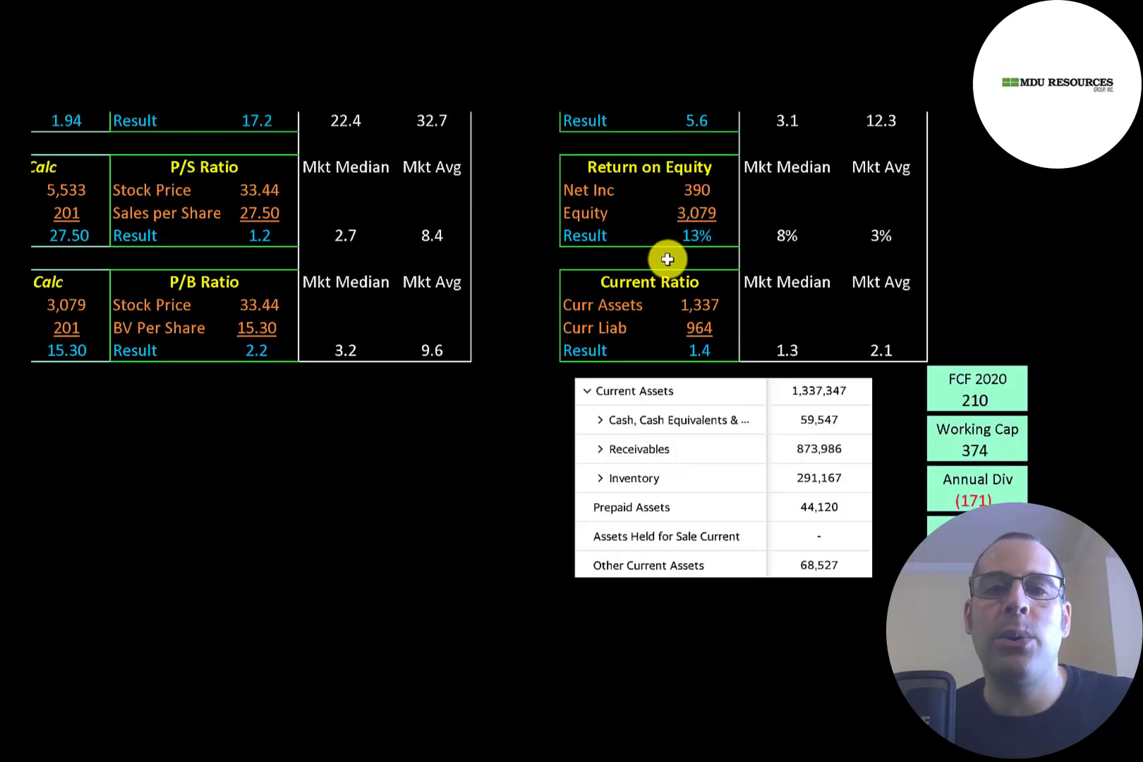
{"action": "mouse_move", "coordinate": [779, 238]}
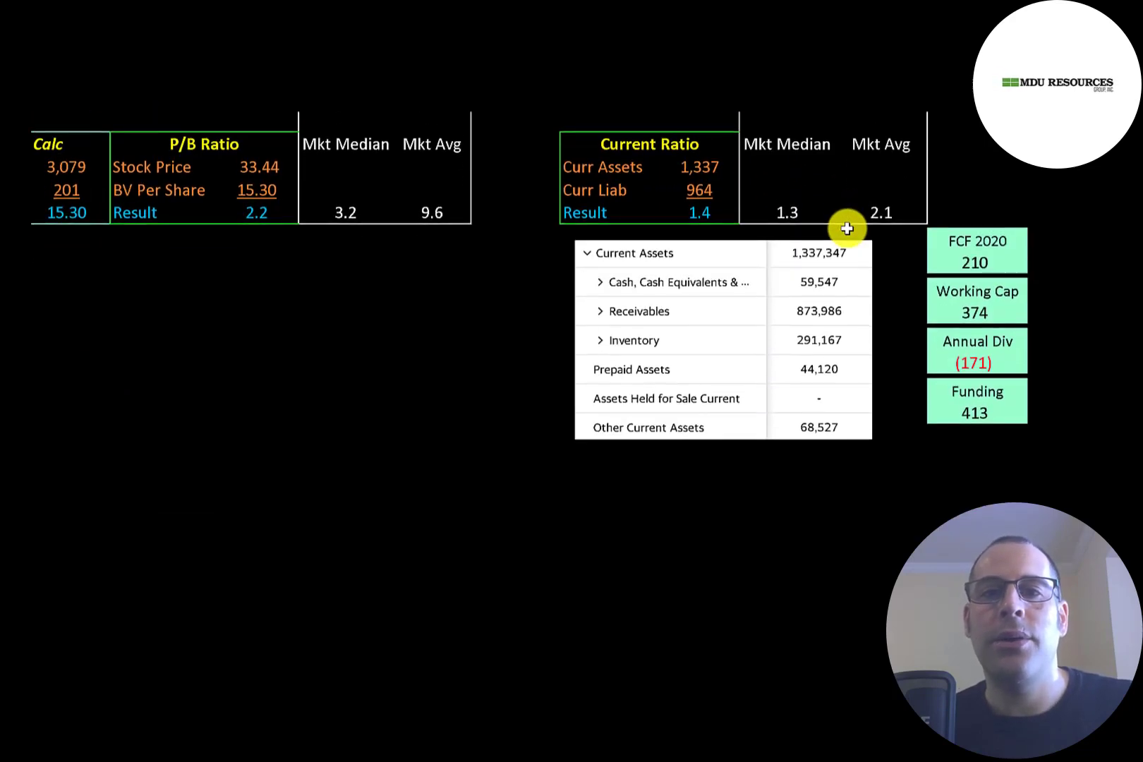
{"action": "mouse_move", "coordinate": [674, 191]}
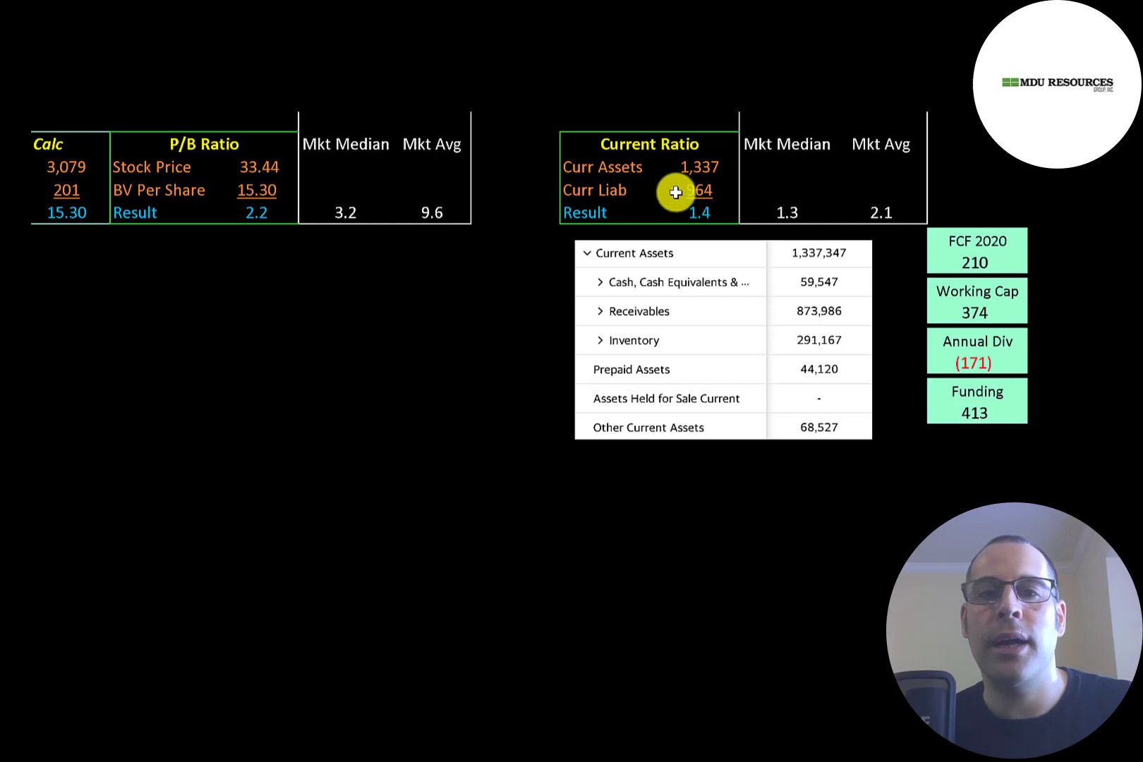
{"action": "mouse_move", "coordinate": [659, 166]}
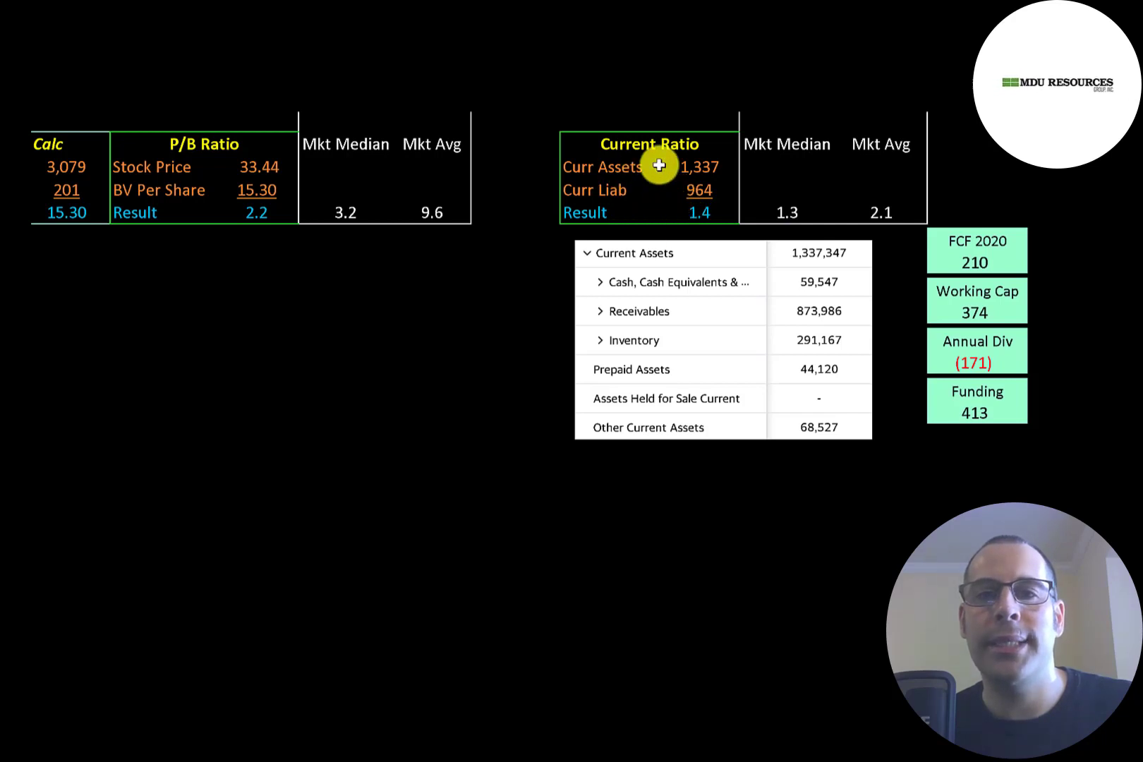
{"action": "mouse_move", "coordinate": [754, 317]}
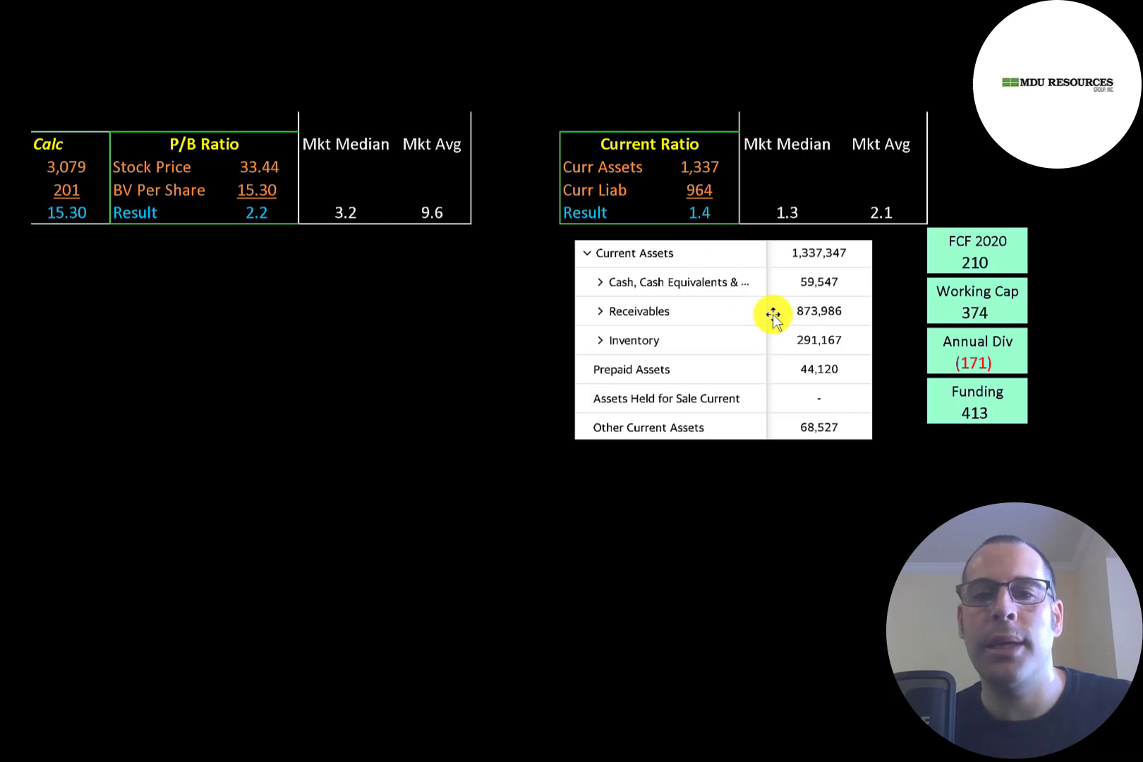
{"action": "mouse_move", "coordinate": [760, 331]}
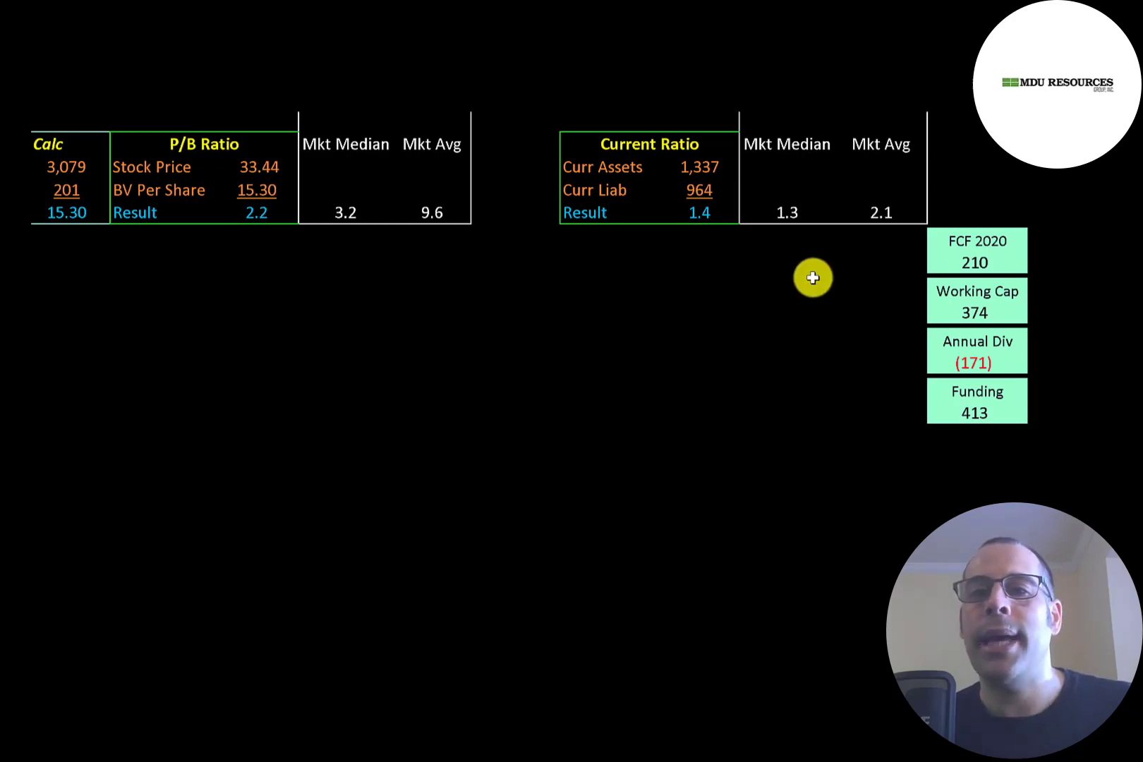
{"action": "mouse_move", "coordinate": [937, 267]}
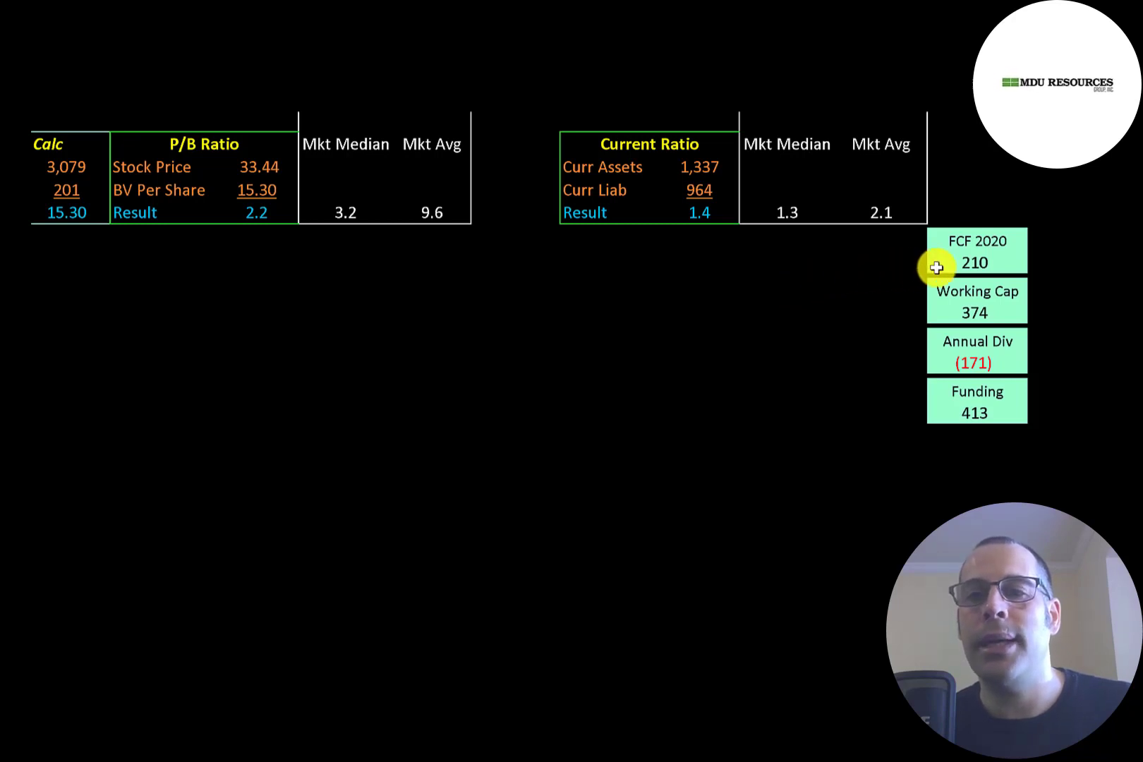
{"action": "mouse_move", "coordinate": [926, 311]}
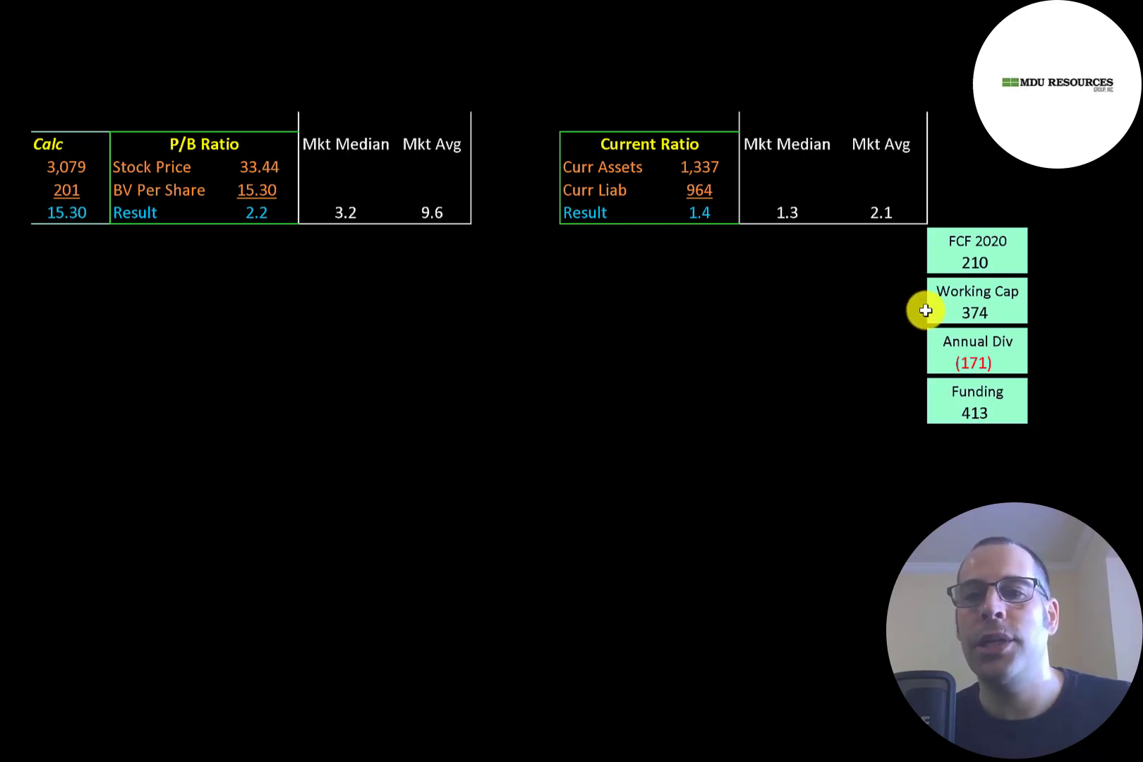
{"action": "mouse_move", "coordinate": [906, 312]}
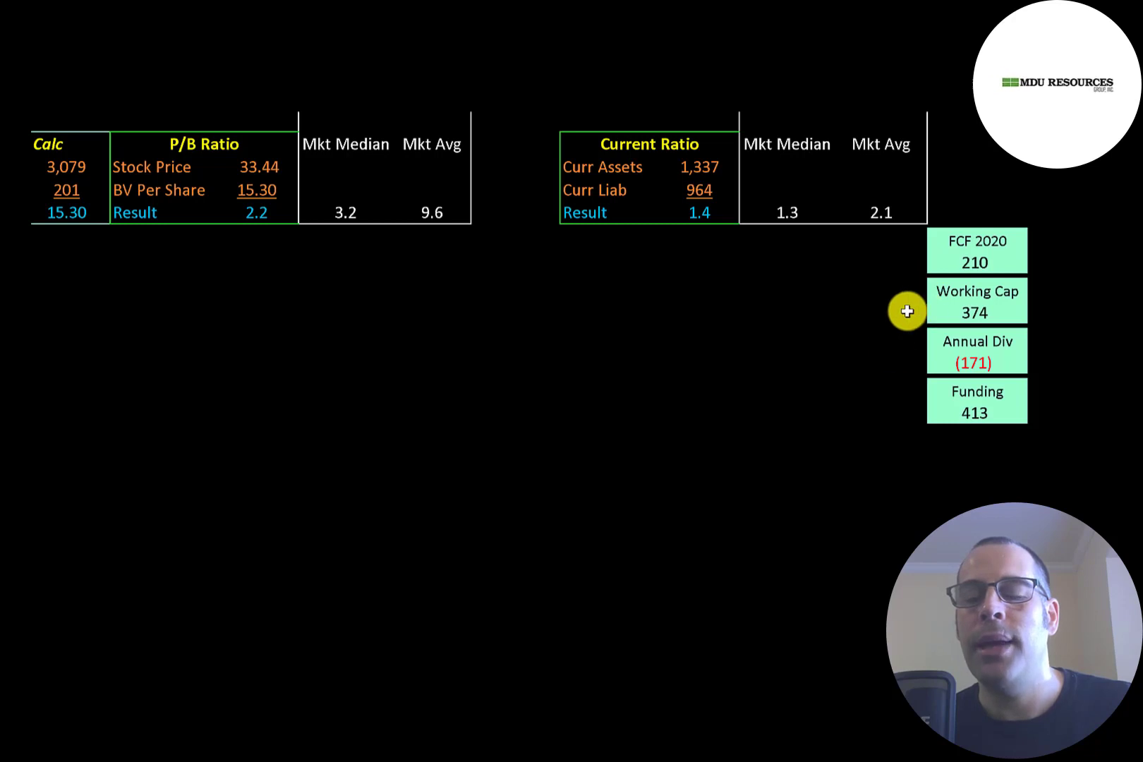
{"action": "mouse_move", "coordinate": [925, 365]}
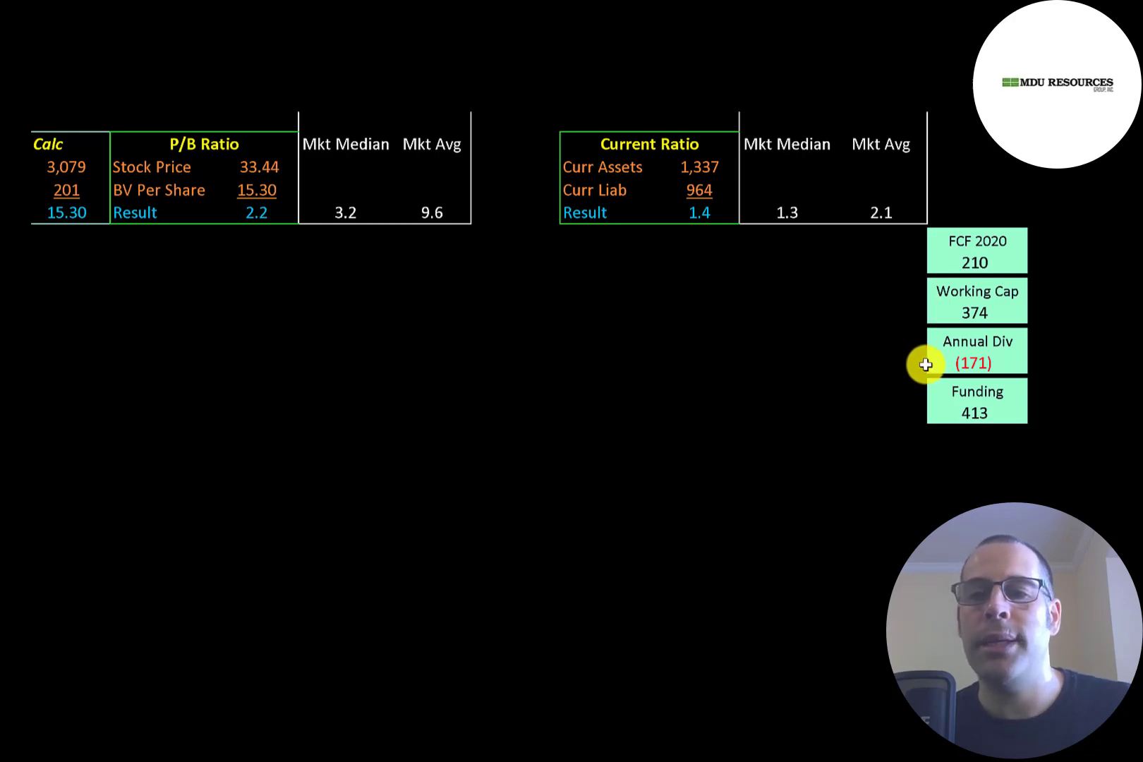
{"action": "mouse_move", "coordinate": [939, 413]}
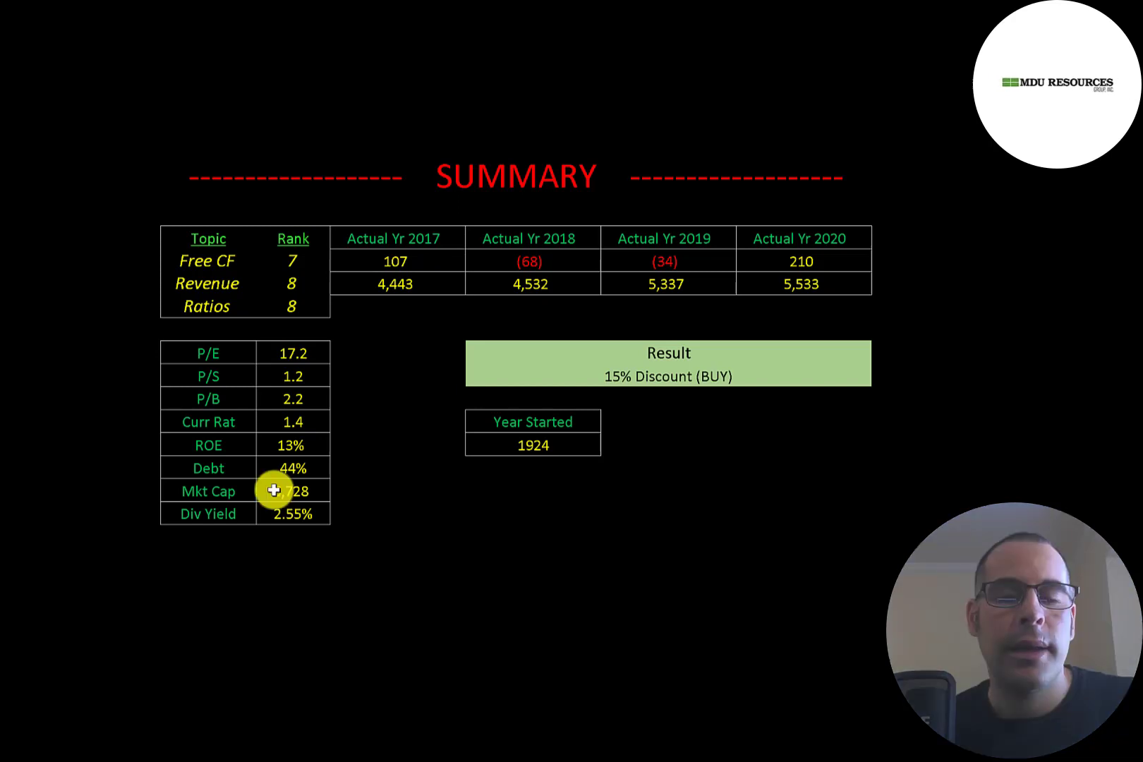
{"action": "mouse_move", "coordinate": [310, 497]}
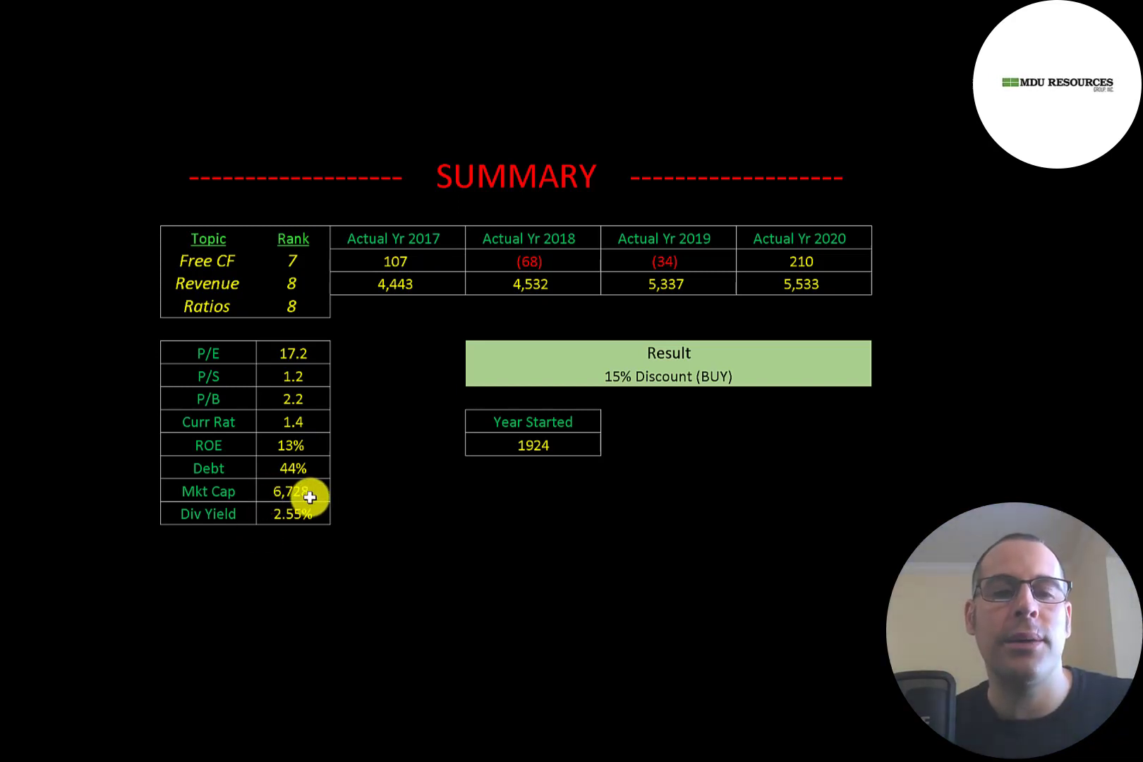
{"action": "mouse_move", "coordinate": [274, 251]}
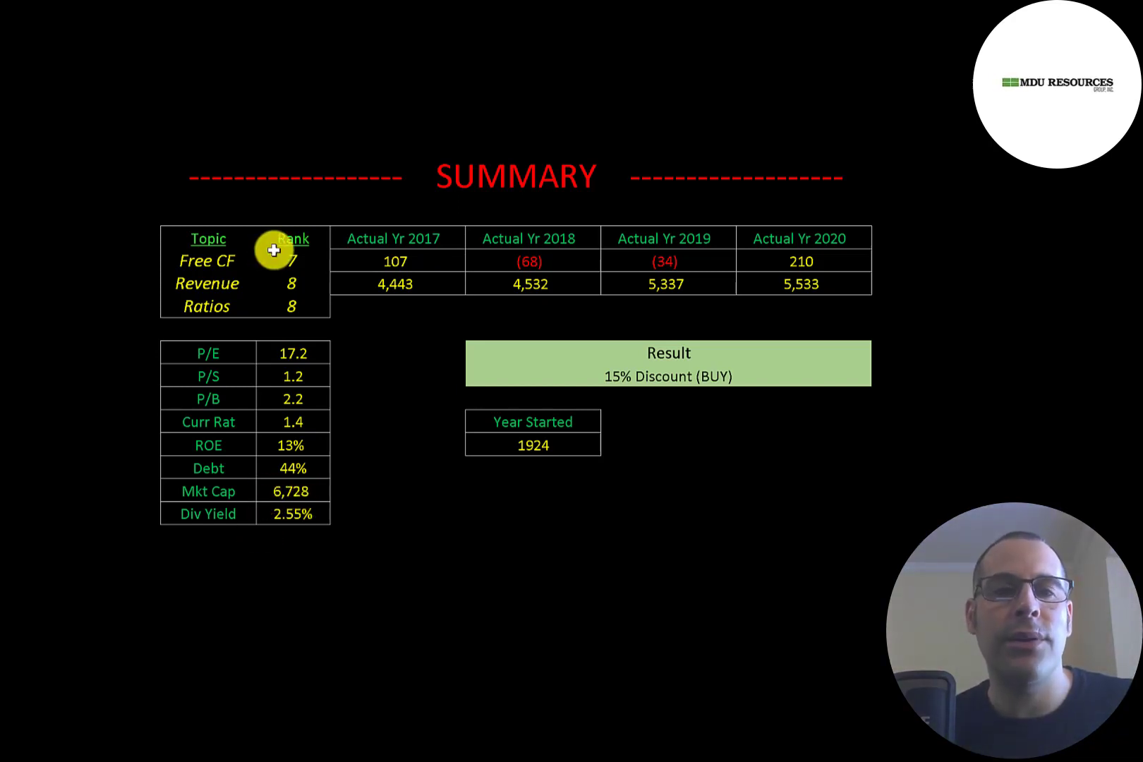
{"action": "mouse_move", "coordinate": [271, 281]}
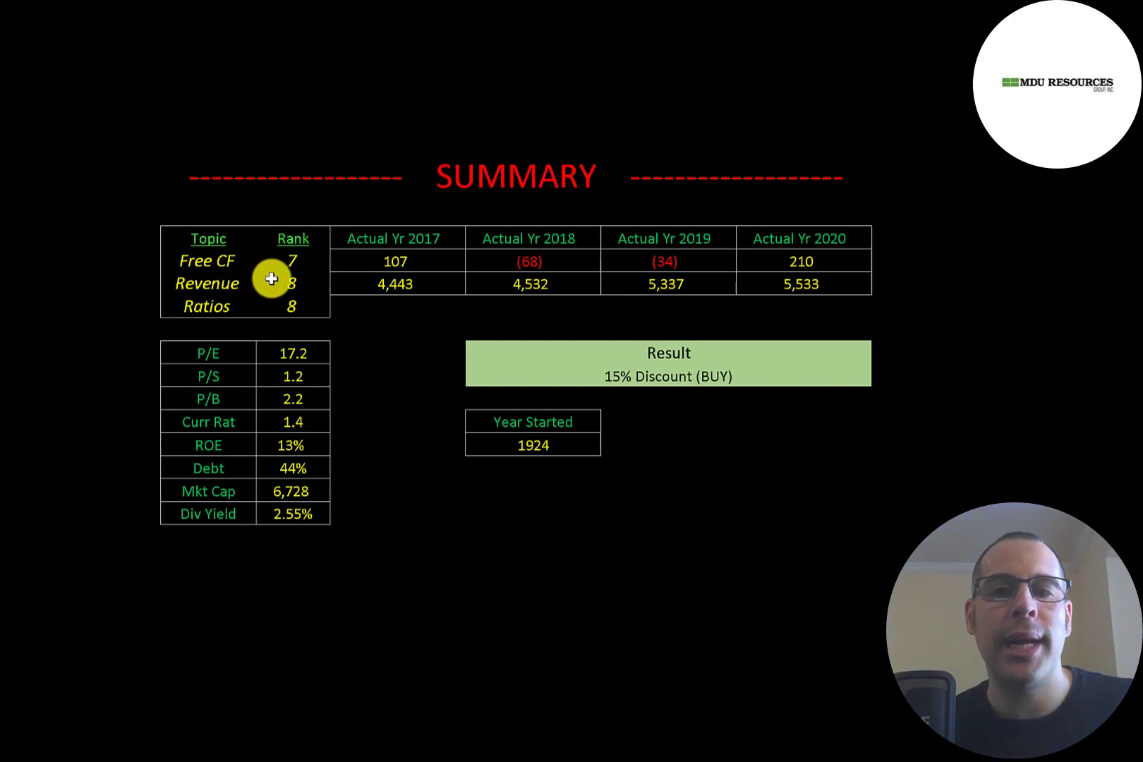
{"action": "mouse_move", "coordinate": [276, 308]}
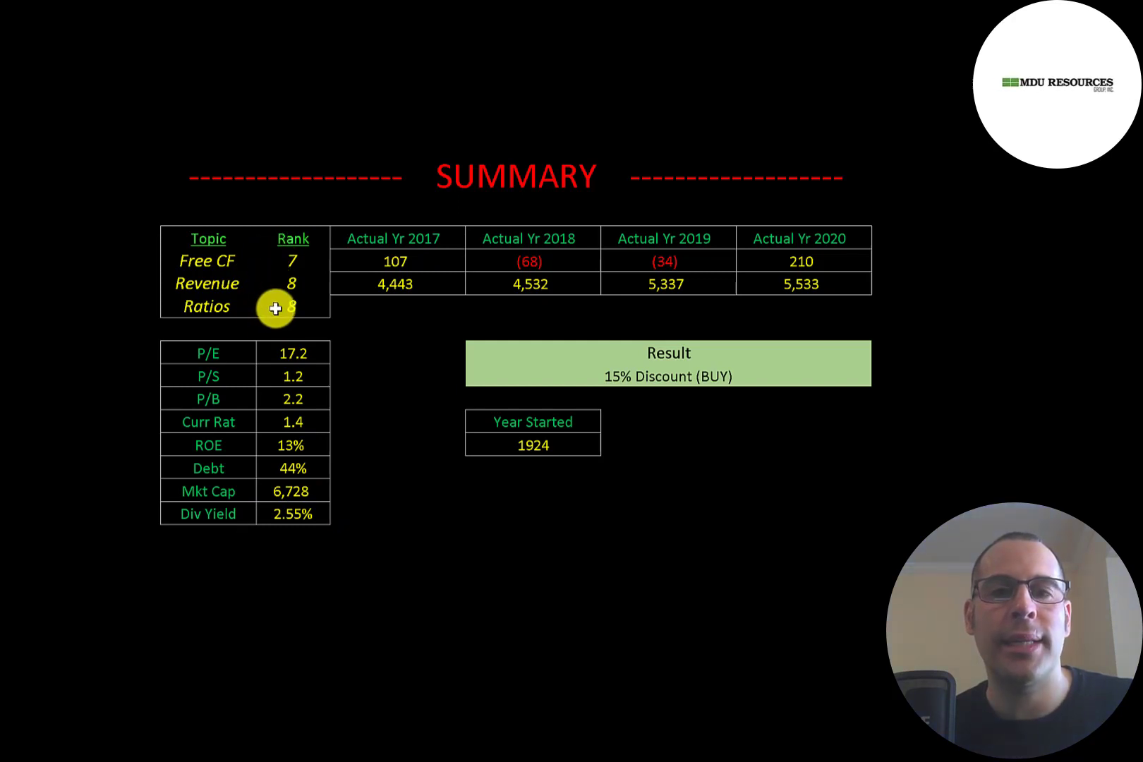